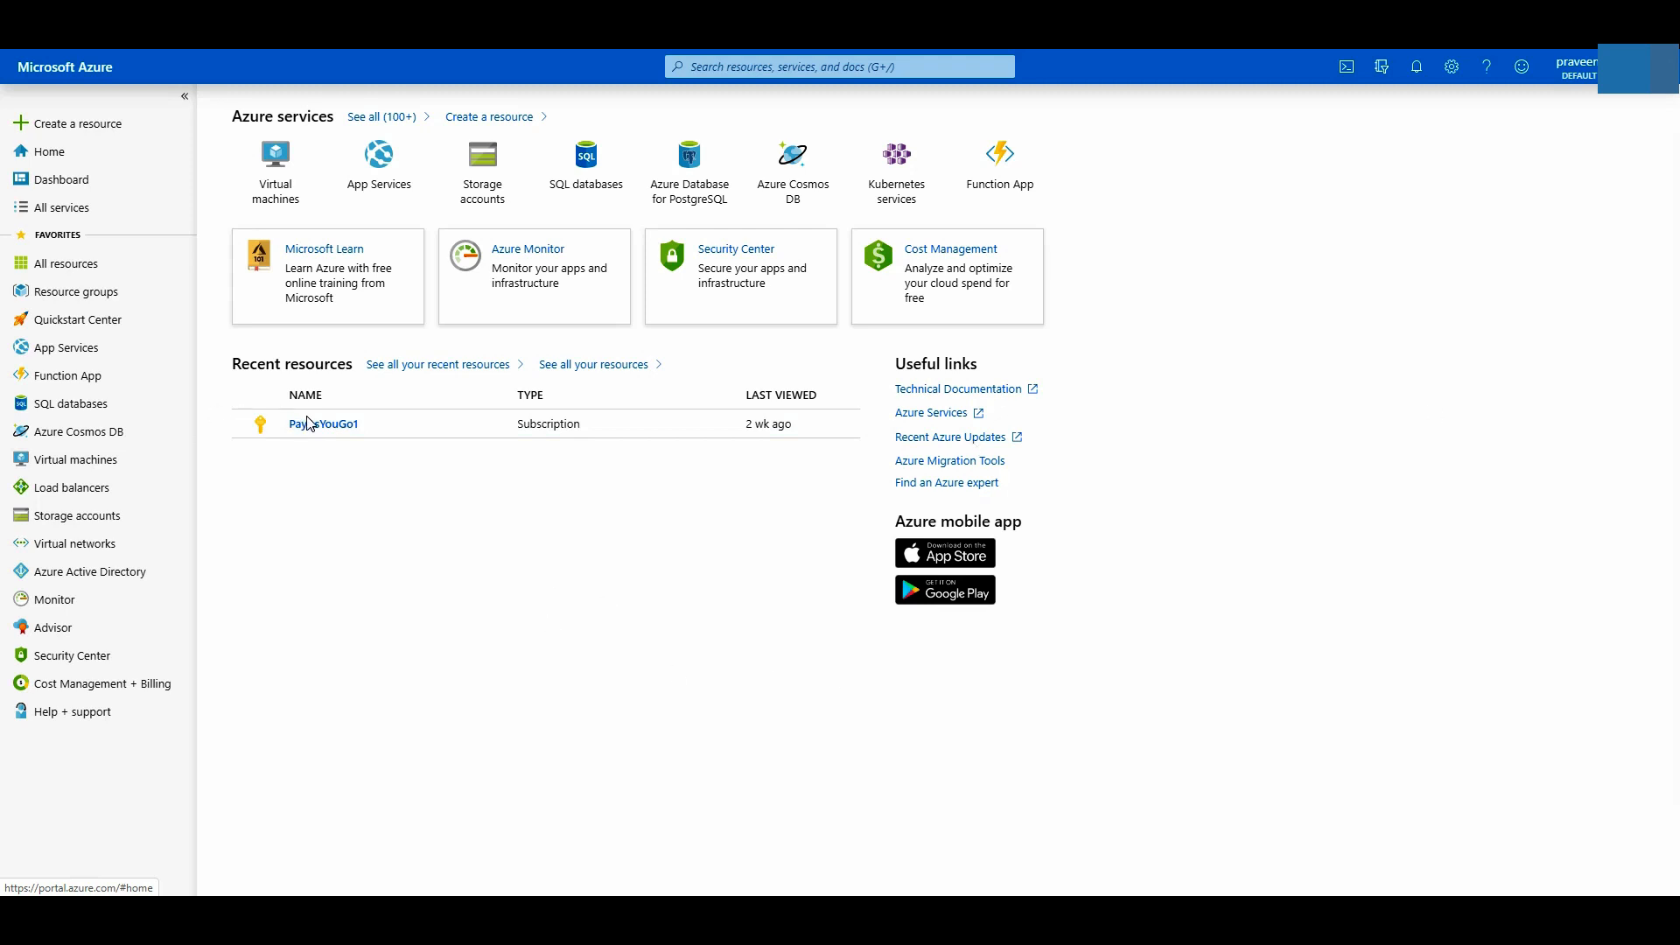
mouse_move(256, 482)
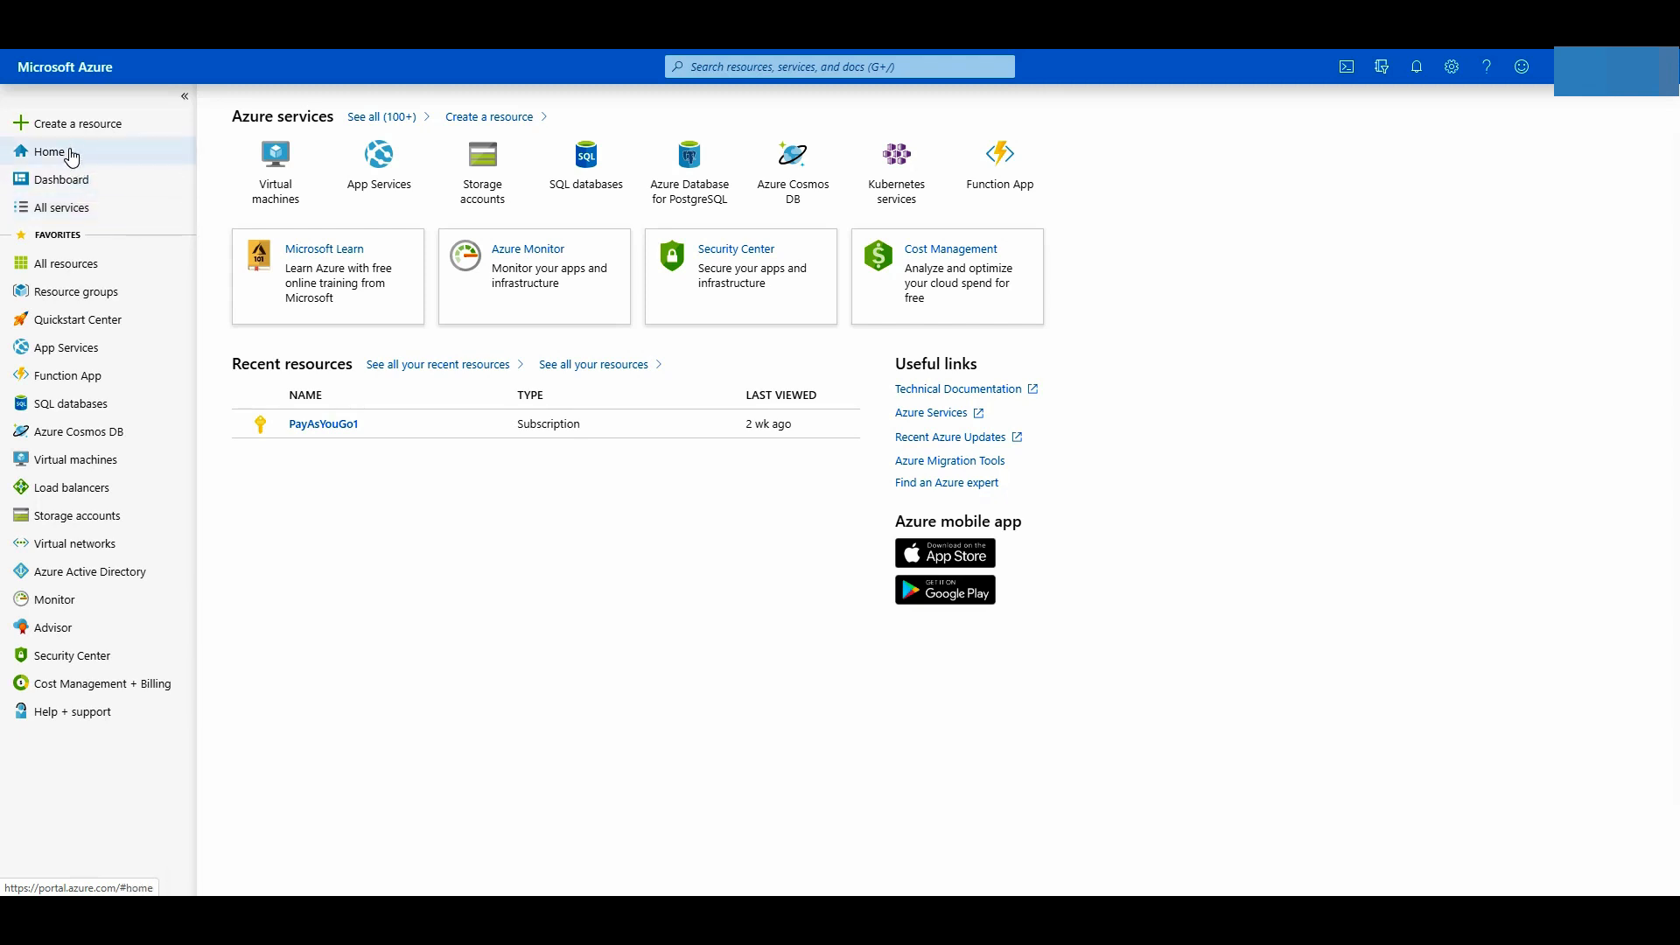
mouse_move(73, 134)
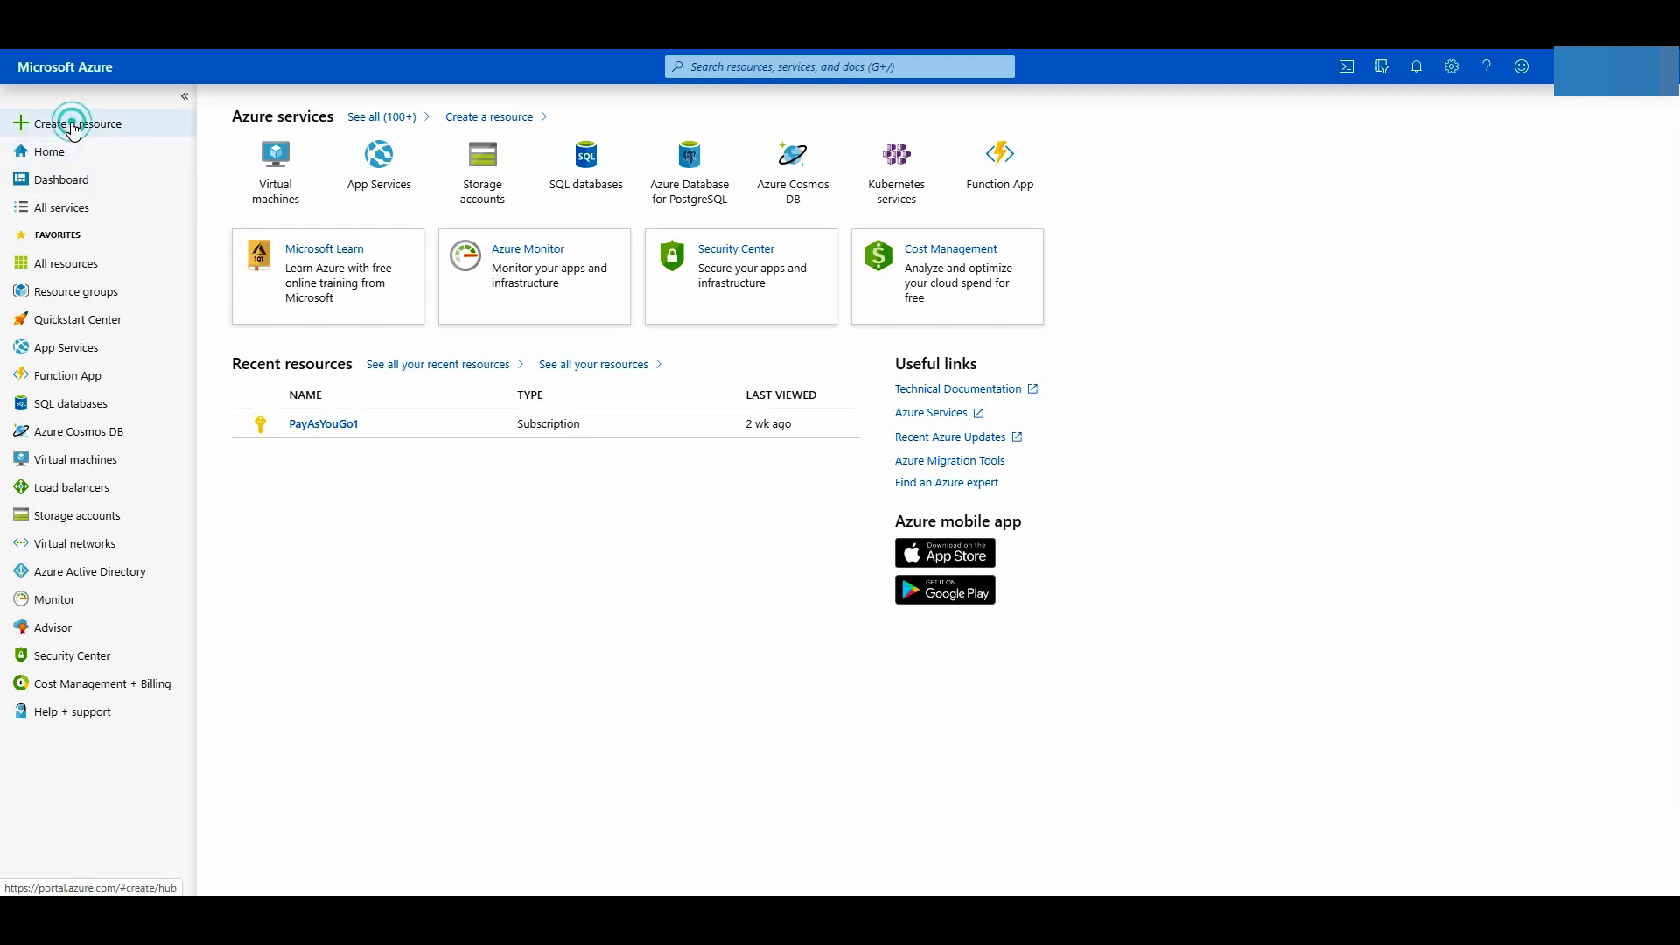
Search the Marketplace for 'Azure Migrate' and open its offering page.
click(71, 123)
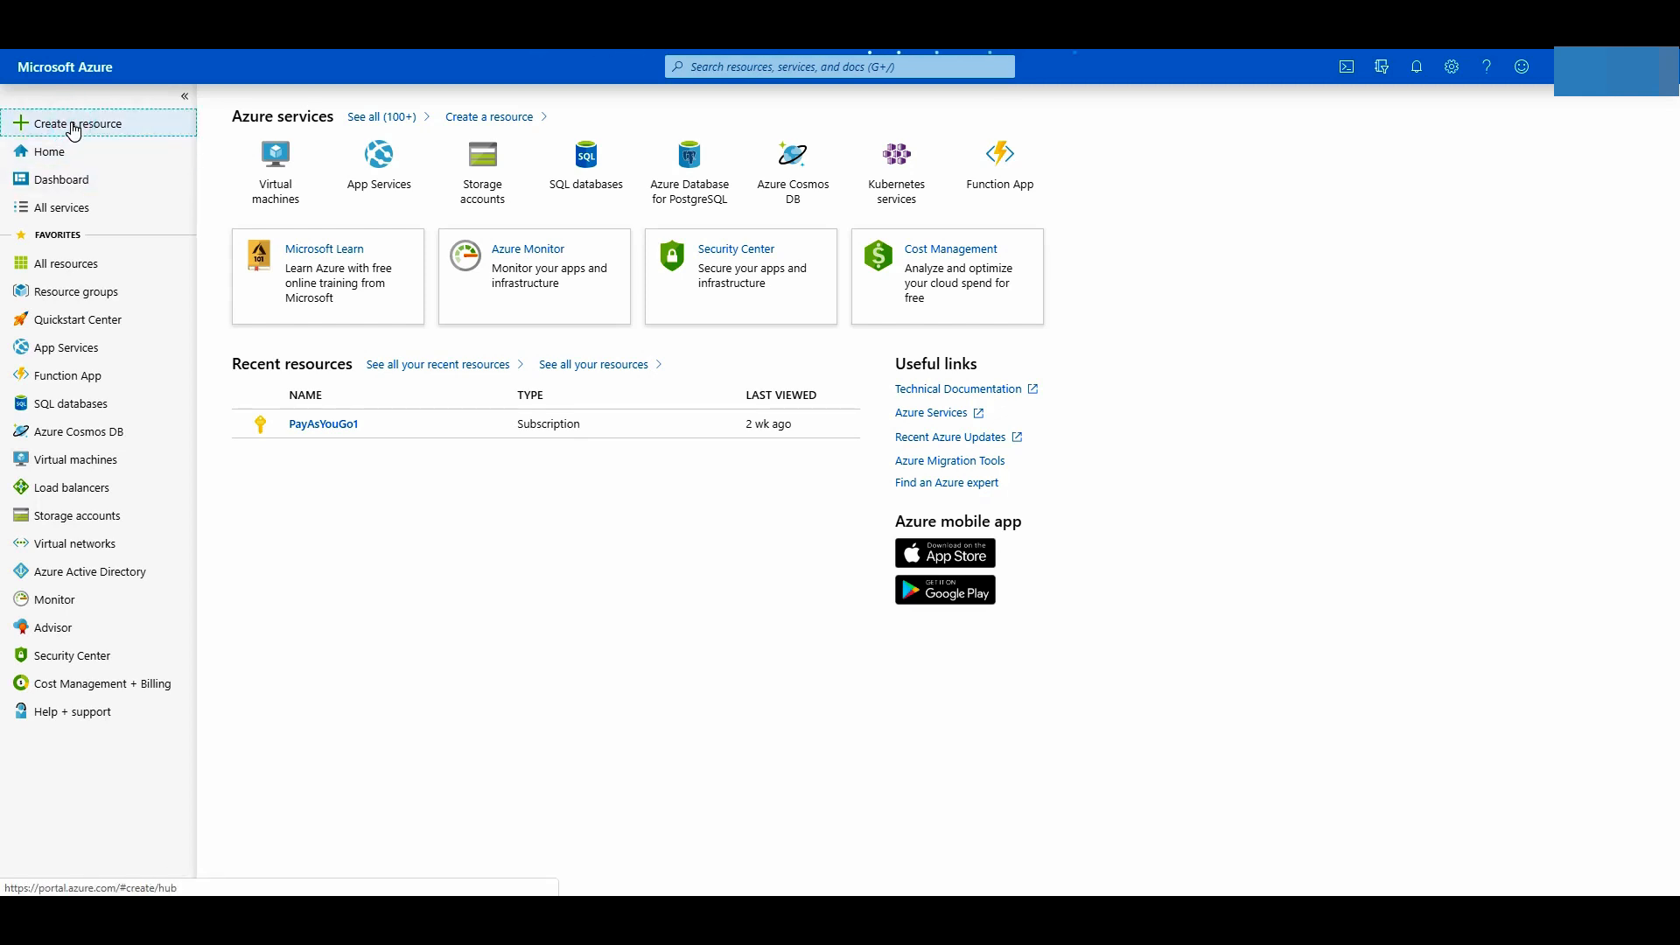
click(76, 123)
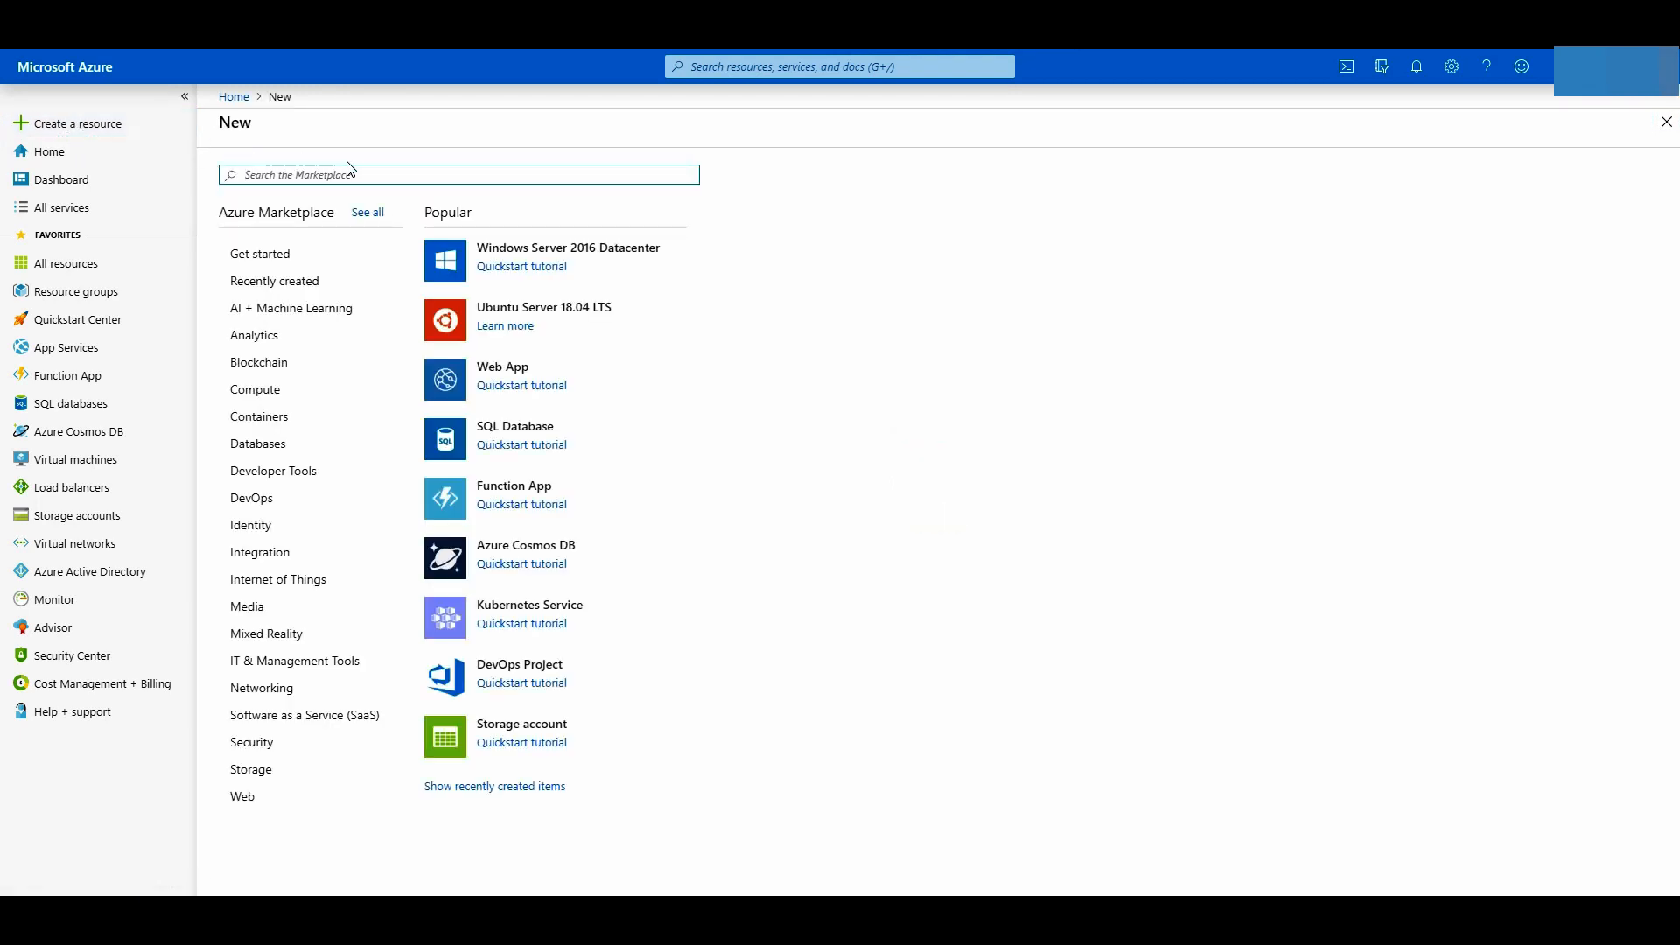
text(a)
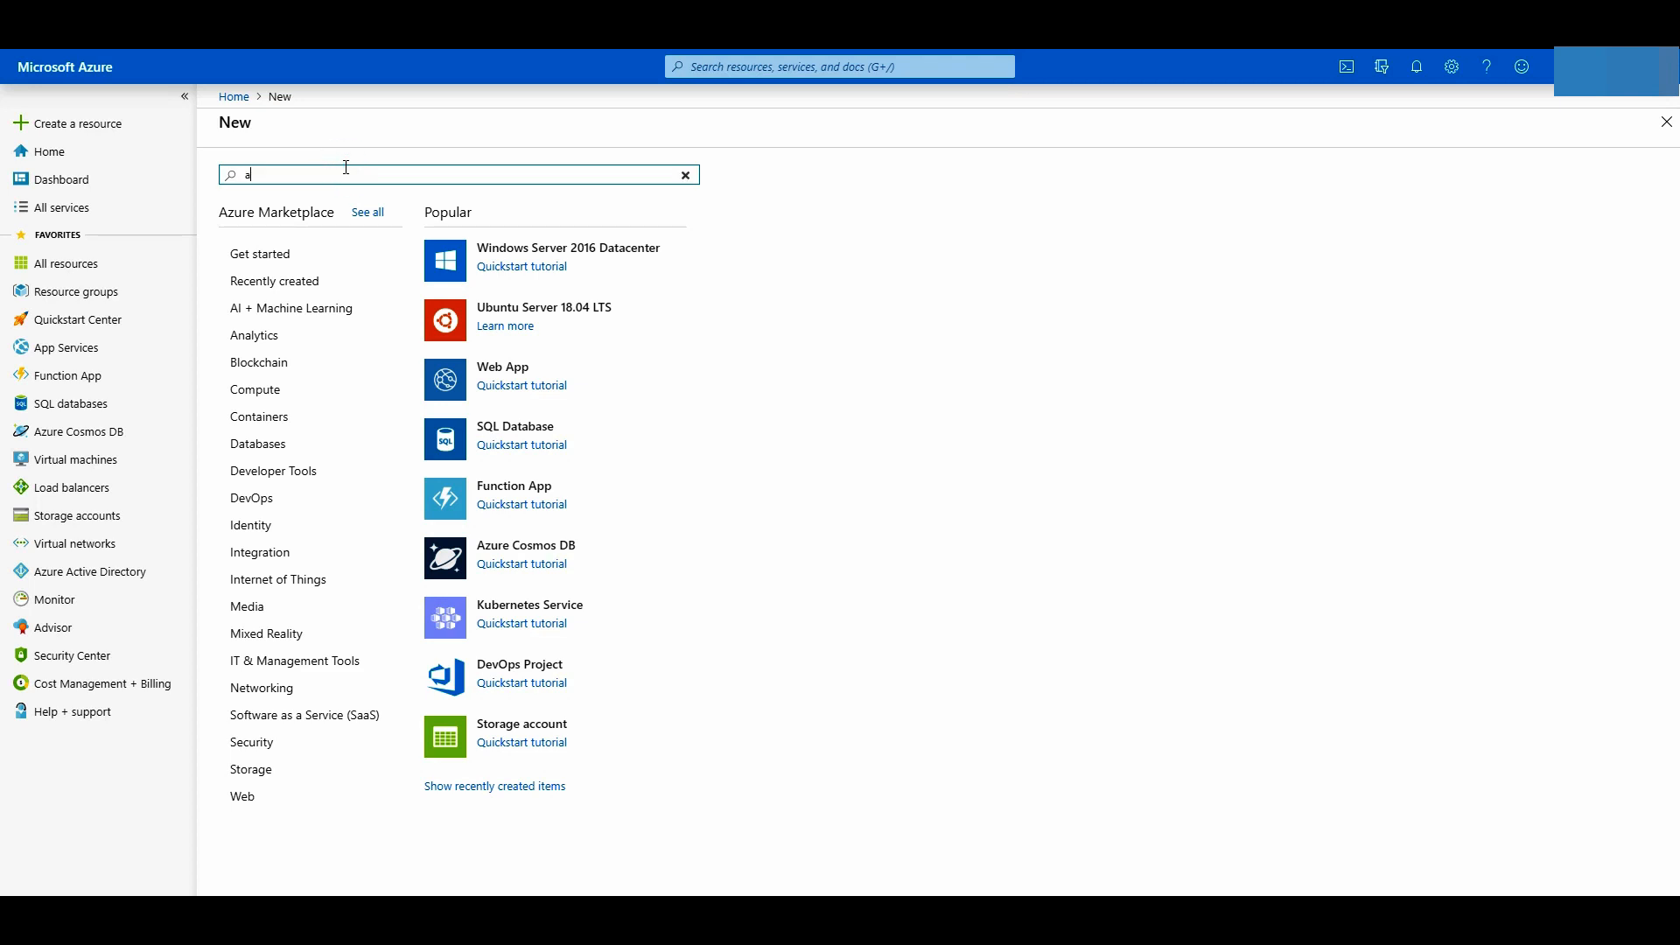
text(azure mig)
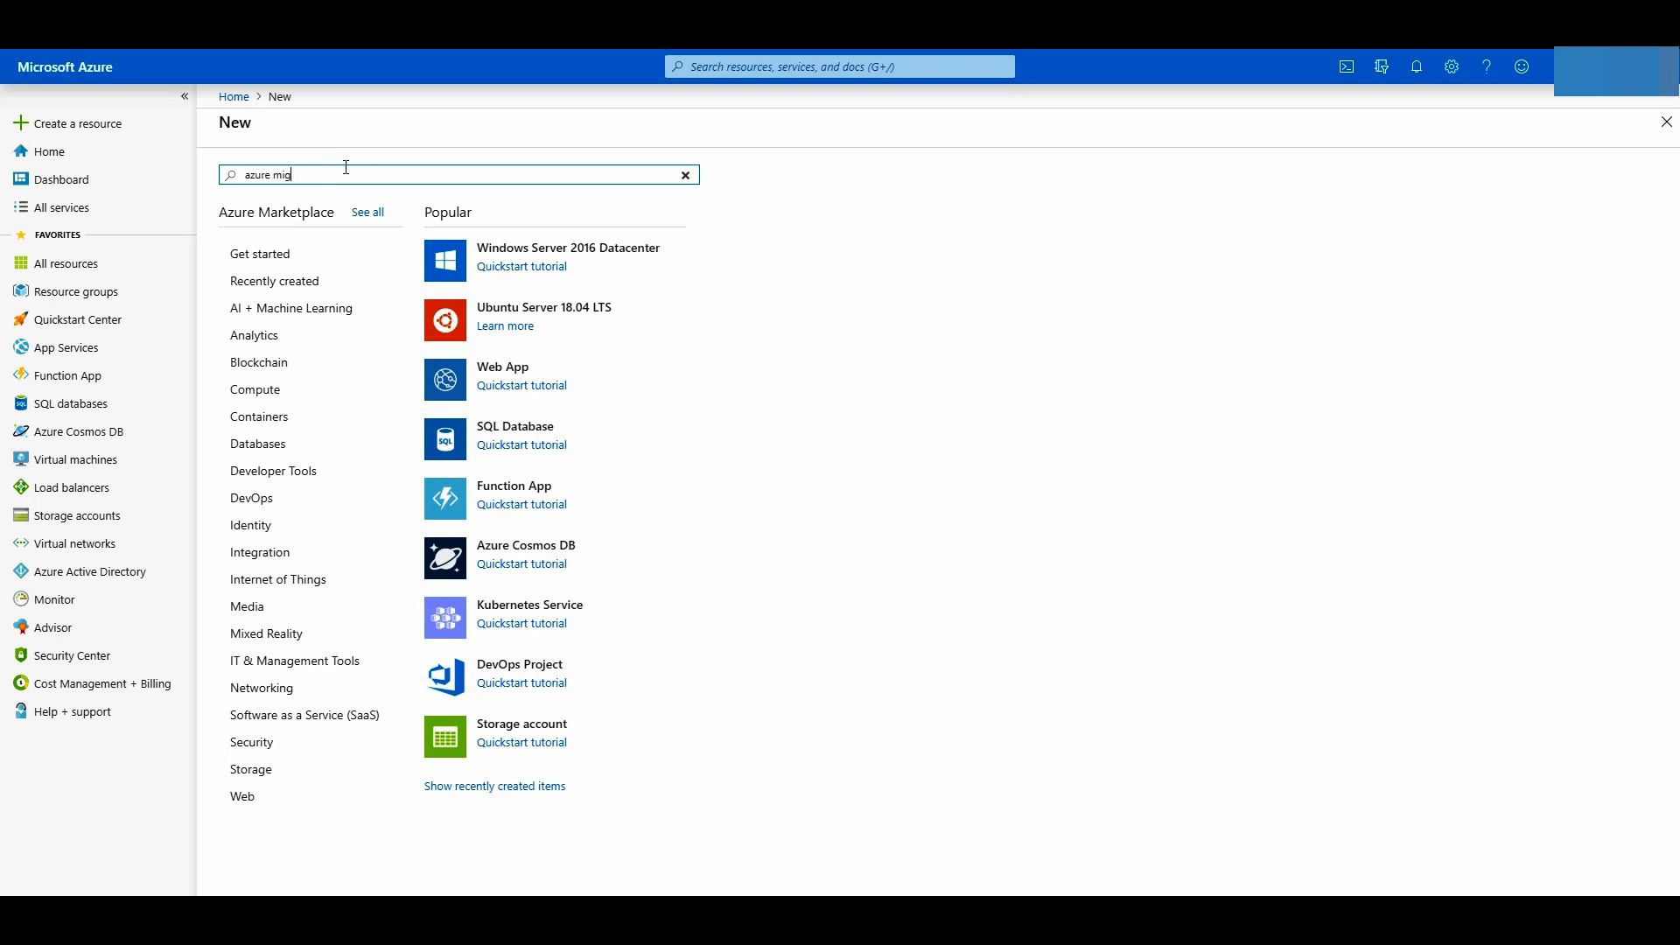
text(Azure Migrate)
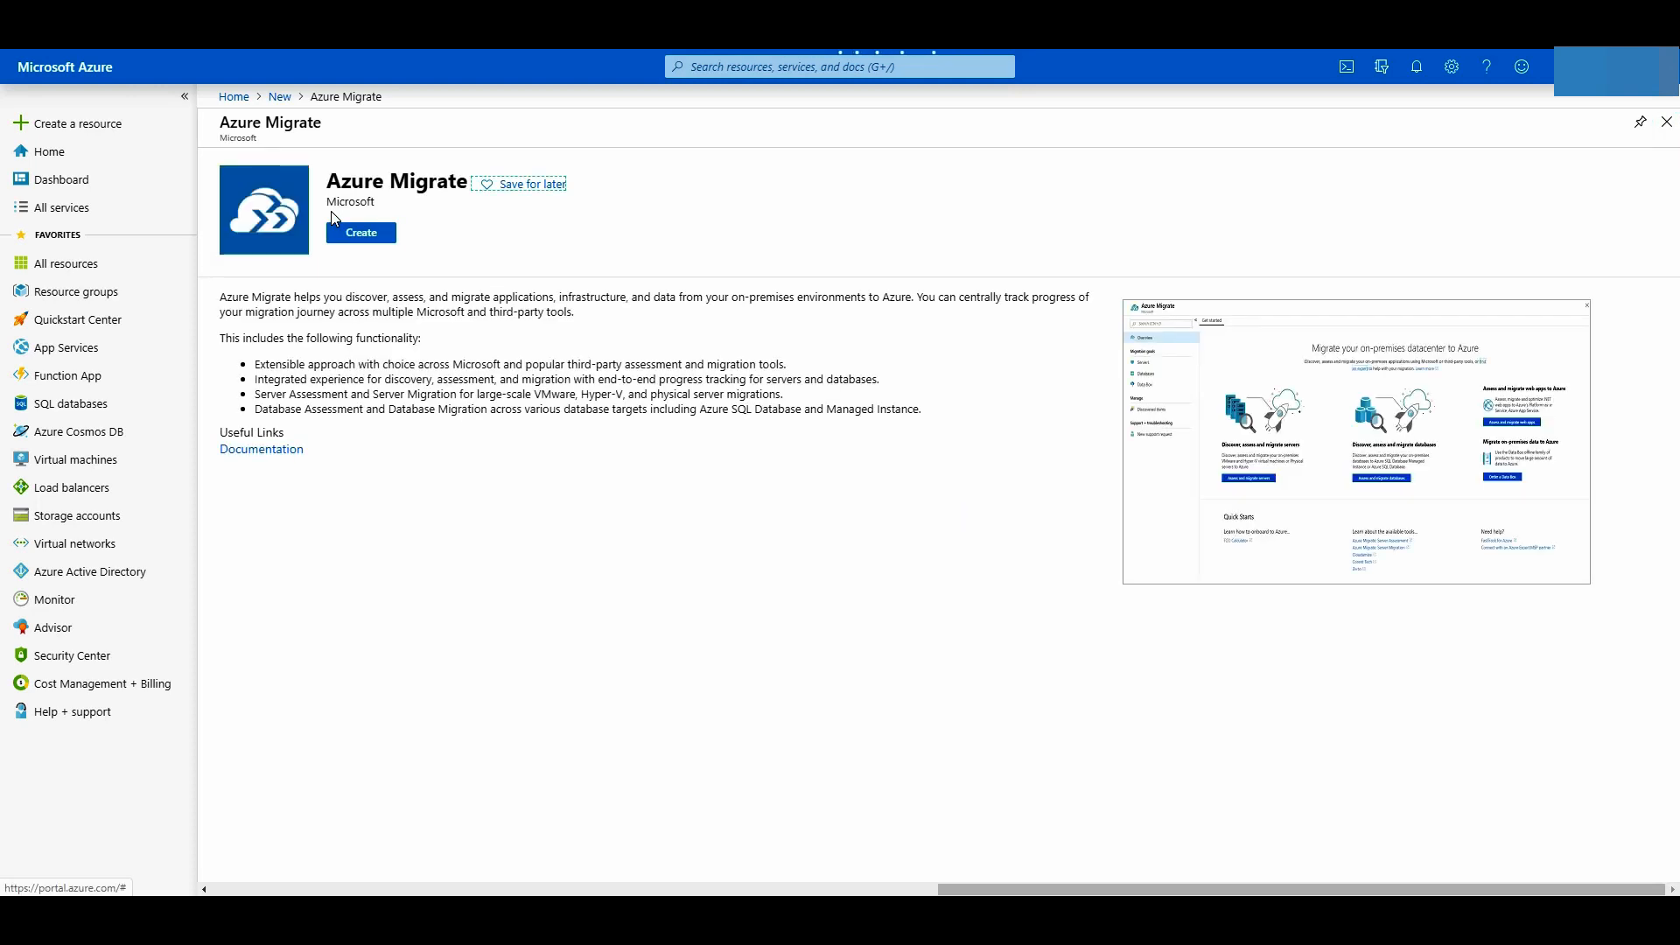
click(361, 232)
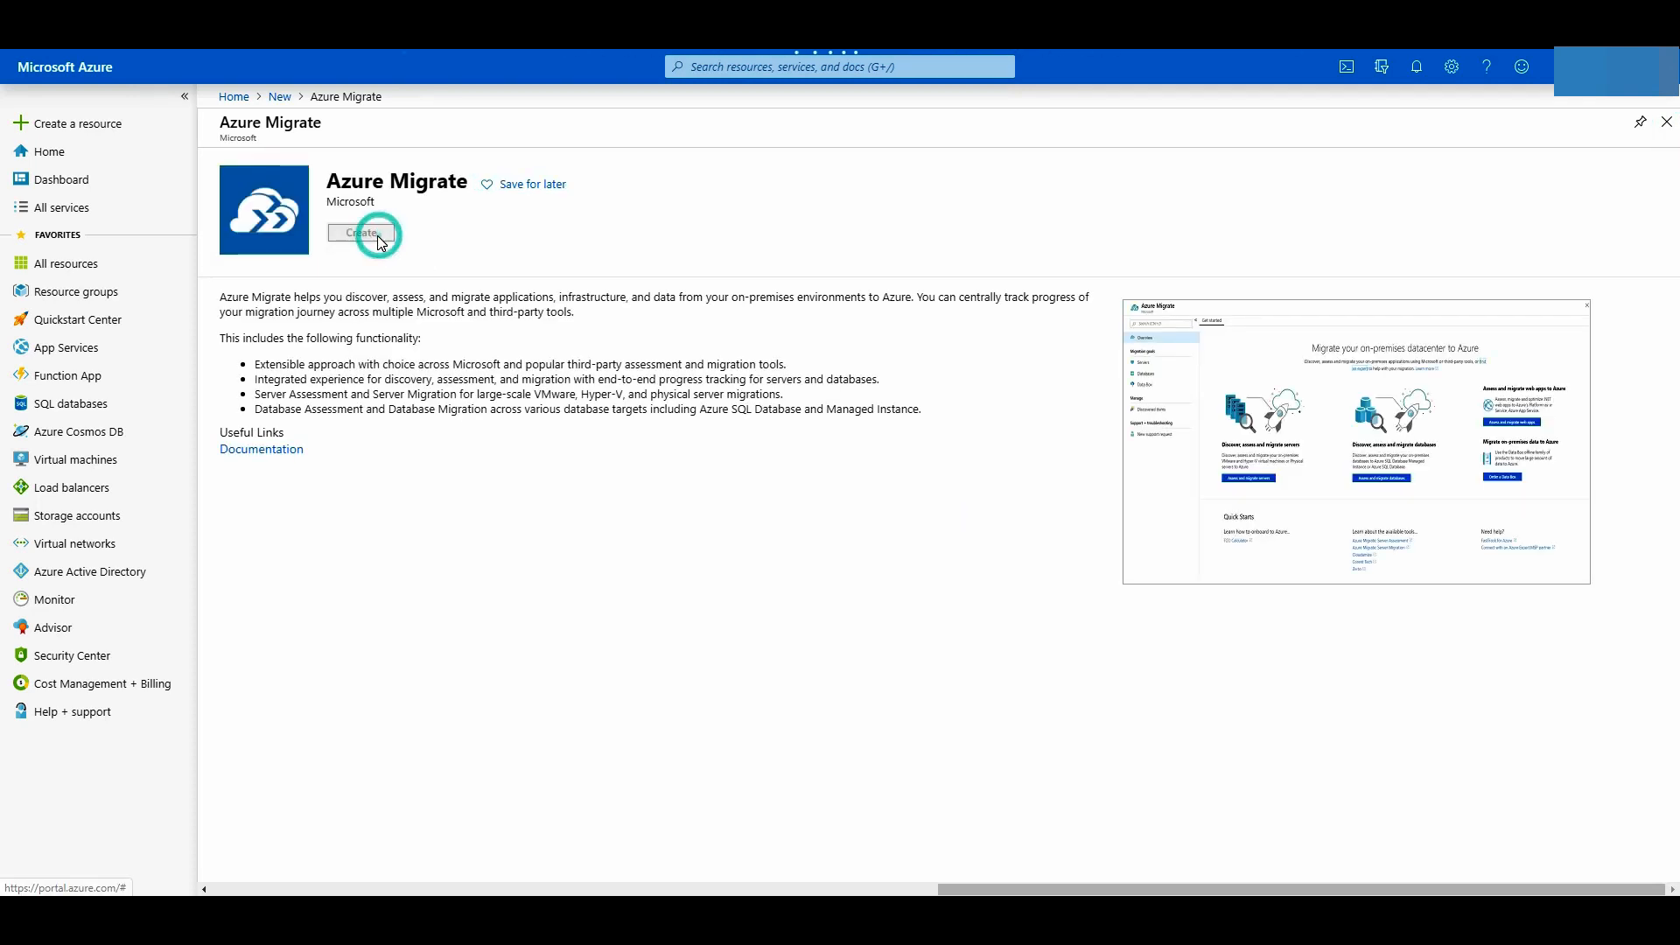
Open the Azure Migrate overview and go to 'Assess and migrate servers'.
click(363, 233)
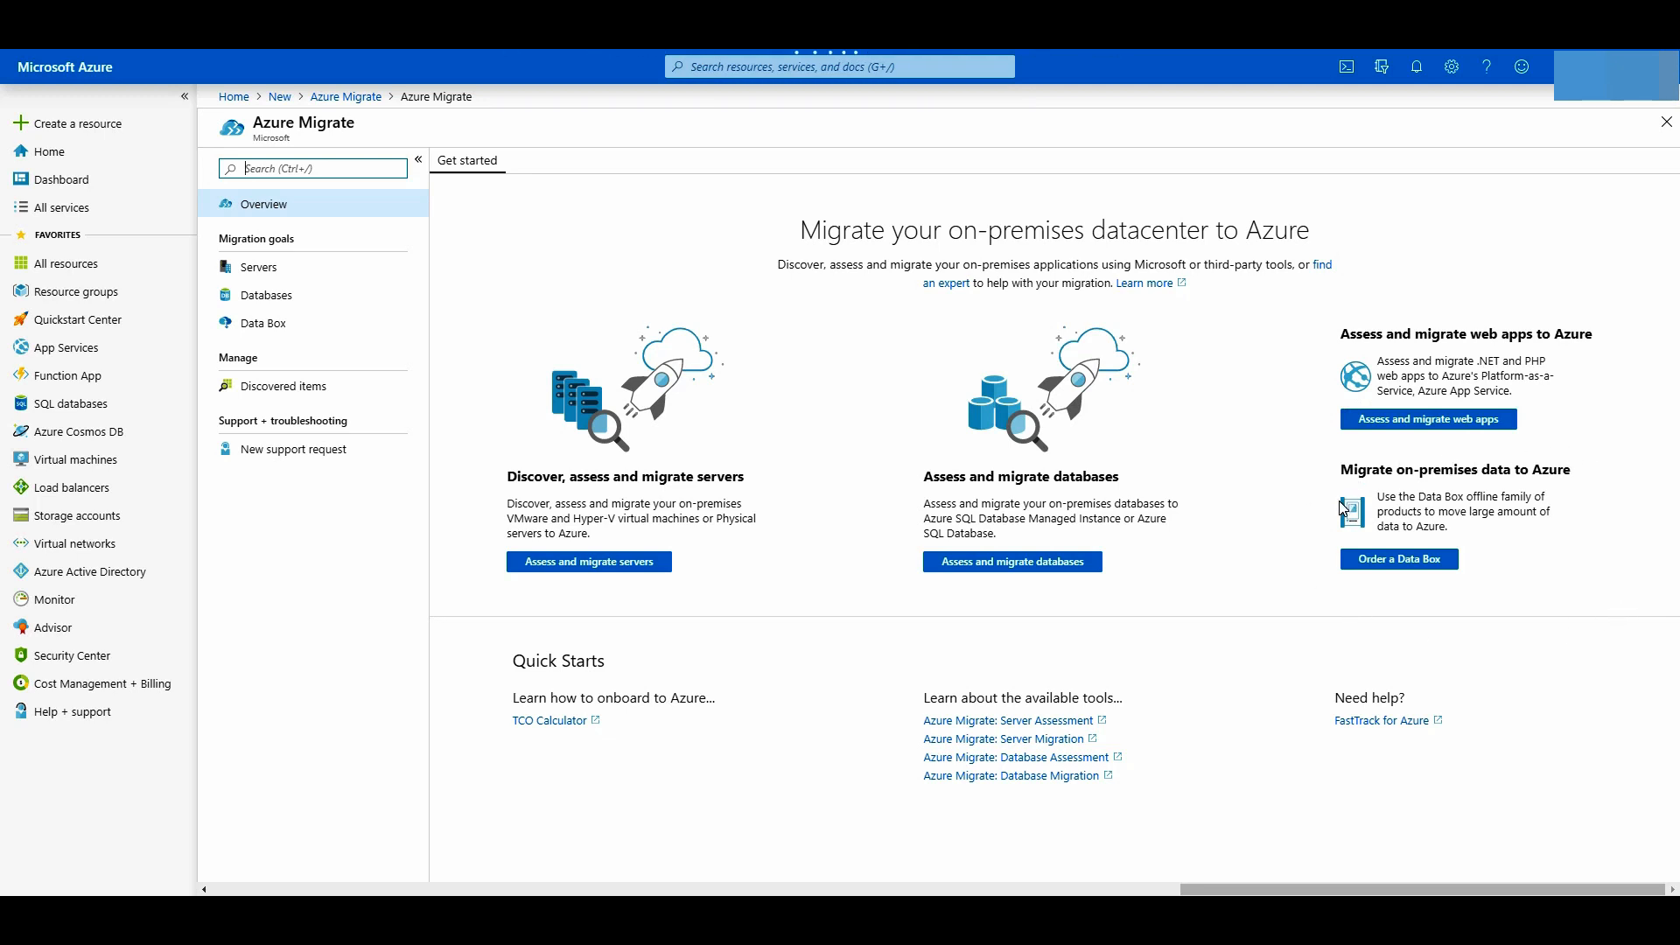
mouse_move(587, 562)
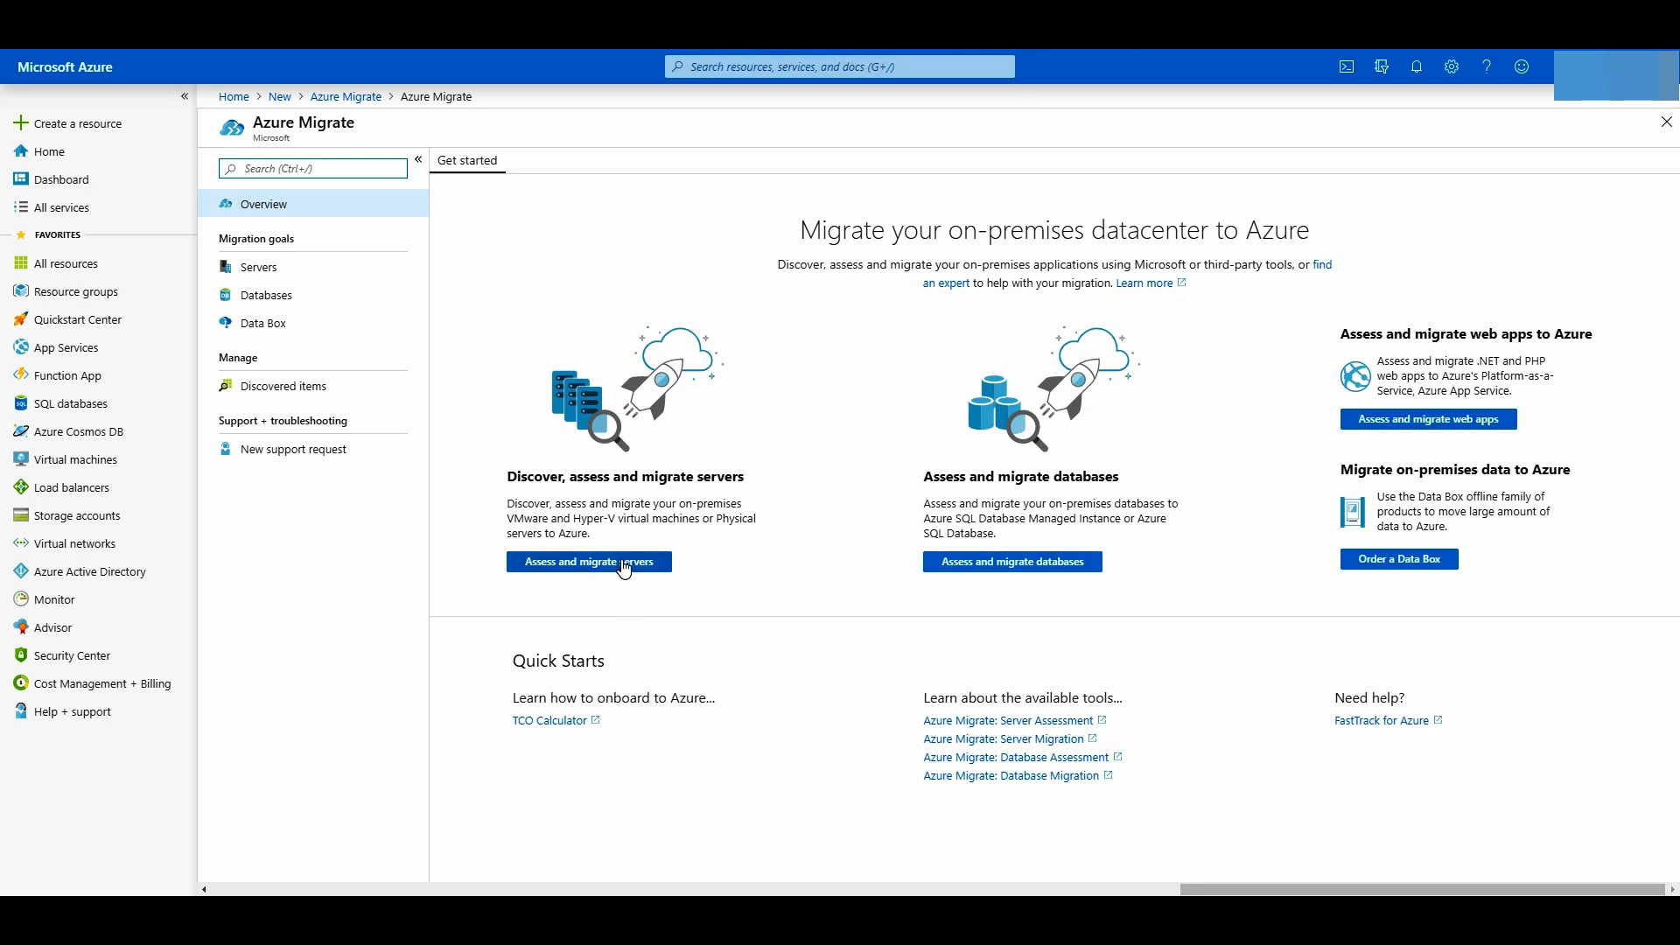
click(588, 561)
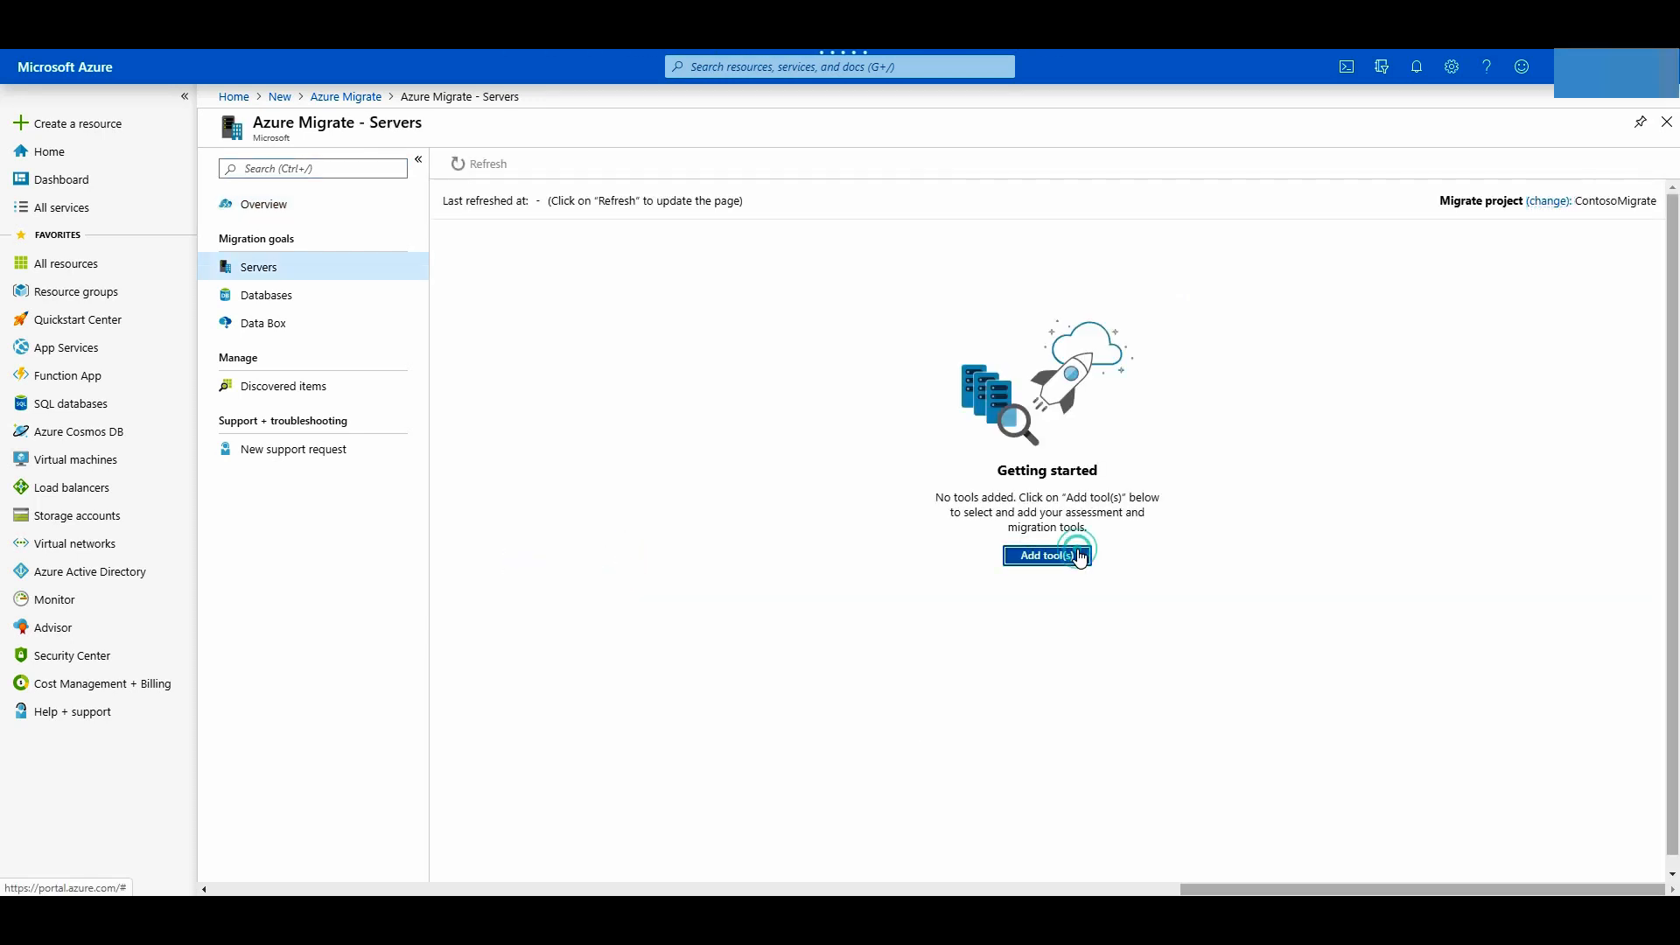
Add a tool with project name ContosoMigrate, a new resource group and United States geography.
click(1046, 554)
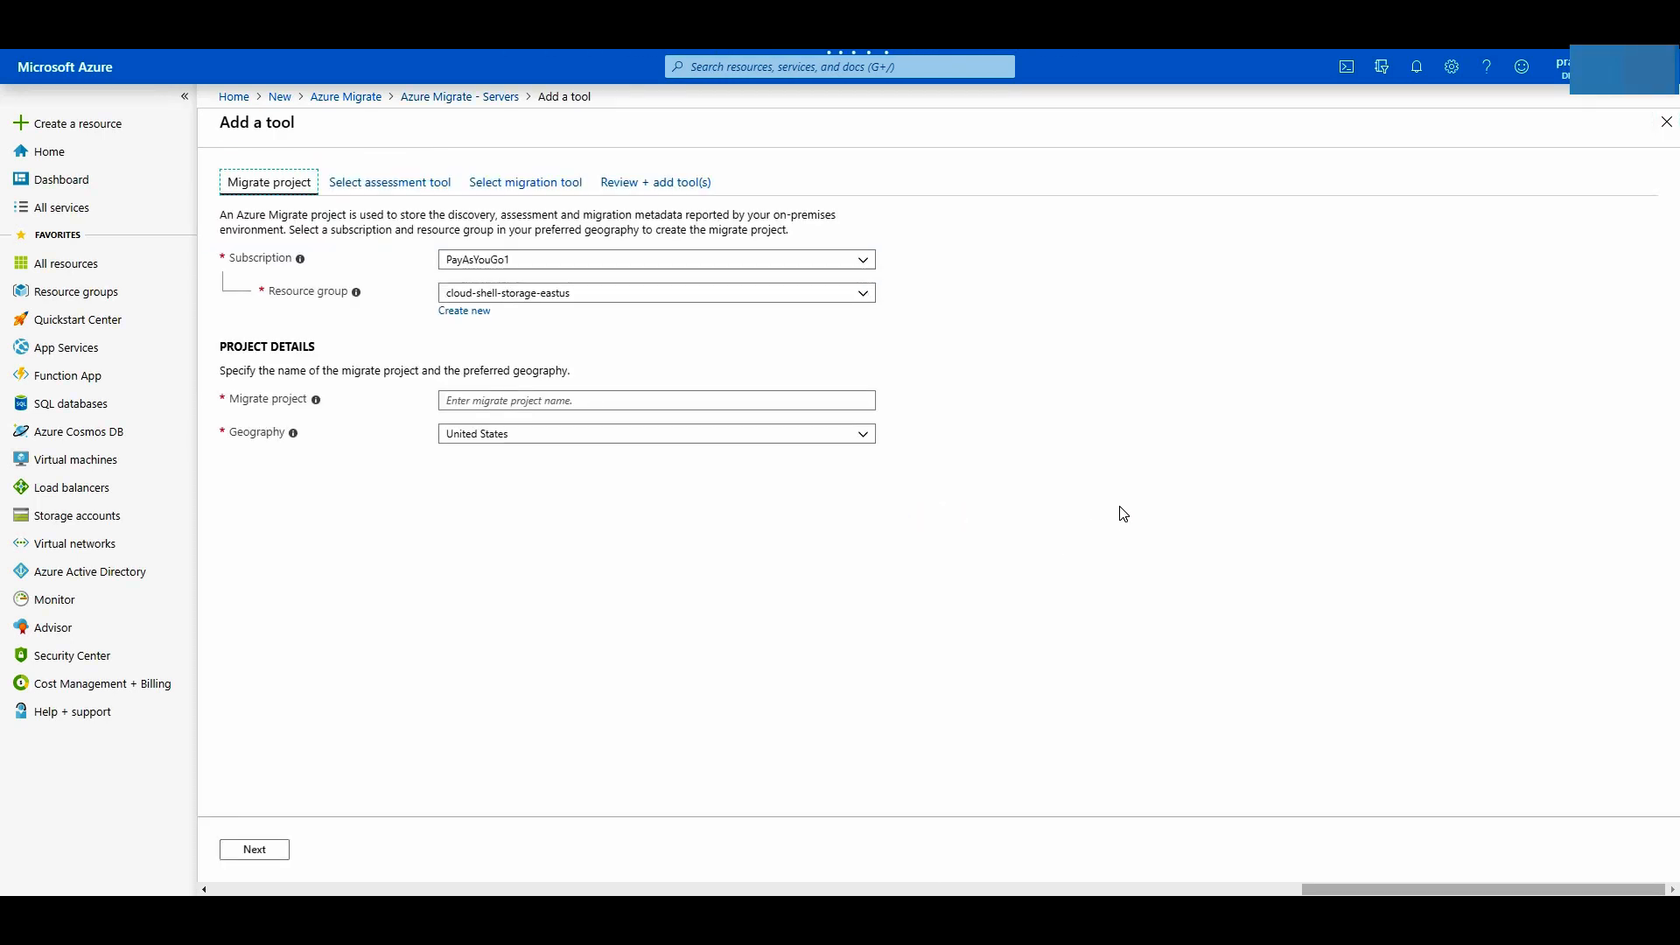
text(ContosoMigrate)
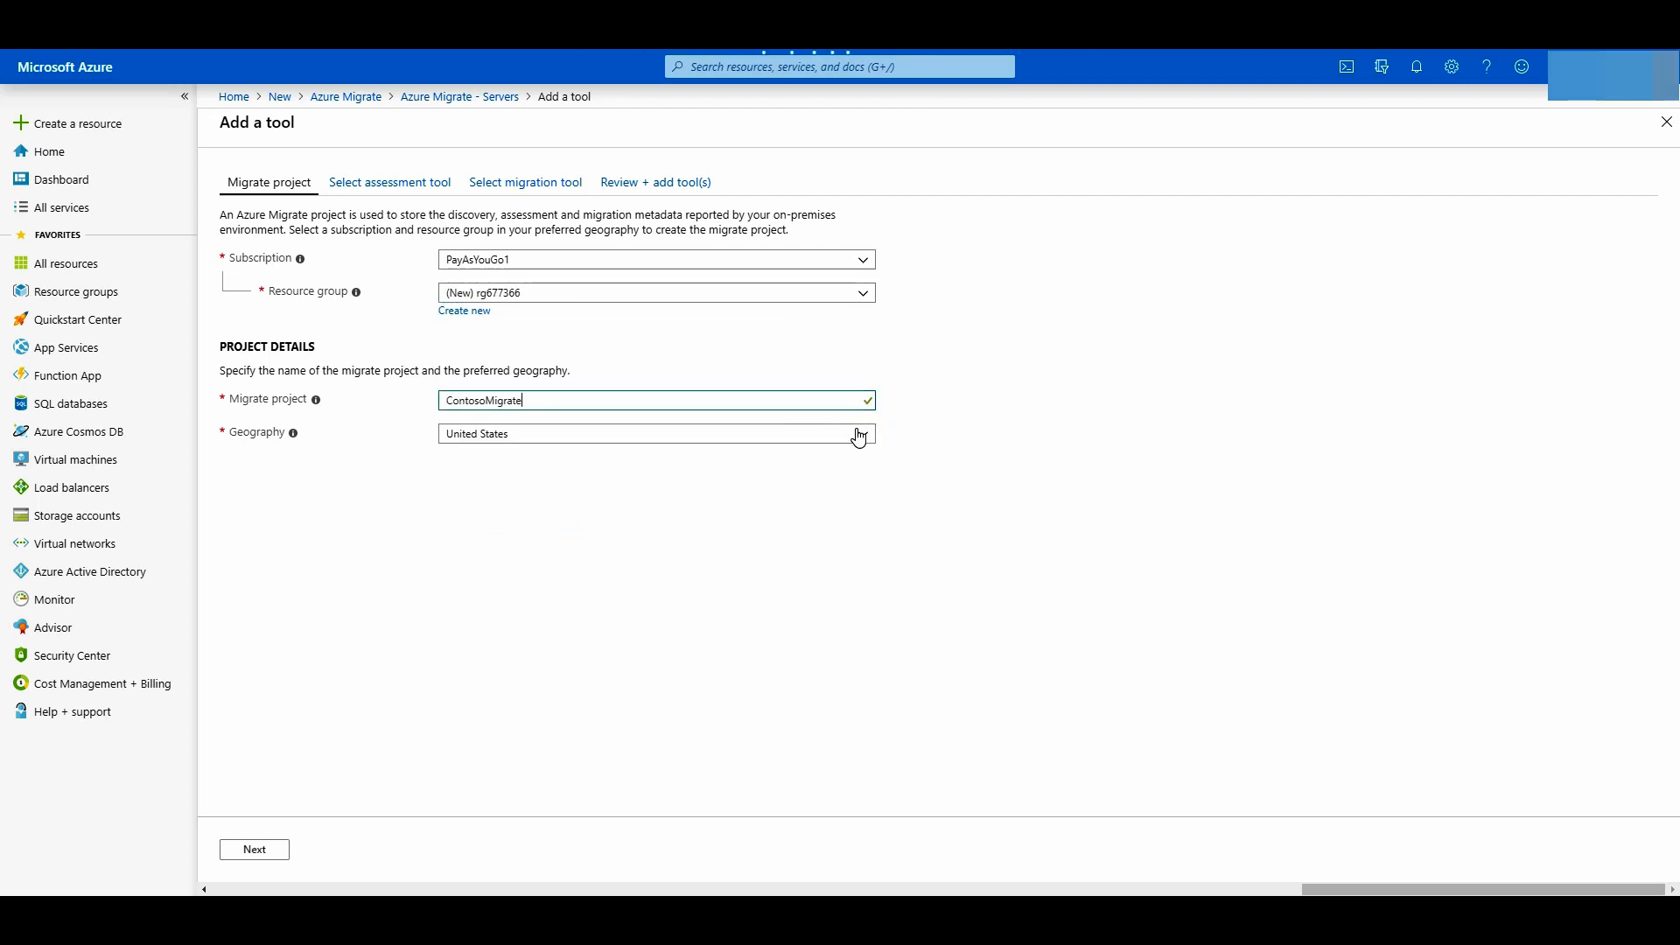
click(254, 848)
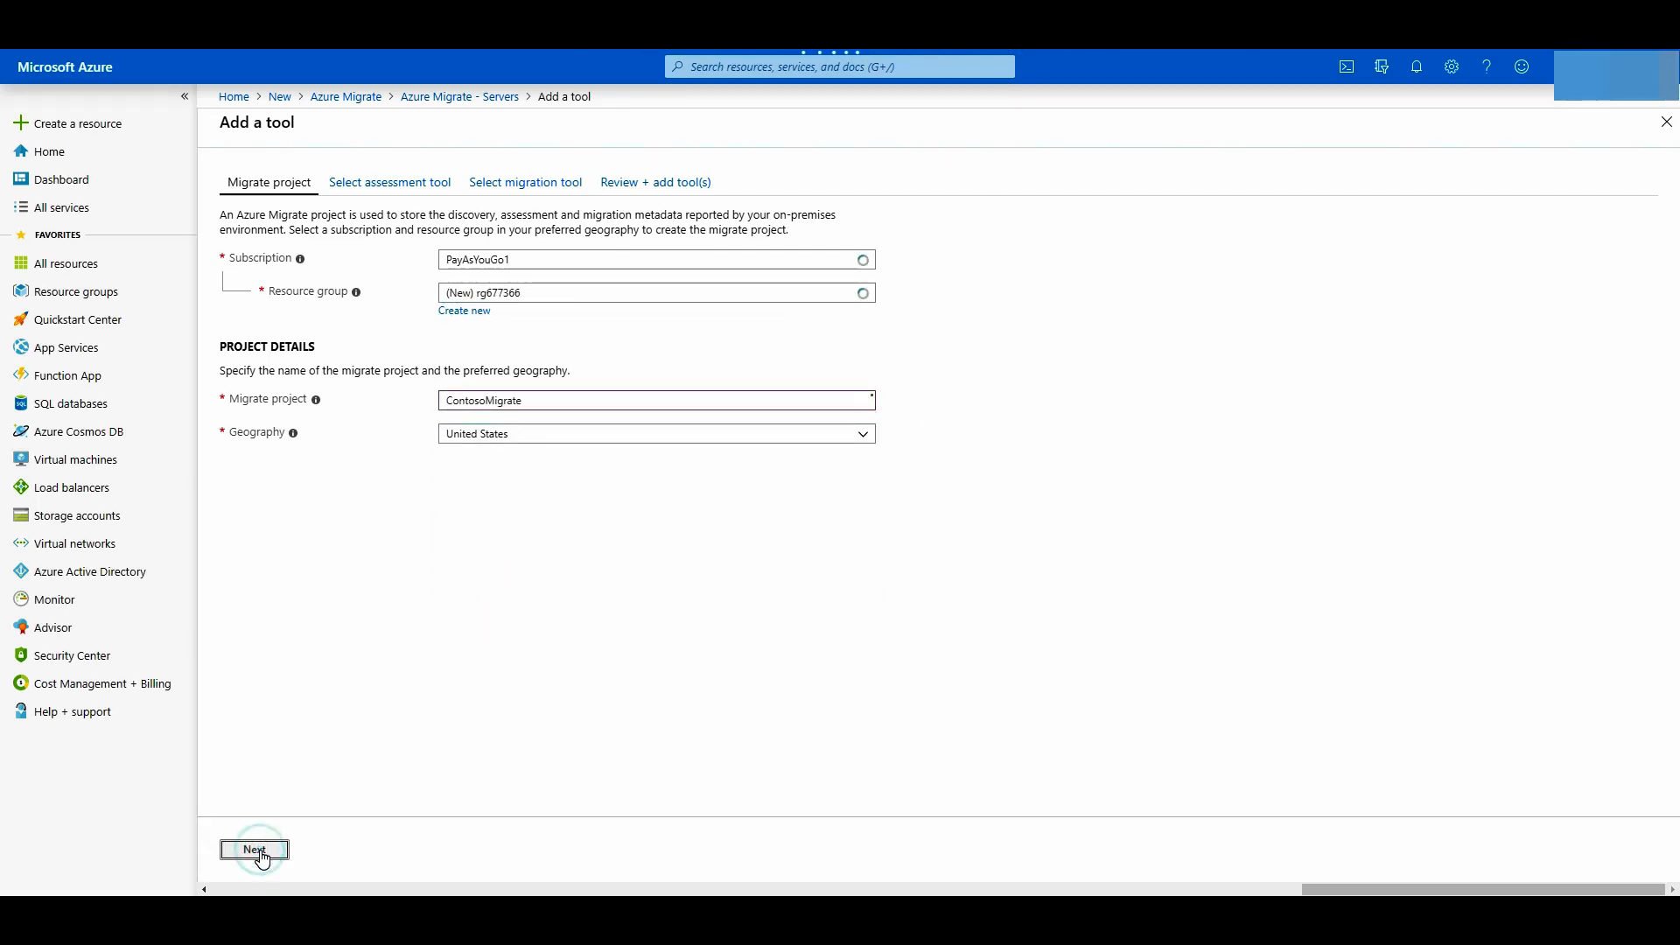
Select Azure Migrate: Server Assessment as the assessment tool and continue.
click(254, 848)
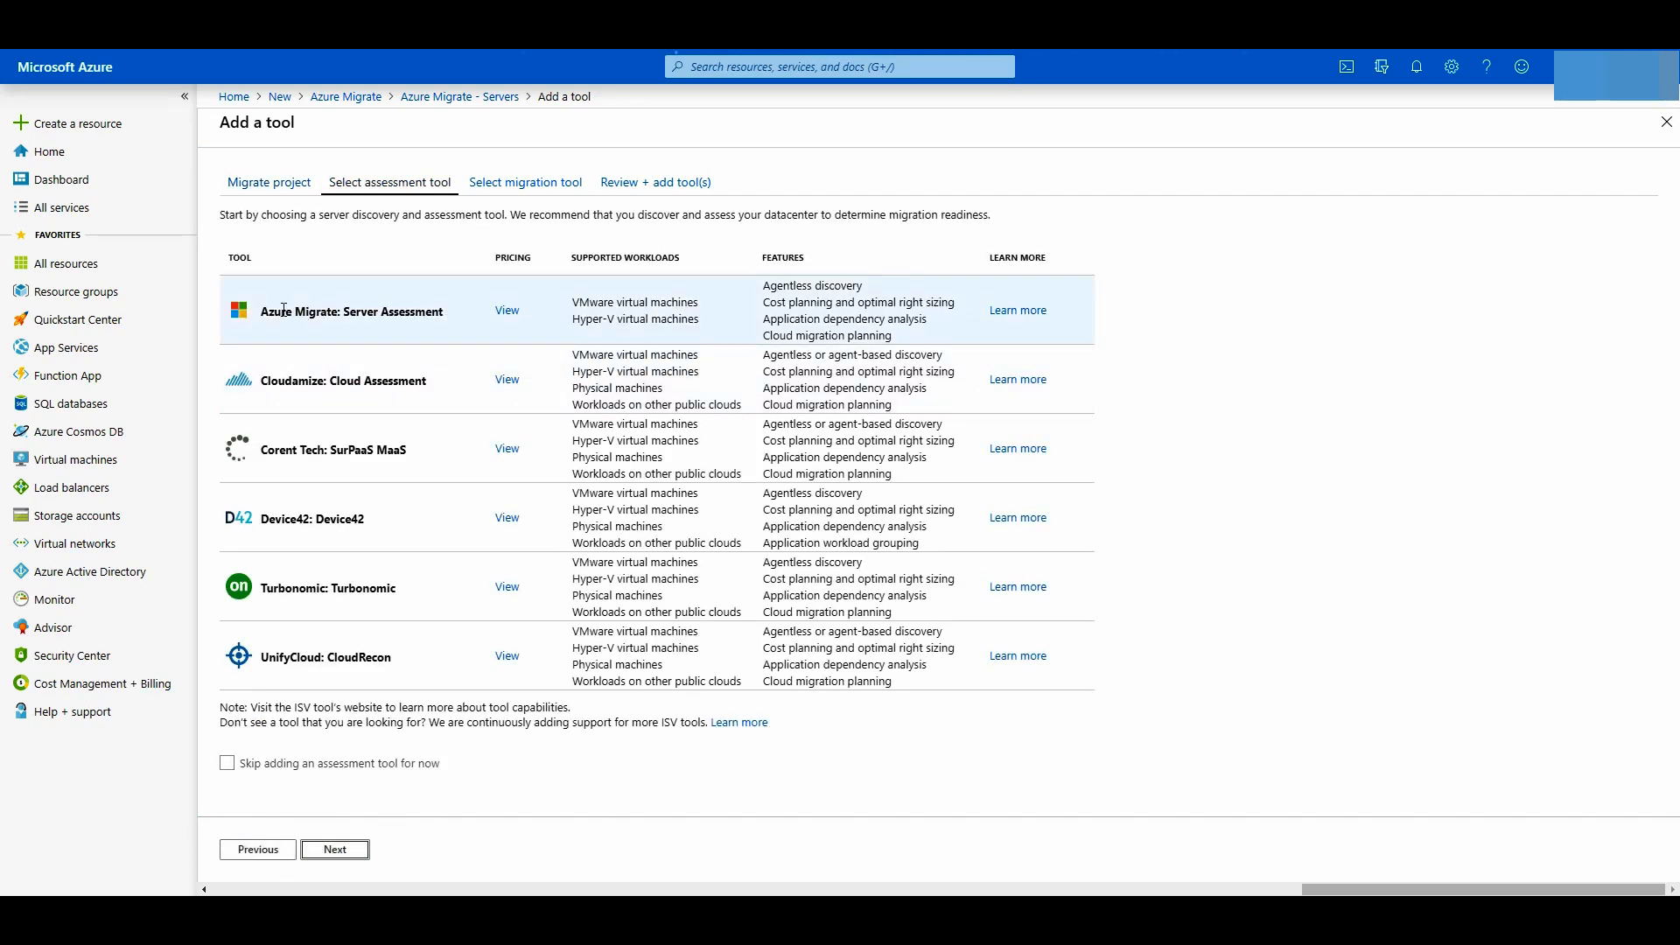
mouse_move(476, 321)
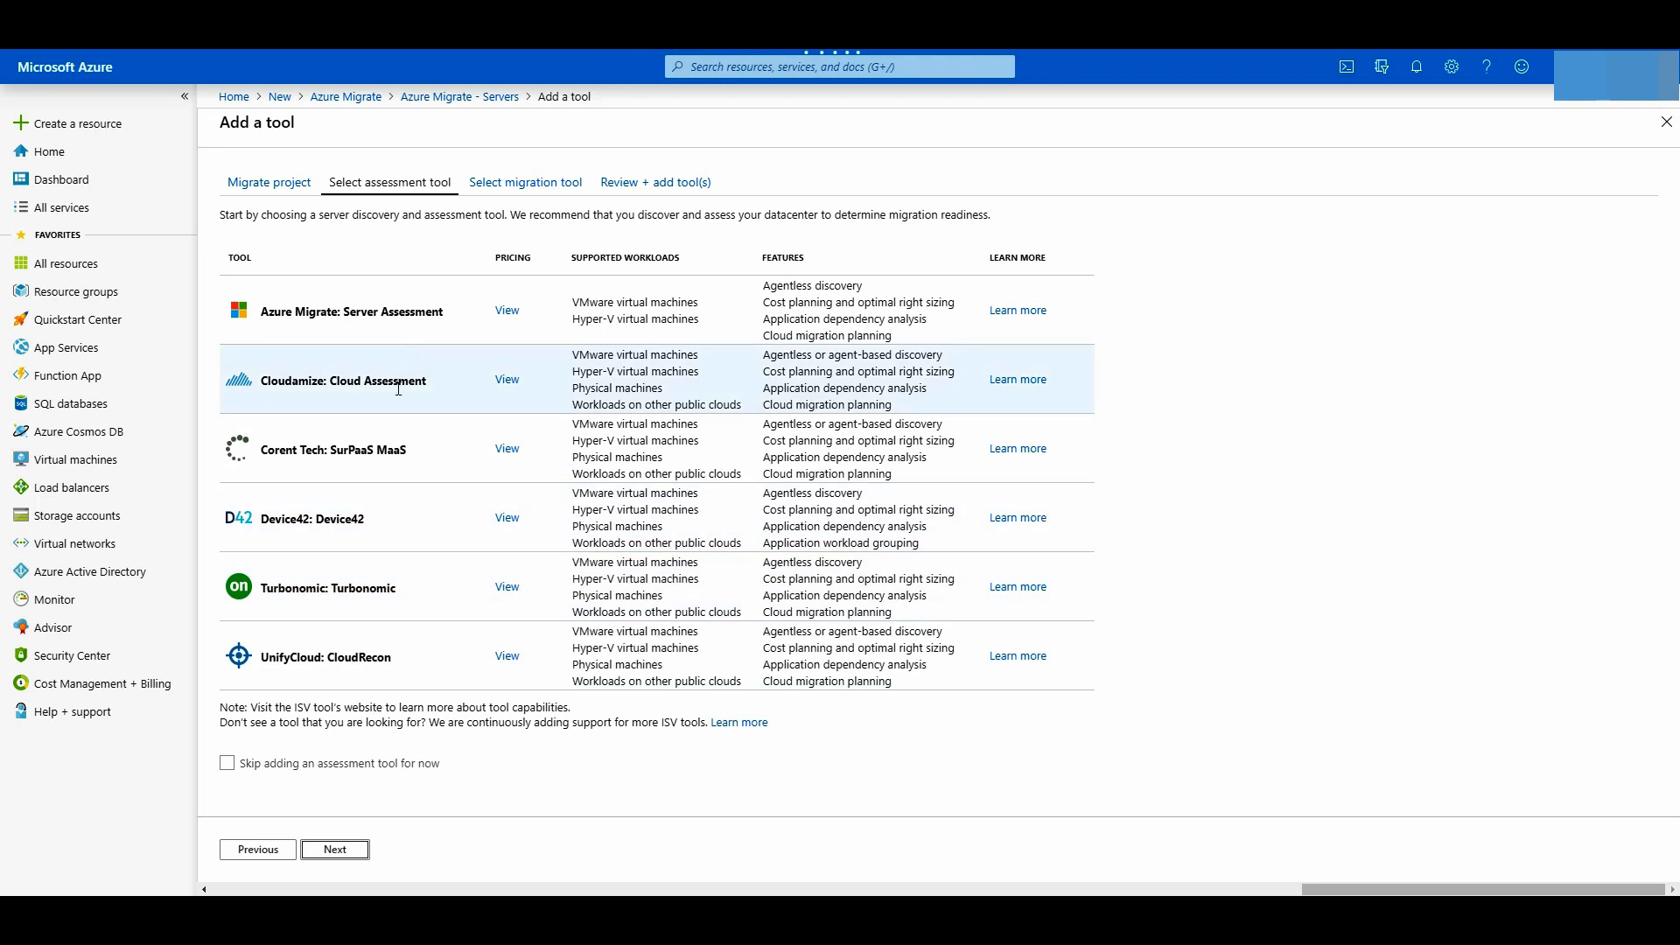
click(350, 311)
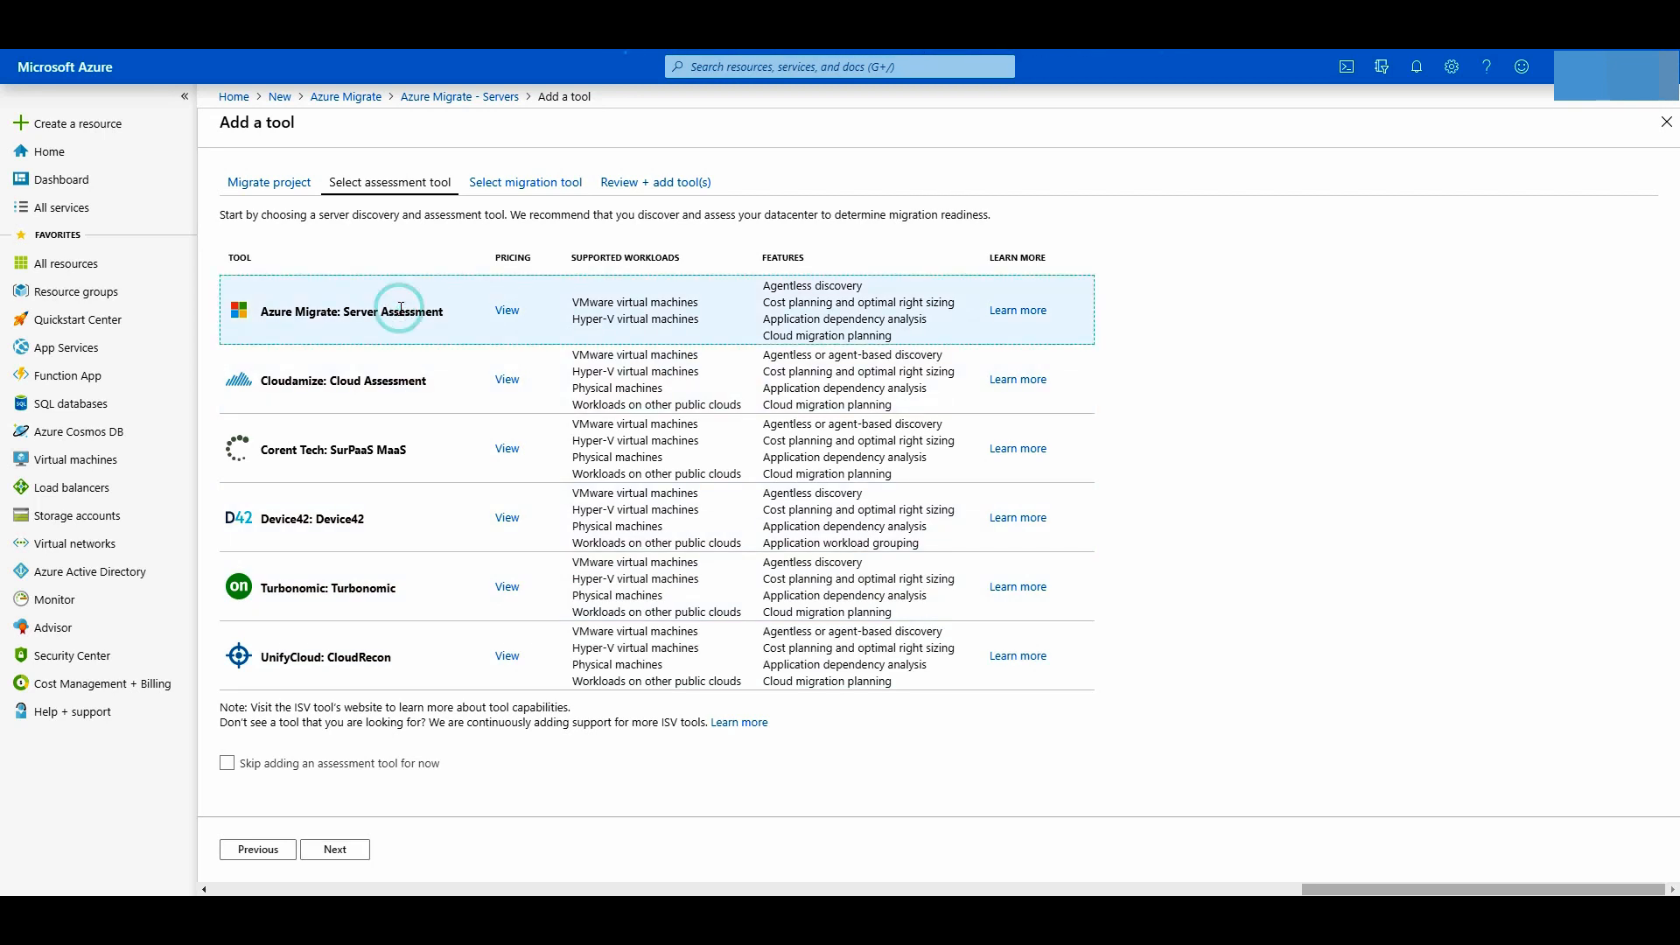
click(334, 848)
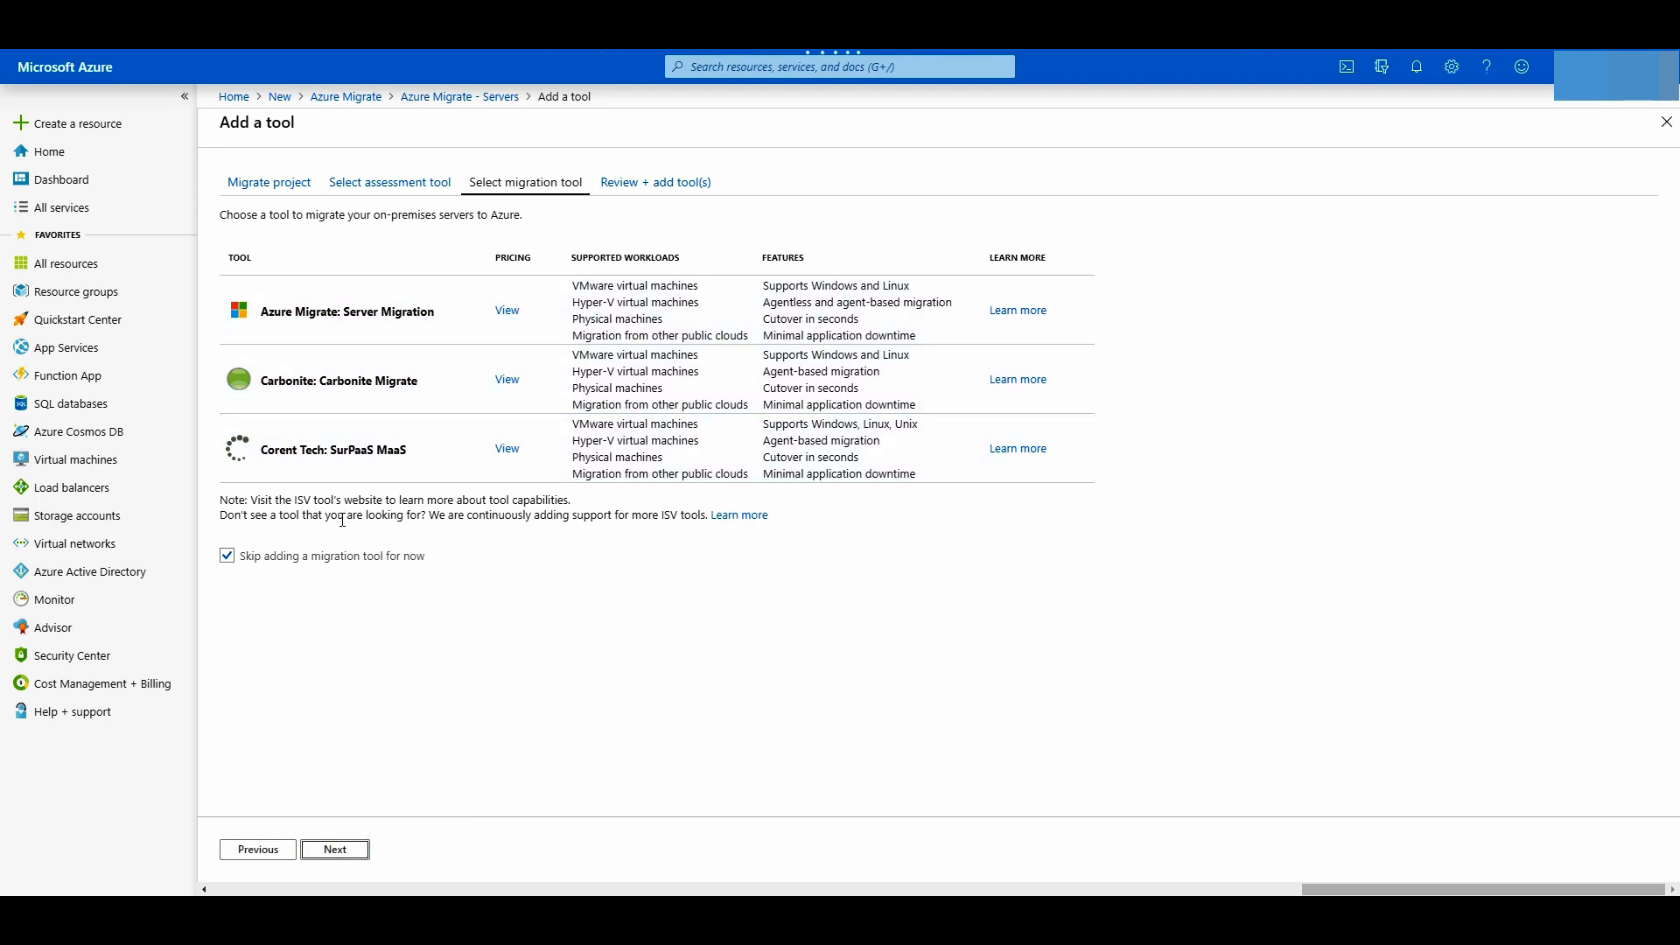
Select Azure Migrate: Server Migration and continue to Review + add tool(s).
click(347, 311)
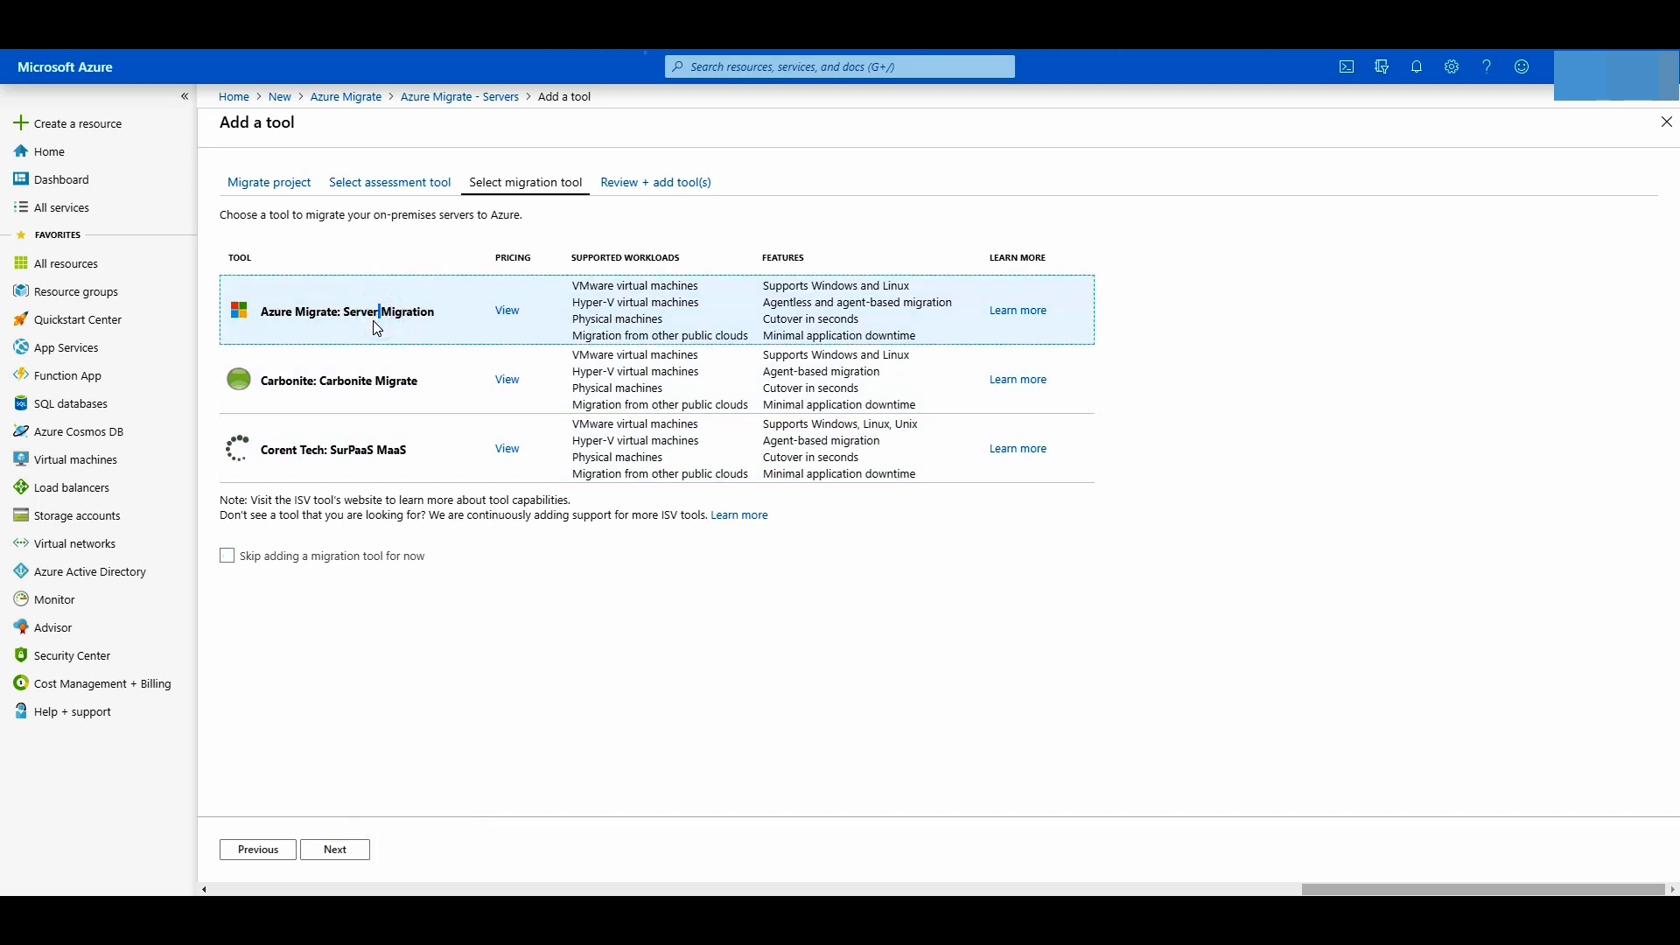
mouse_move(420, 467)
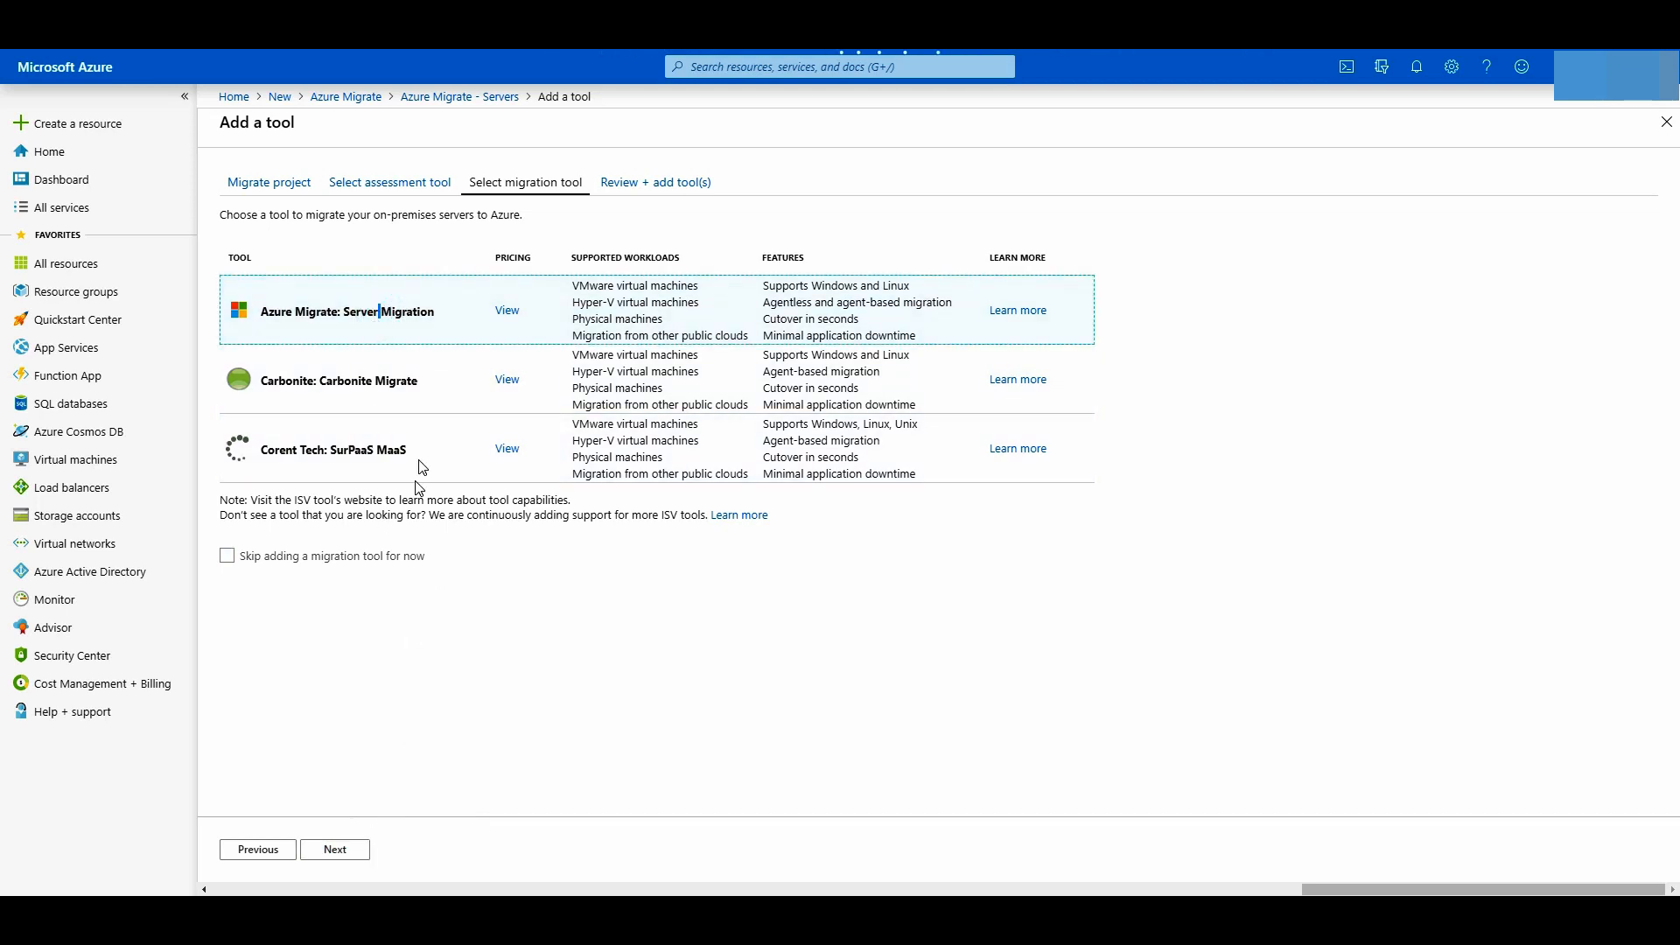
click(334, 850)
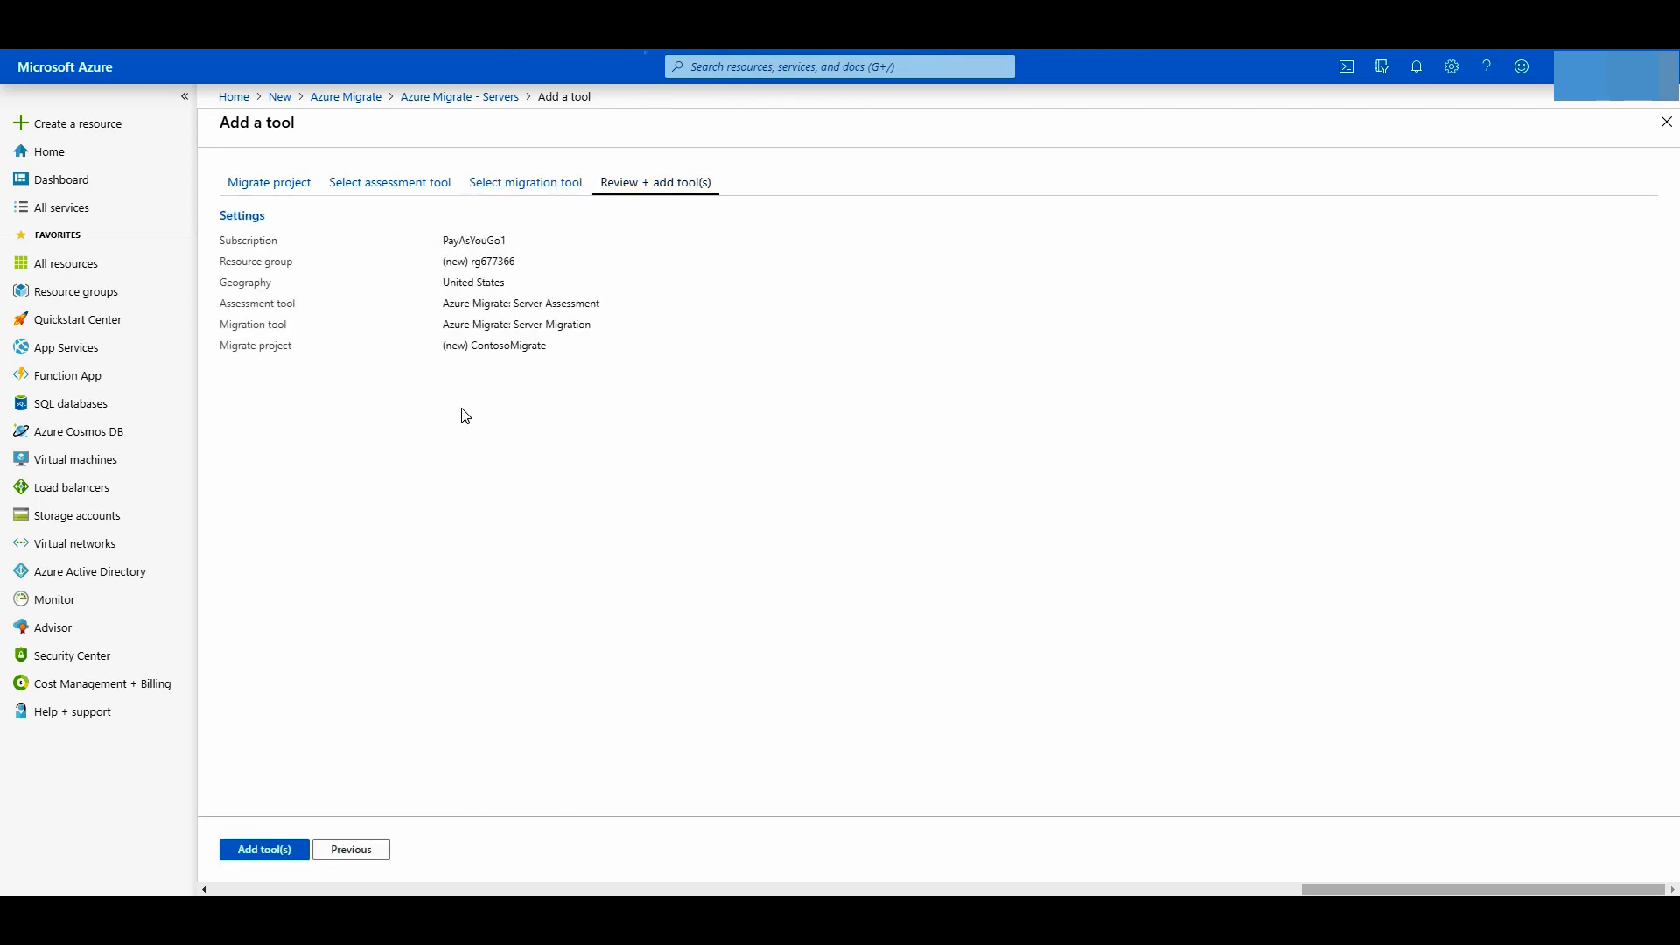
Confirm Add tool(s) to add Server Assessment and Server Migration to ContosoMigrate.
click(263, 848)
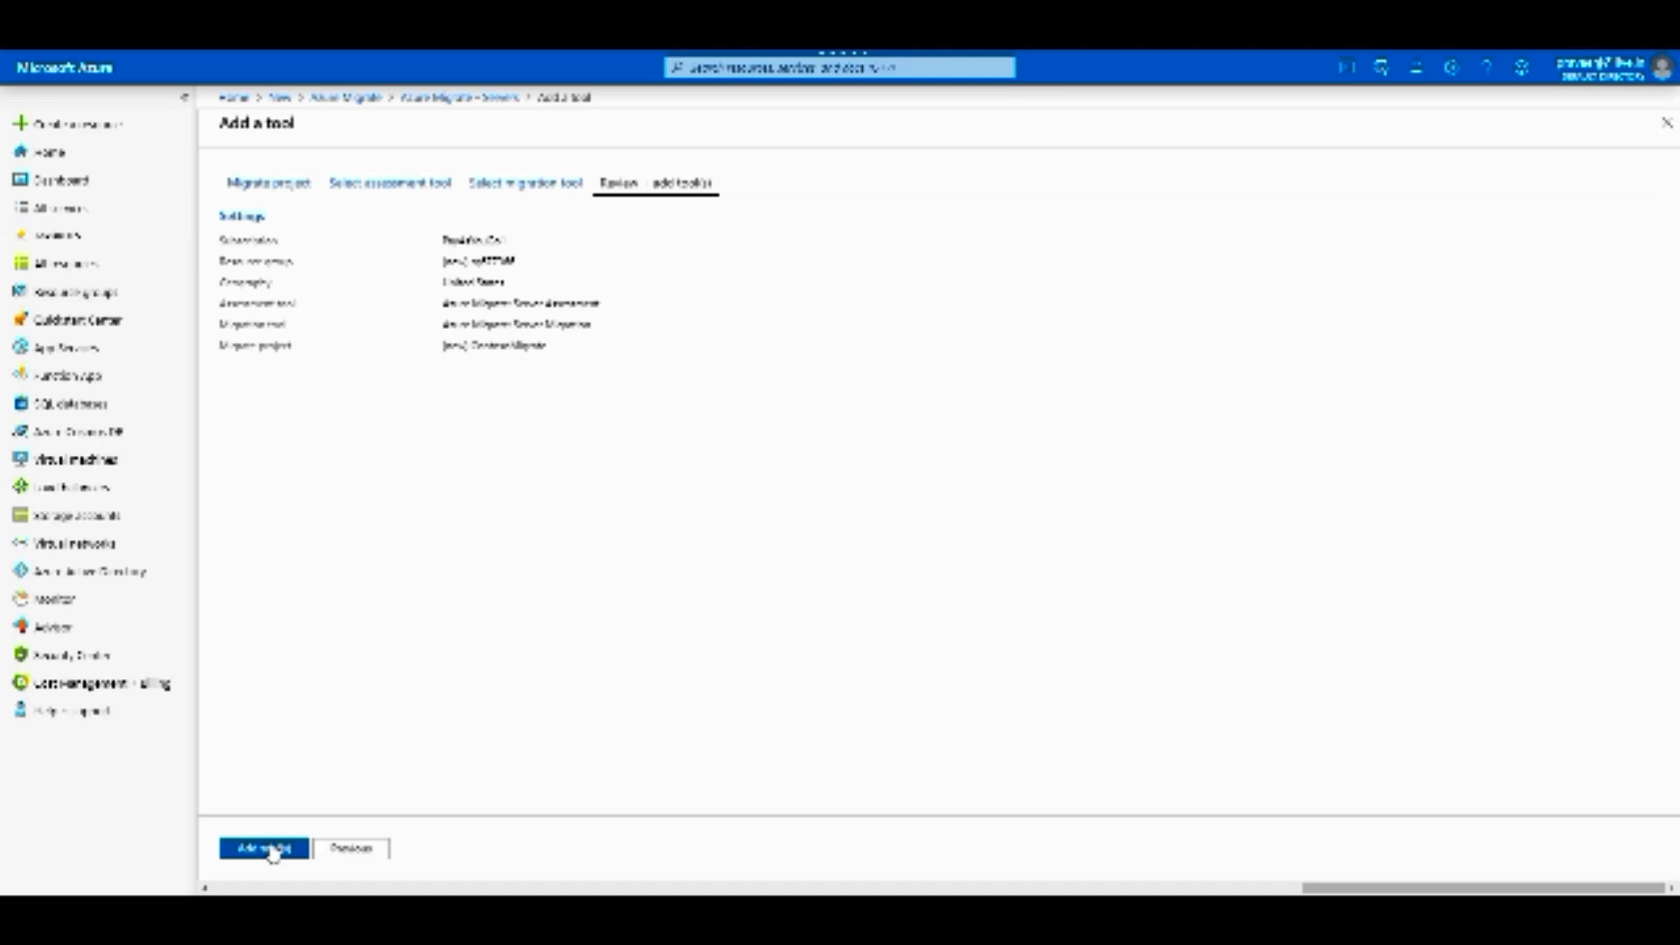
click(262, 848)
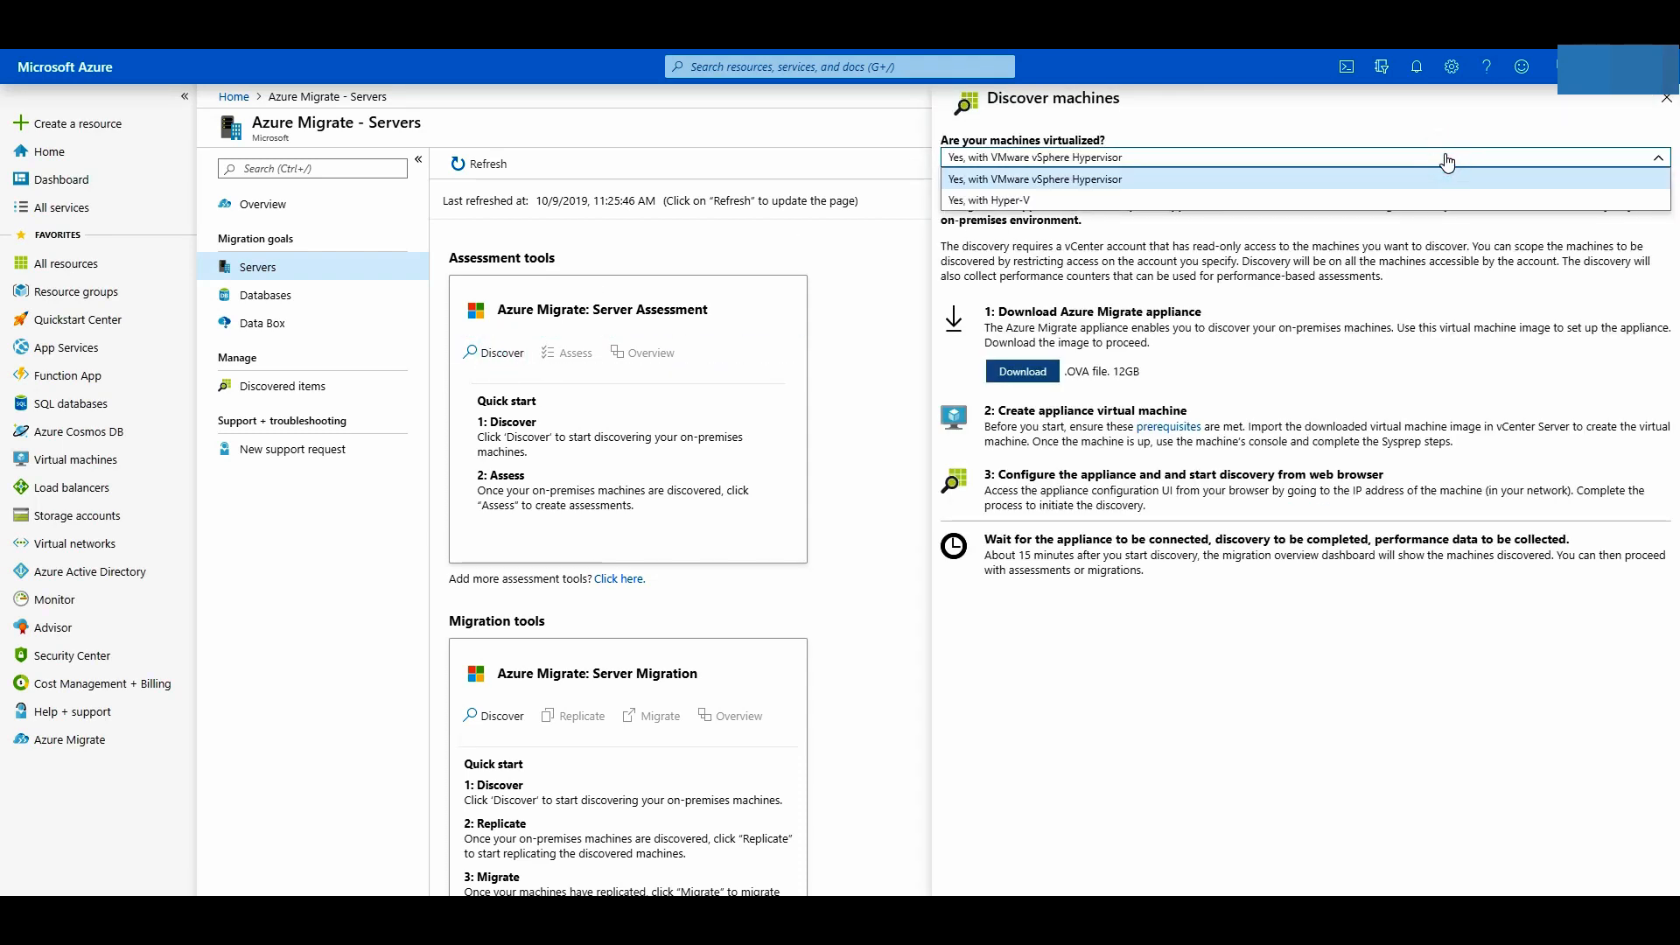
mouse_move(1125, 181)
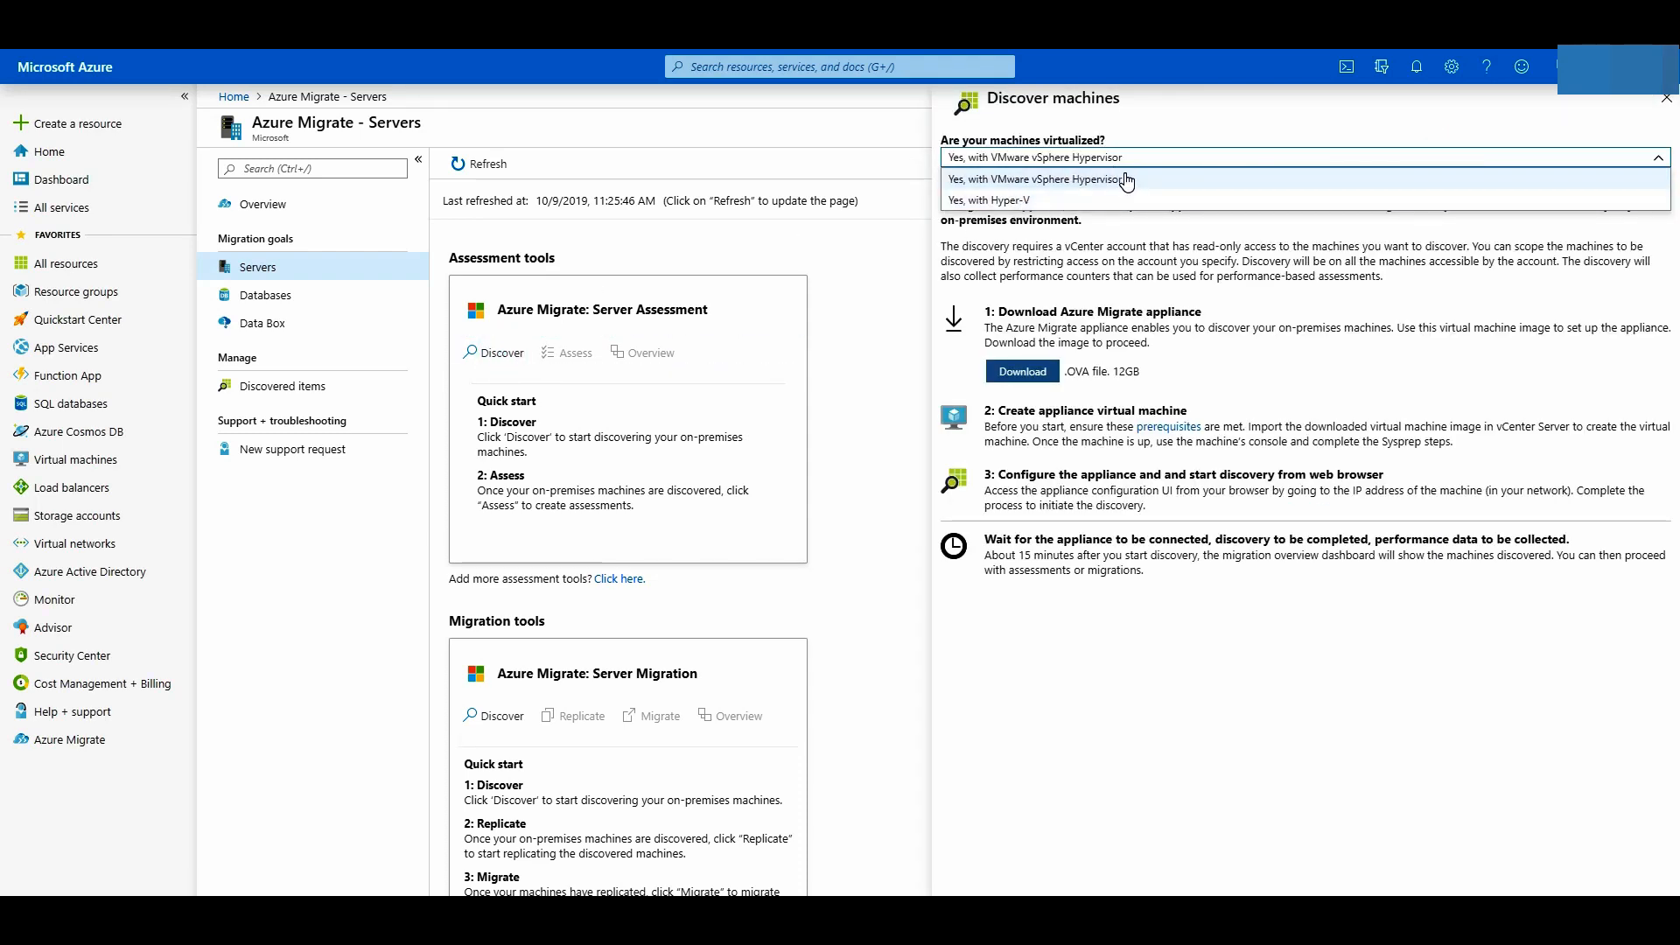
Choose VMware vSphere Hypervisor, download the appliance and open its prerequisites documentation.
click(1036, 181)
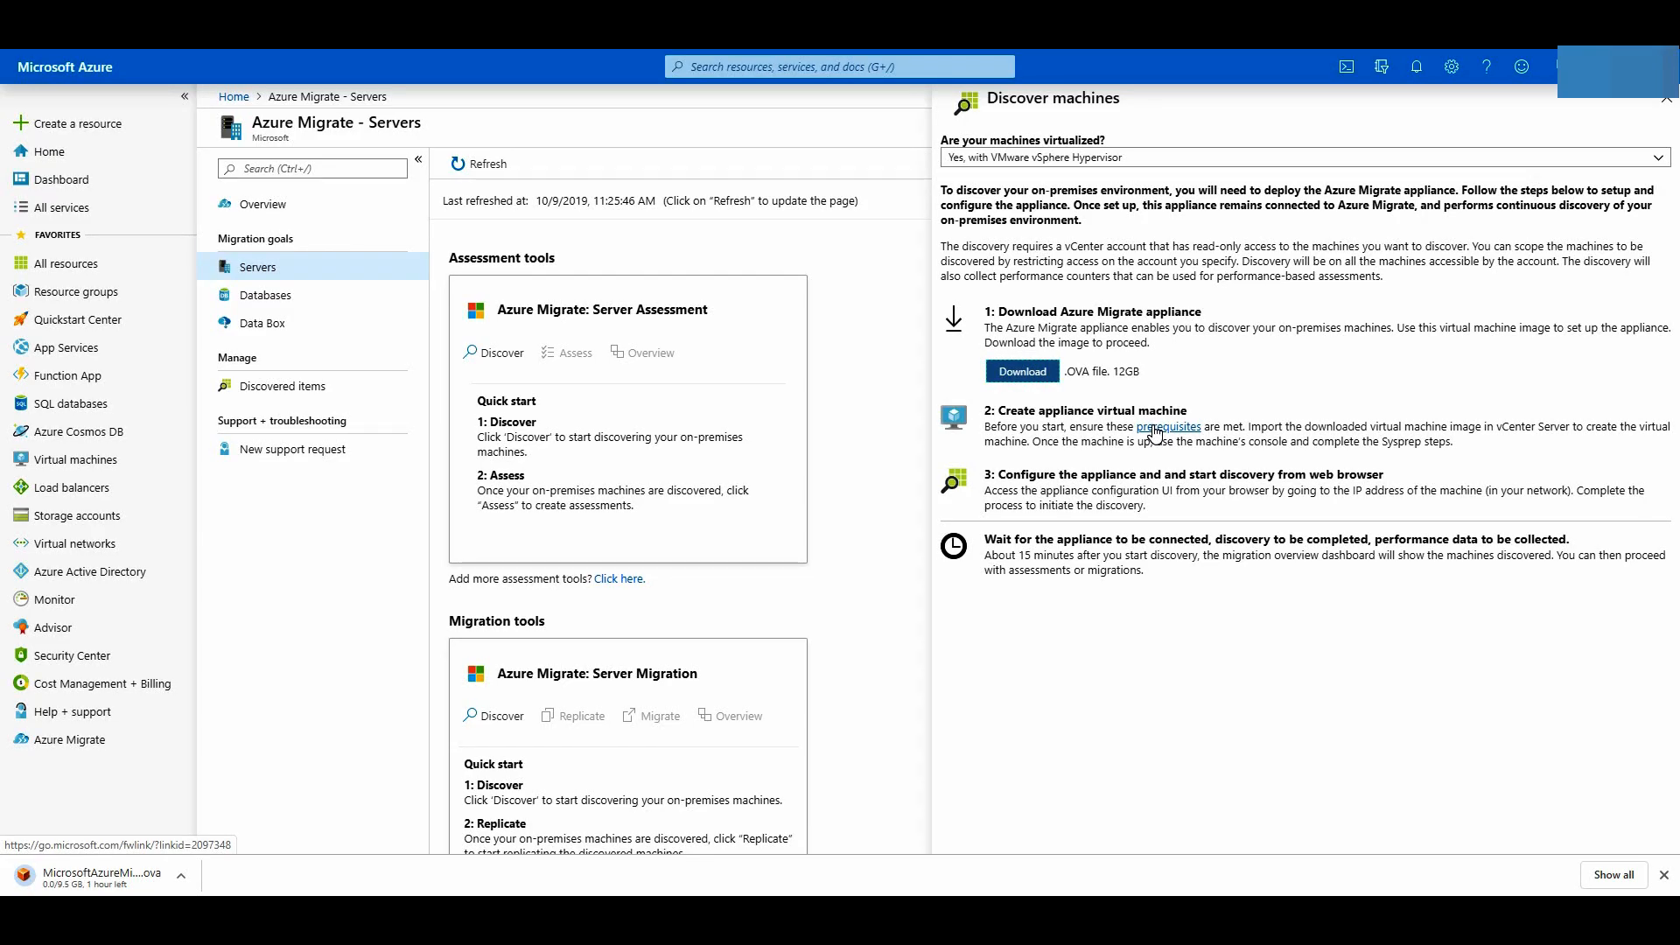
click(1168, 426)
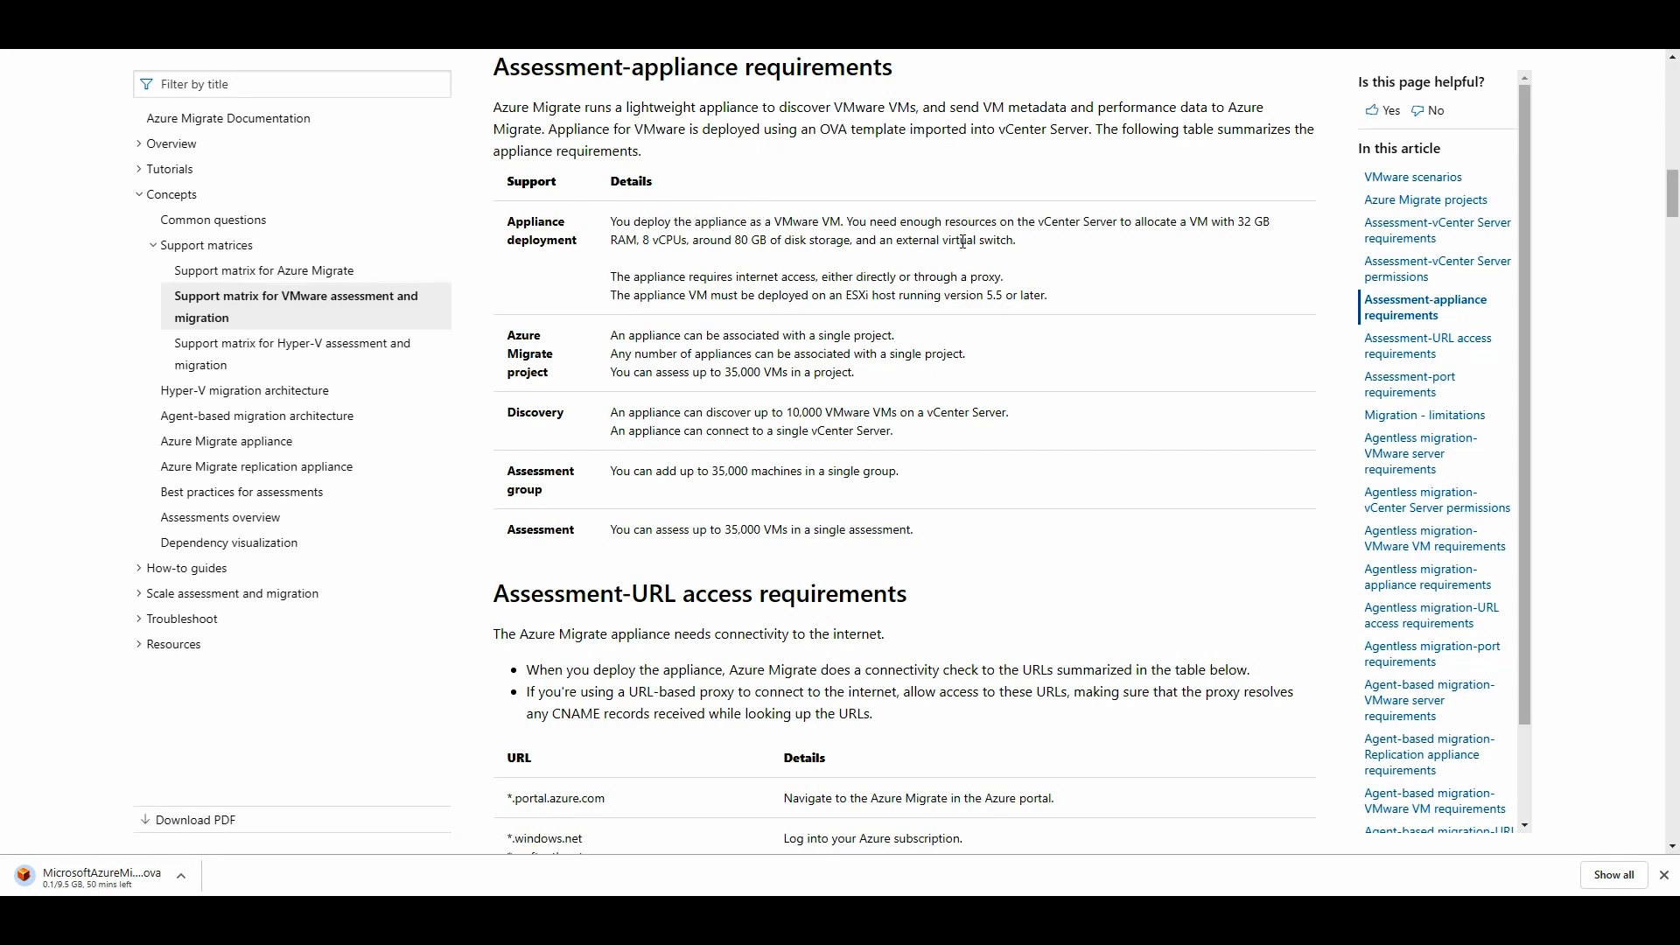
mouse_move(723, 463)
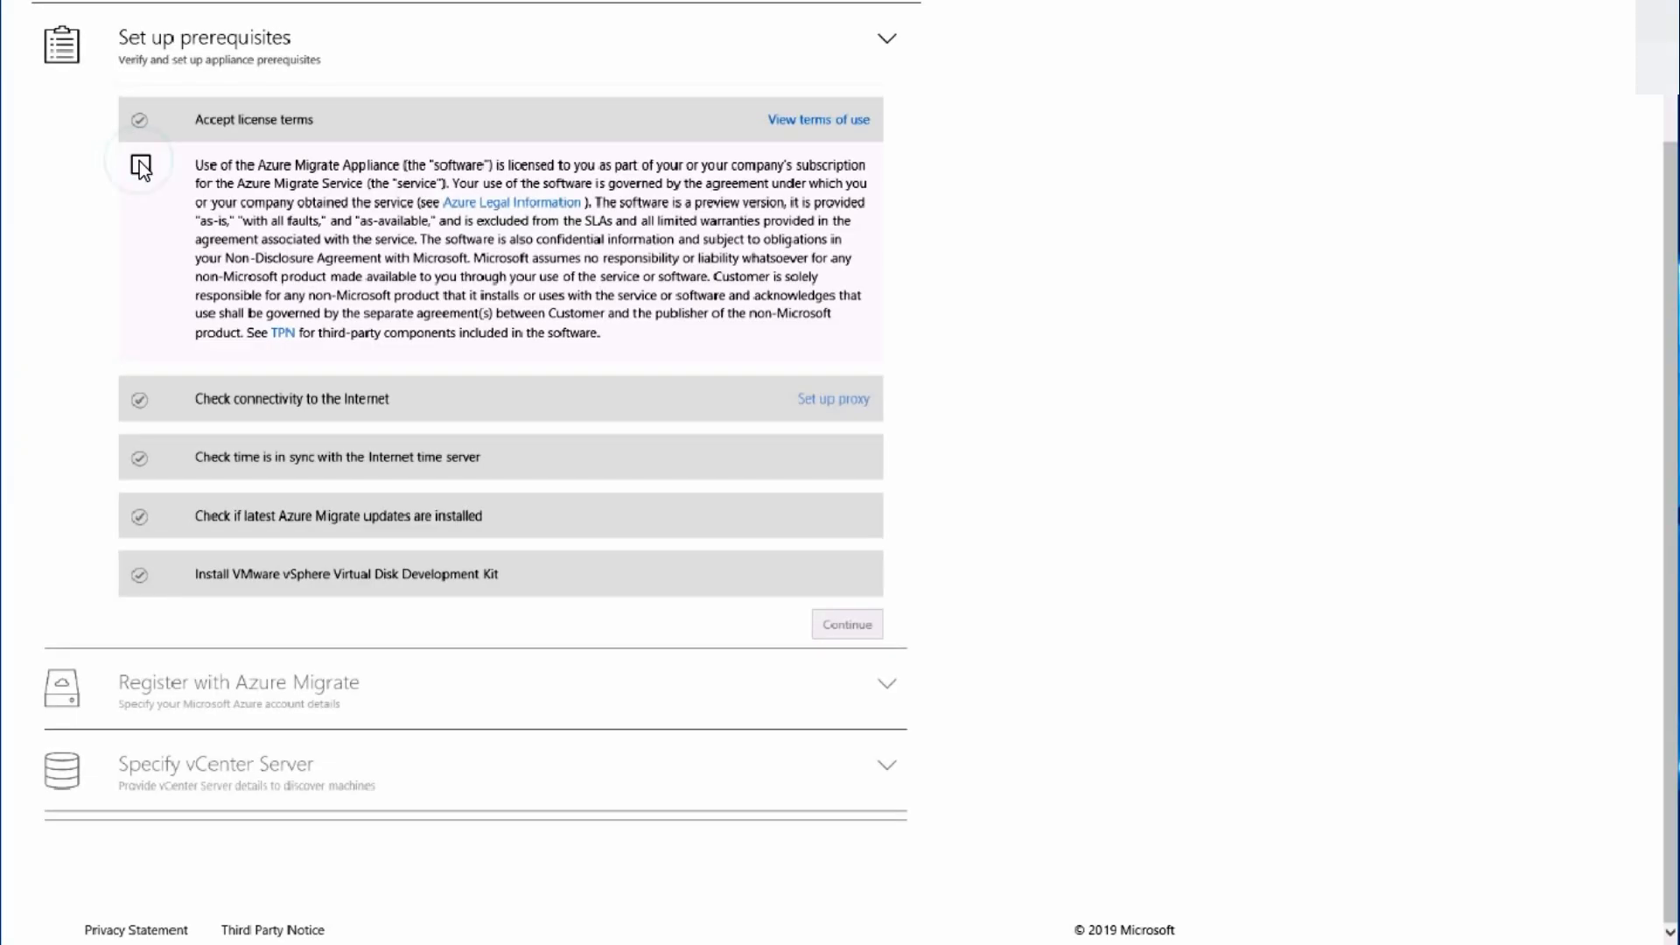
Accept the appliance license terms and continue after MigrateCollect registers successfully.
click(139, 163)
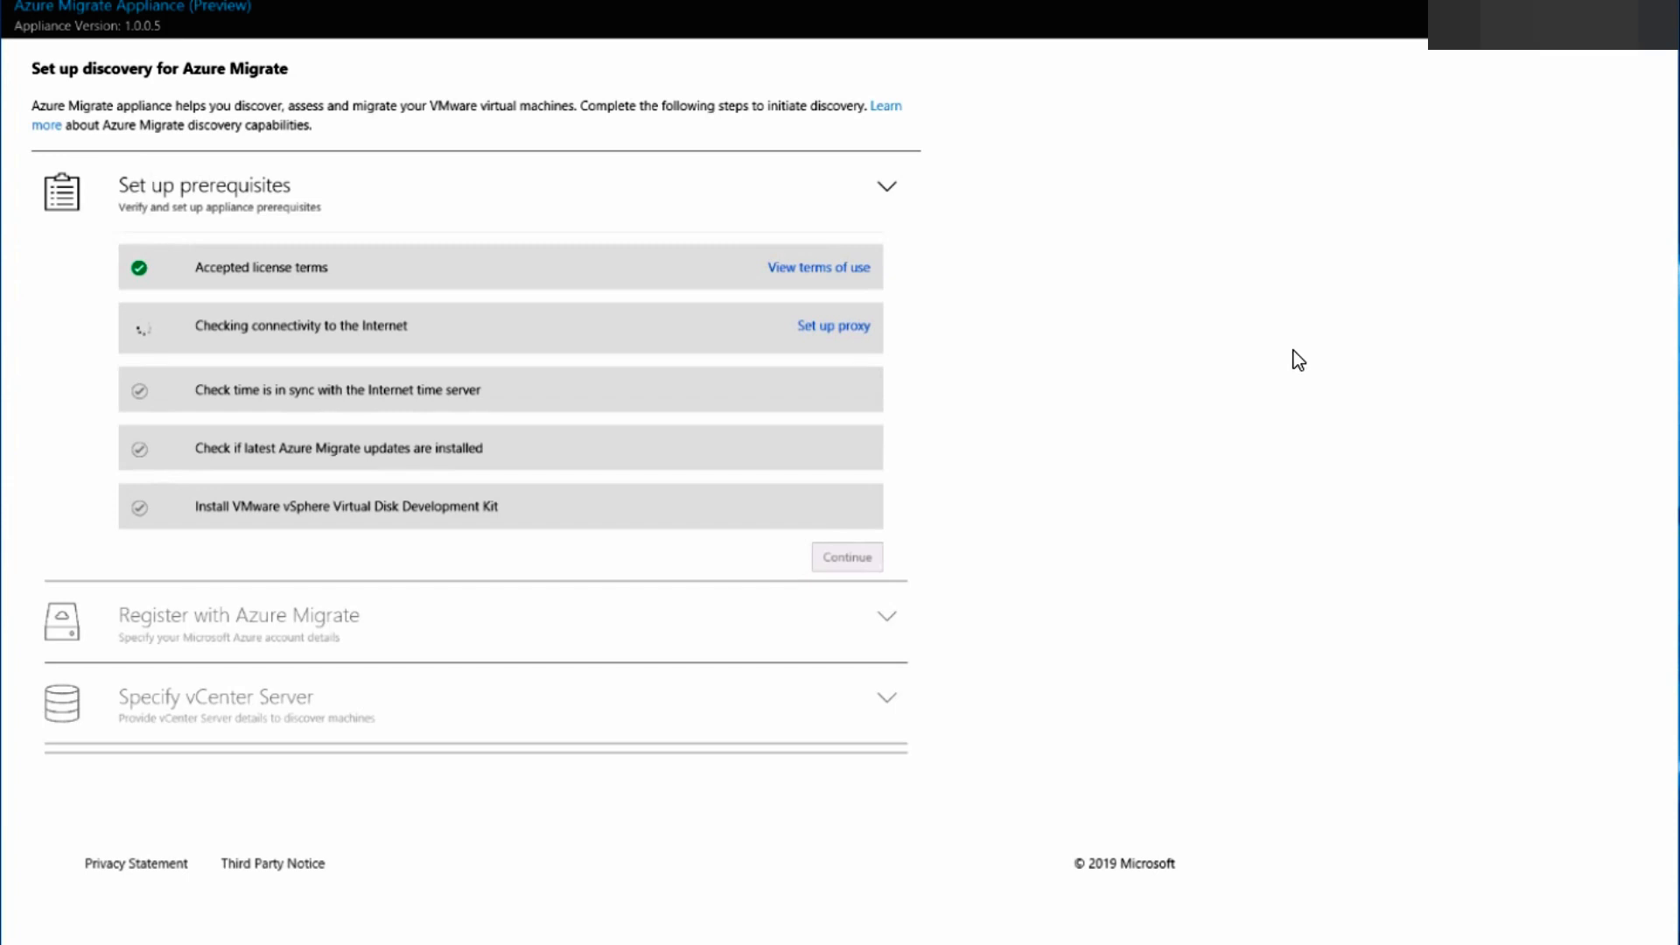
mouse_move(1249, 381)
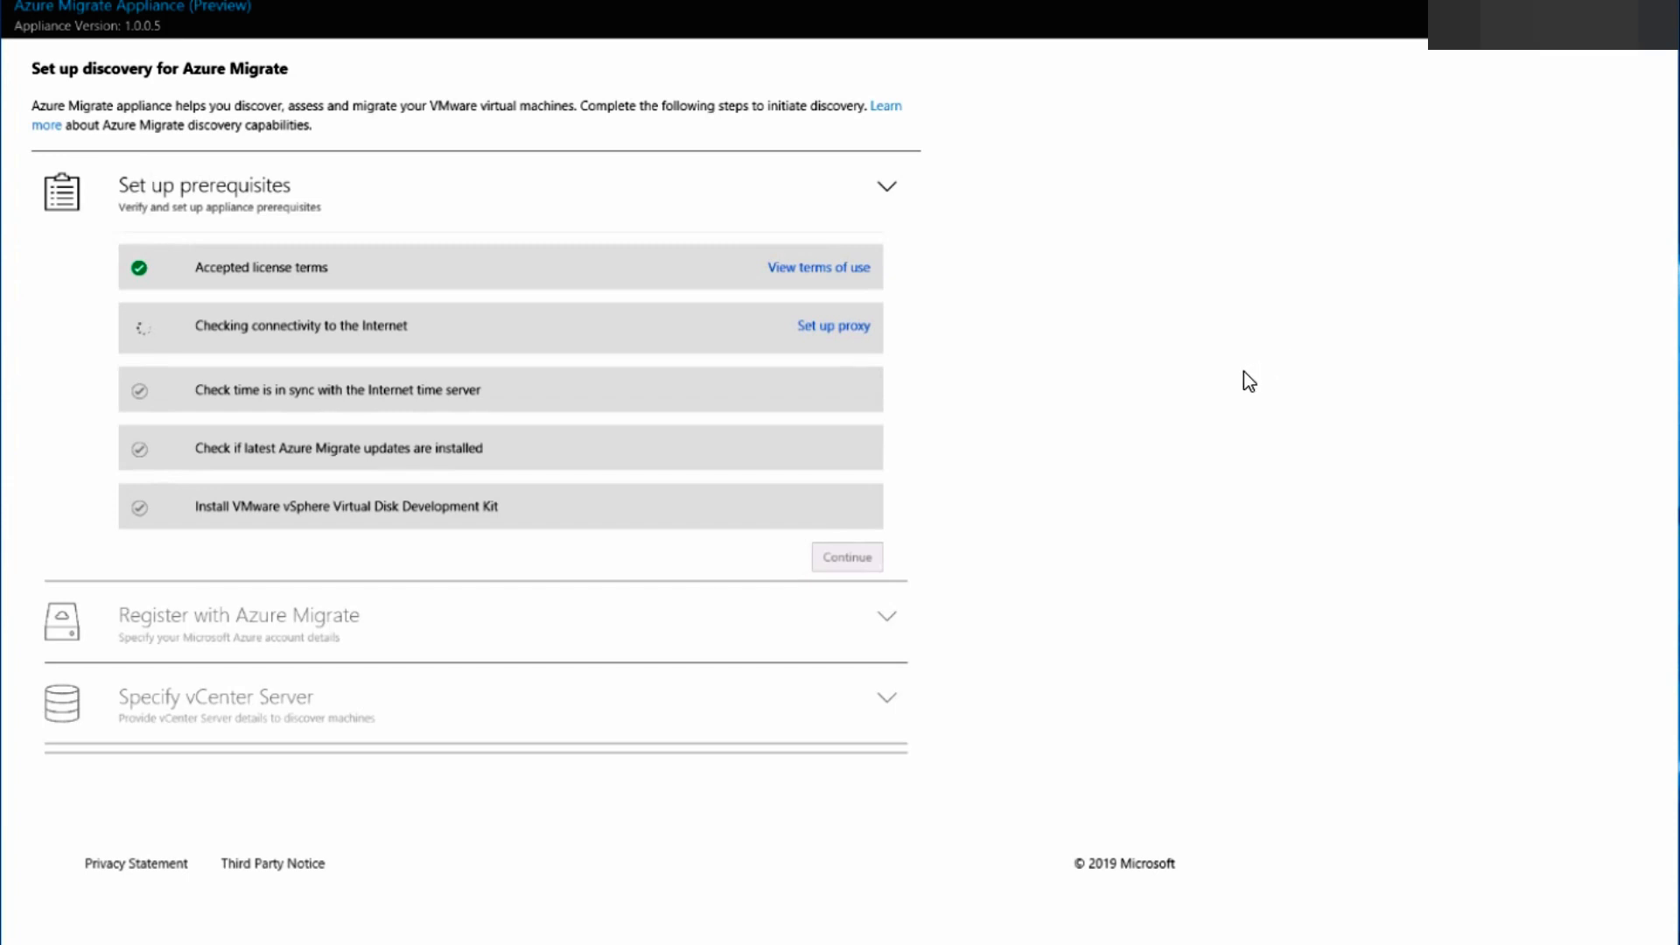
mouse_move(315, 703)
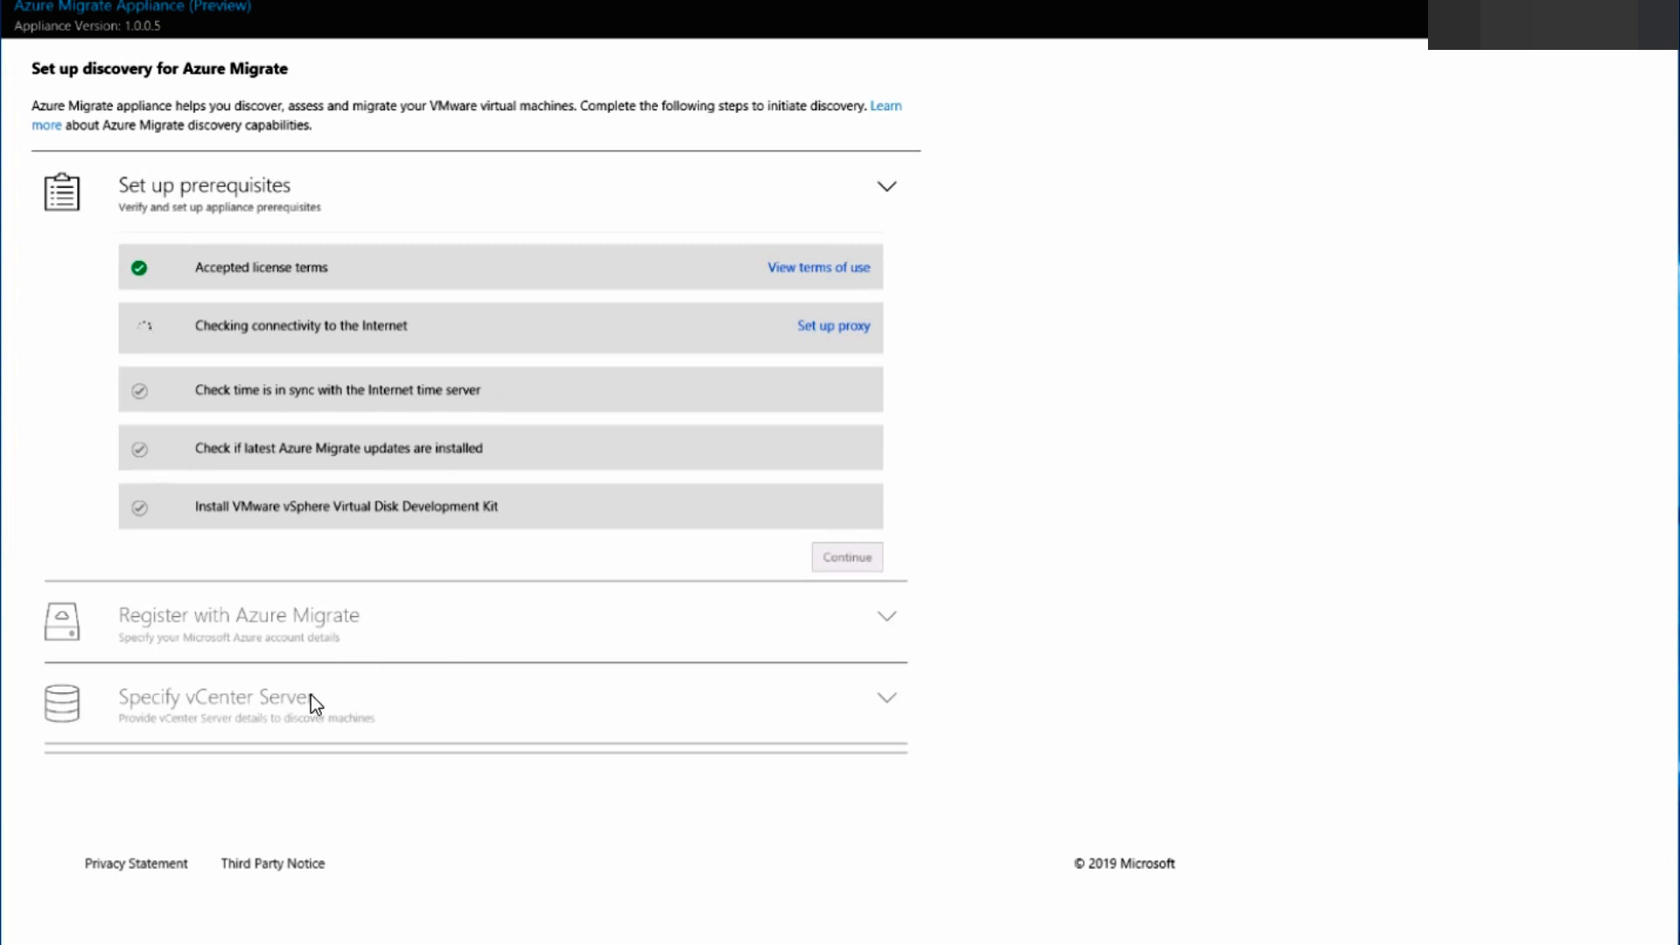
mouse_move(261, 717)
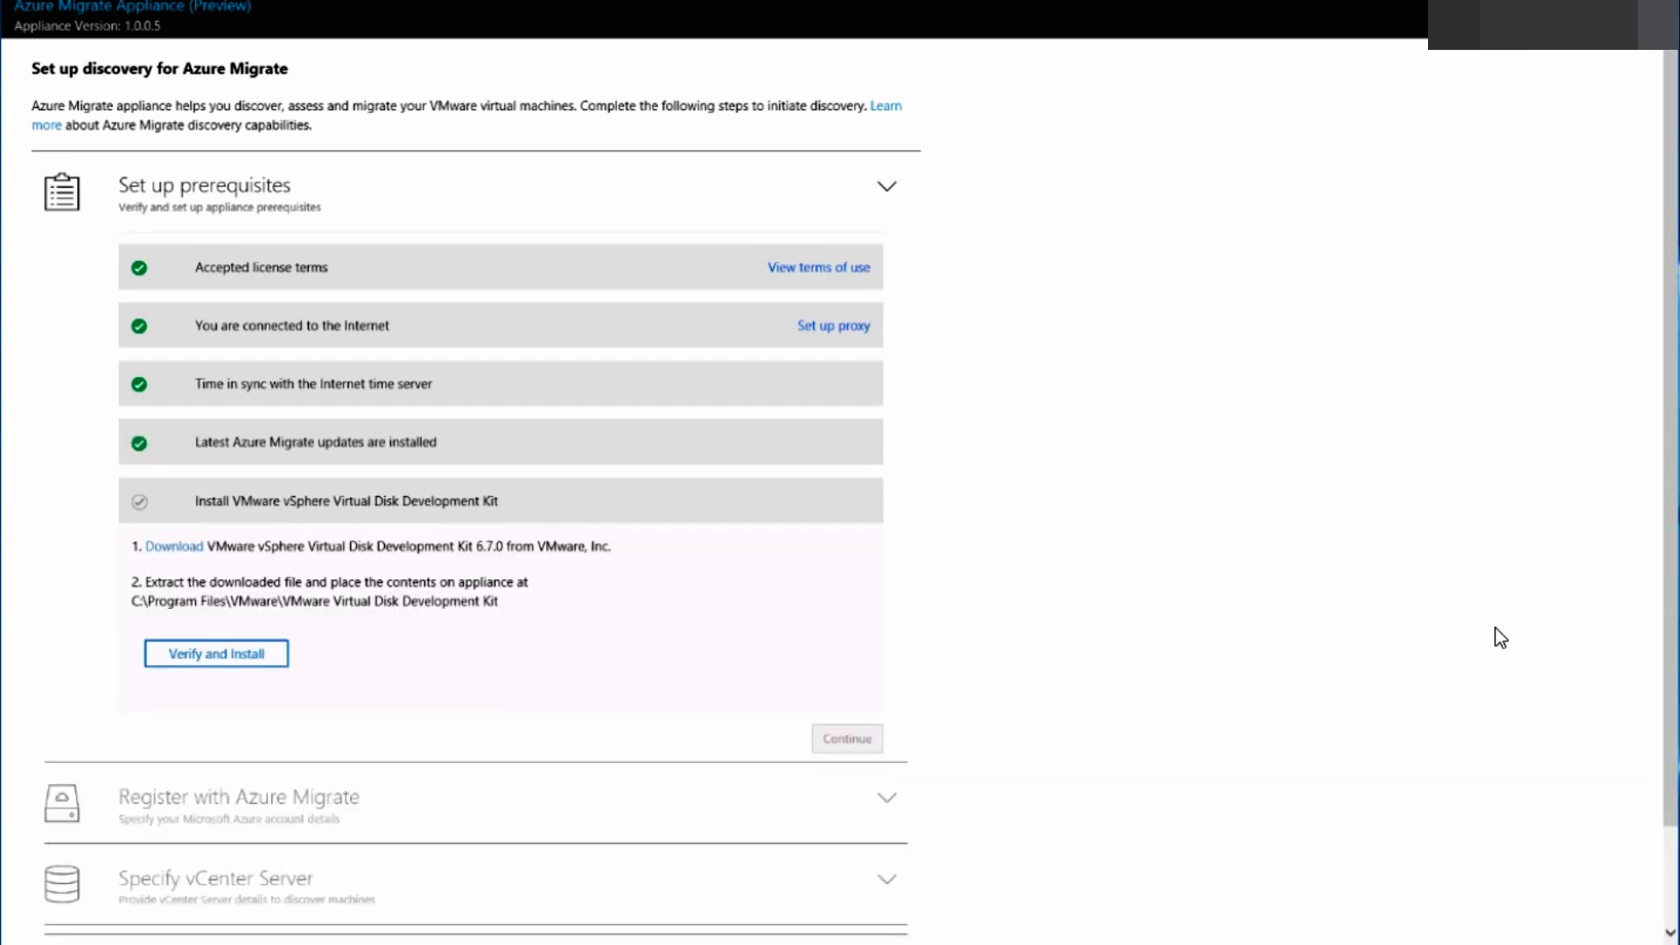
mouse_move(215, 654)
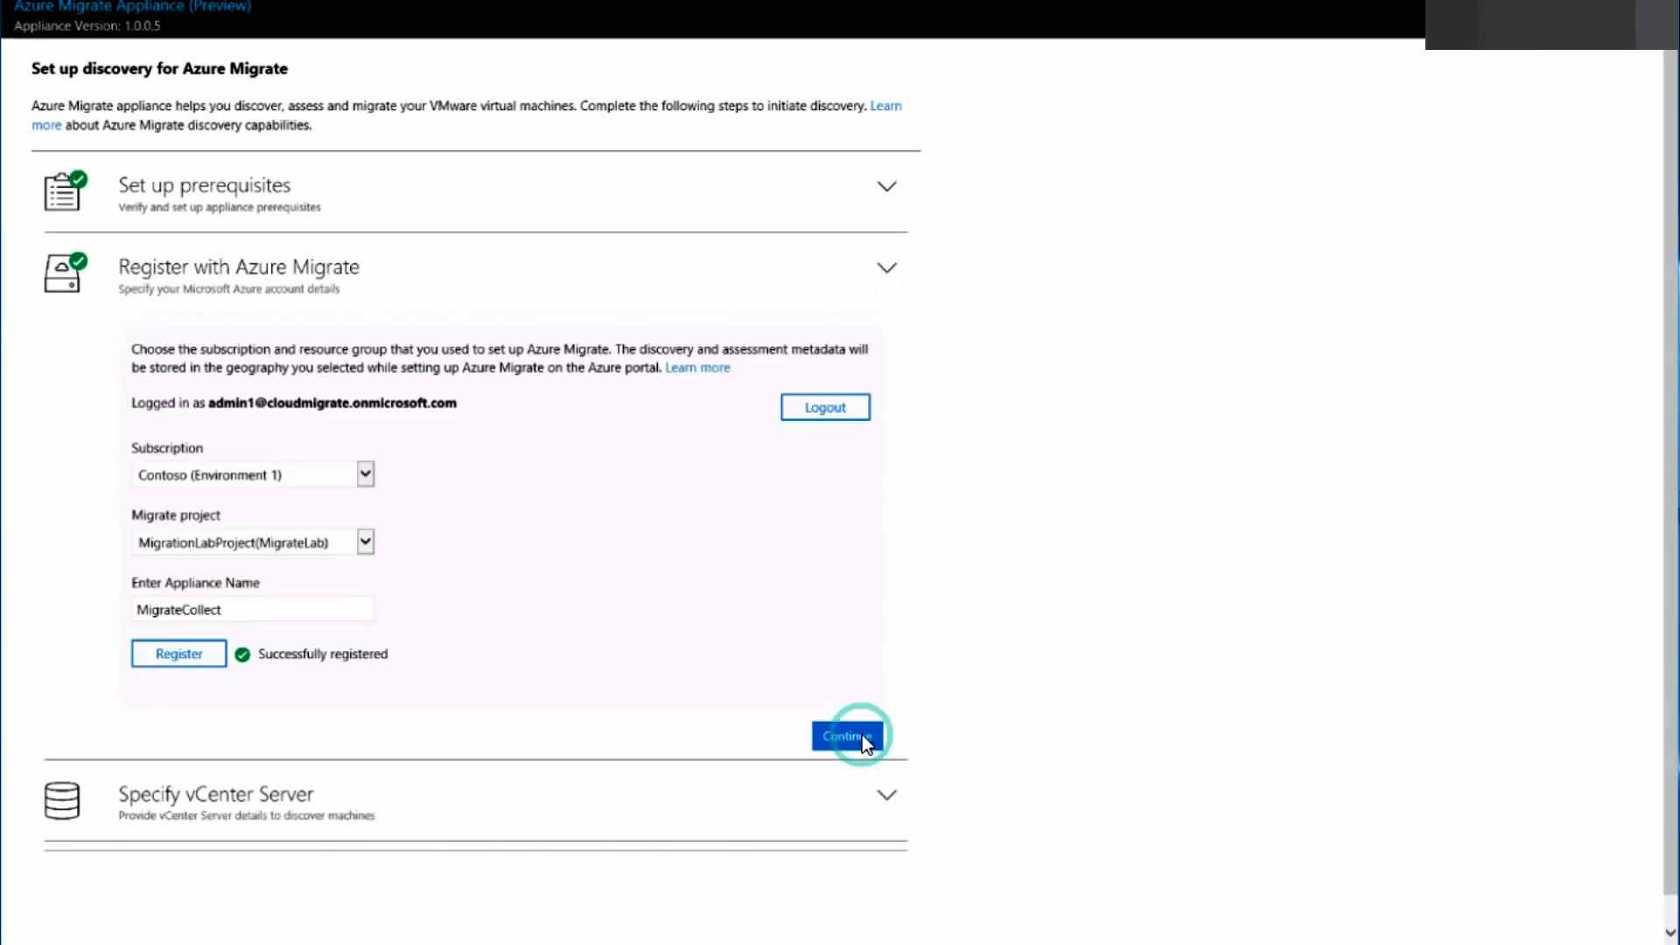
click(846, 737)
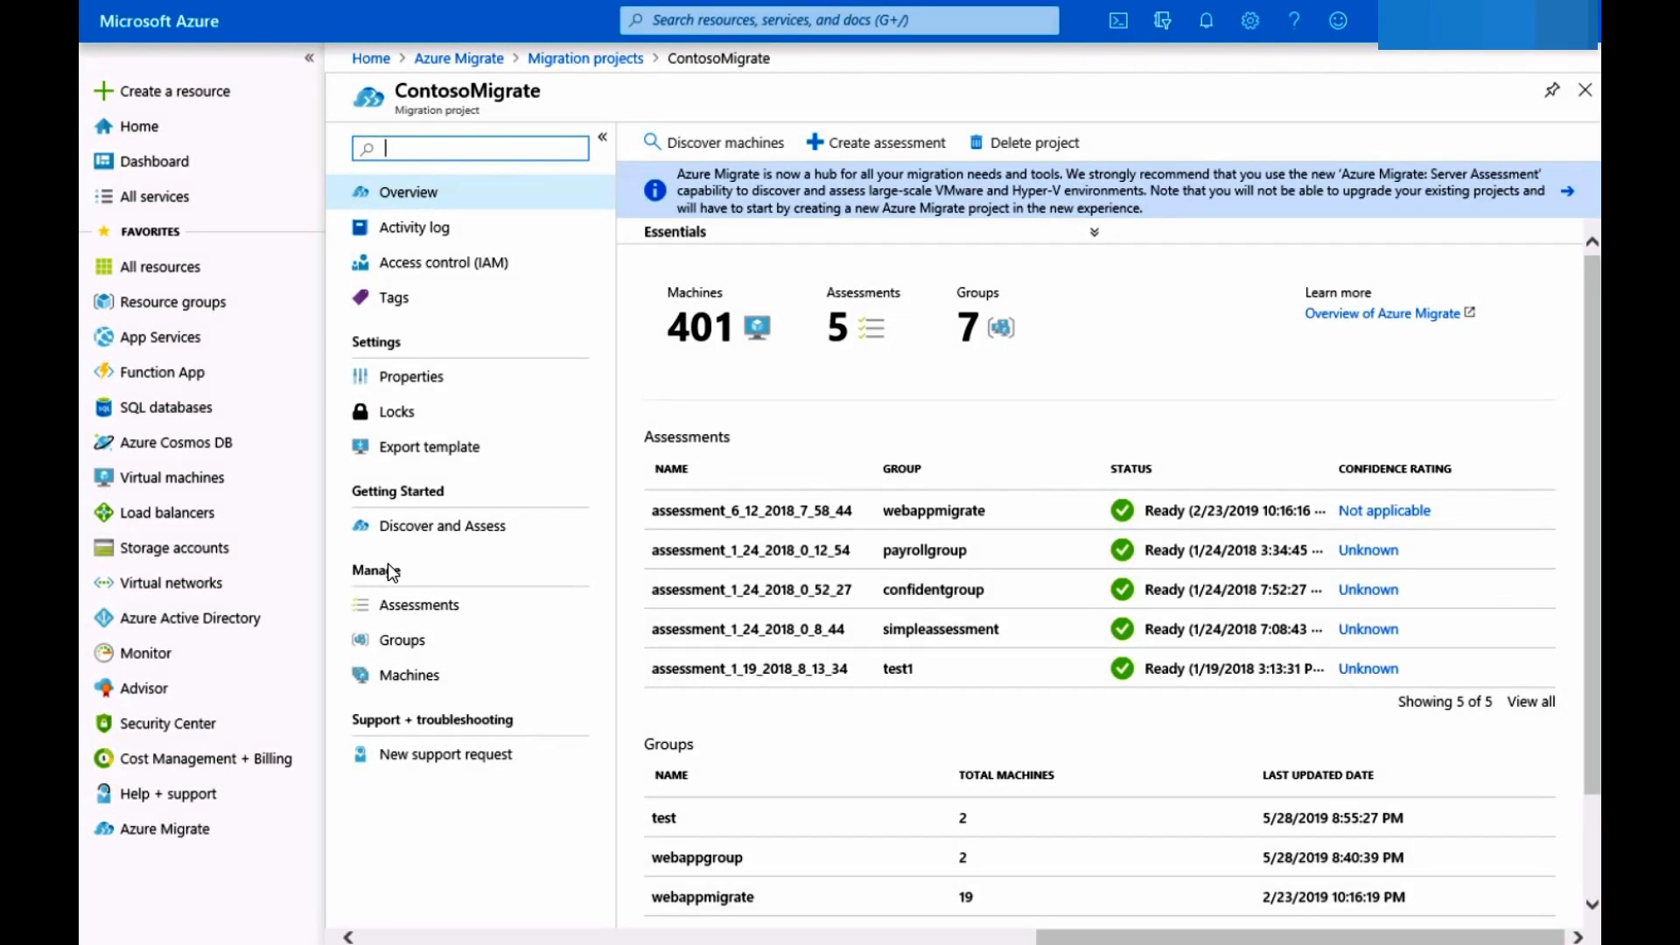
mouse_move(744, 431)
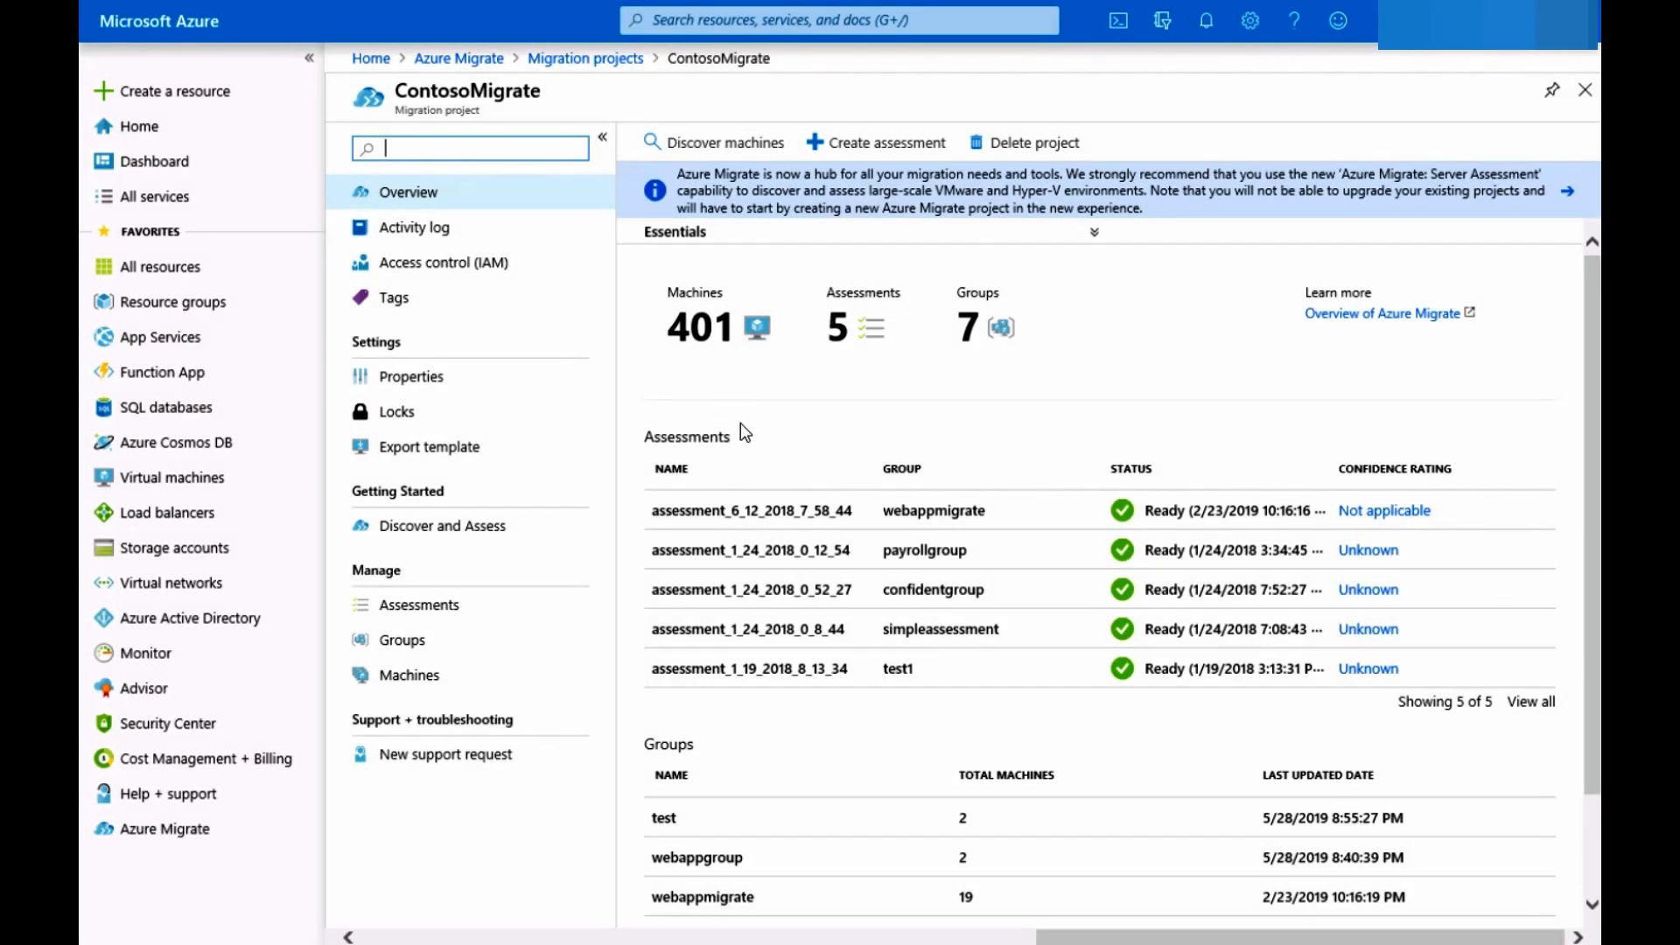
mouse_move(615, 508)
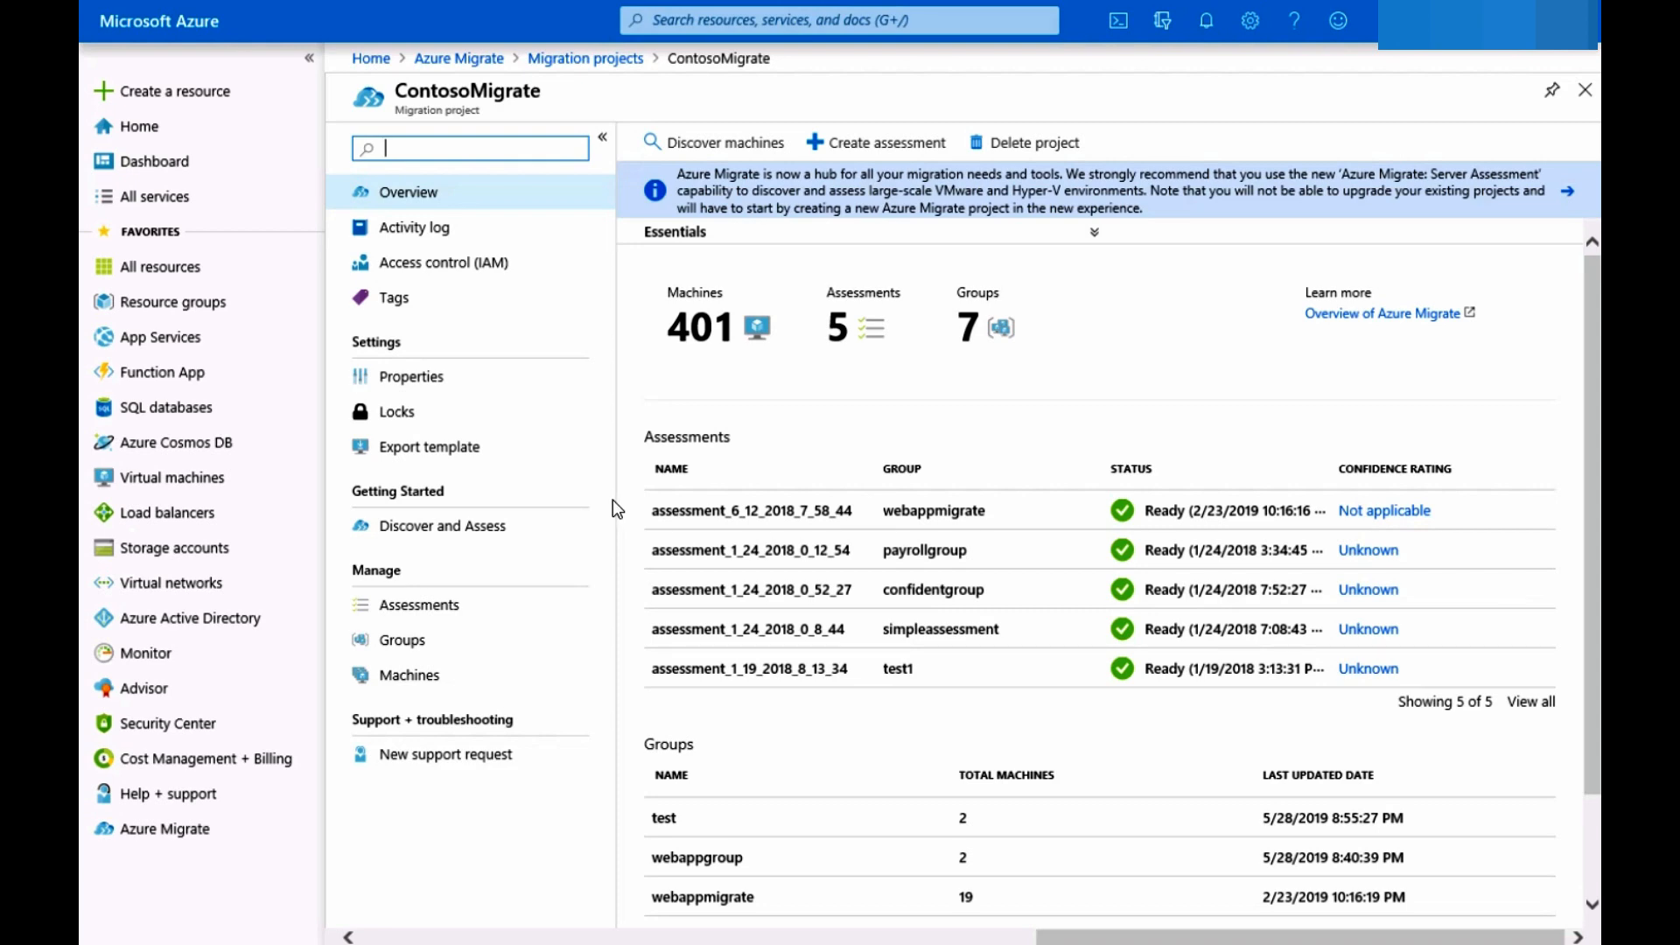
Open Discover and Assess under Getting Started for the ContosoMigrate project.
click(443, 525)
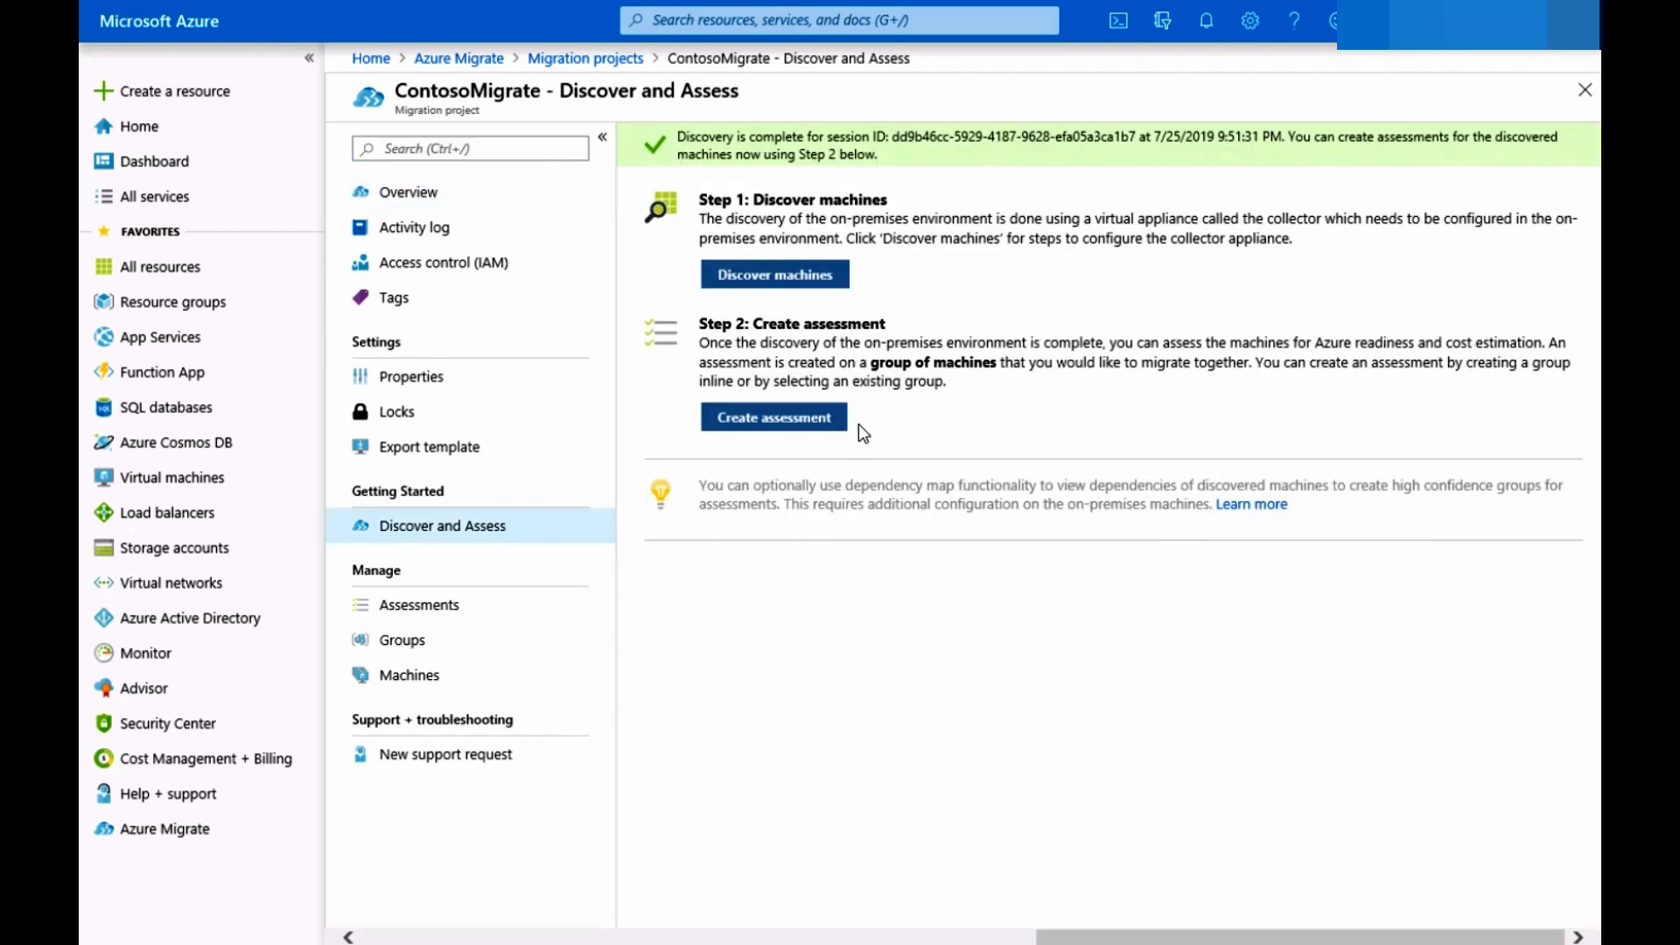
Create an assessment with group rg915325assesssimple holding all 10 ContosoMigrate machines.
click(773, 416)
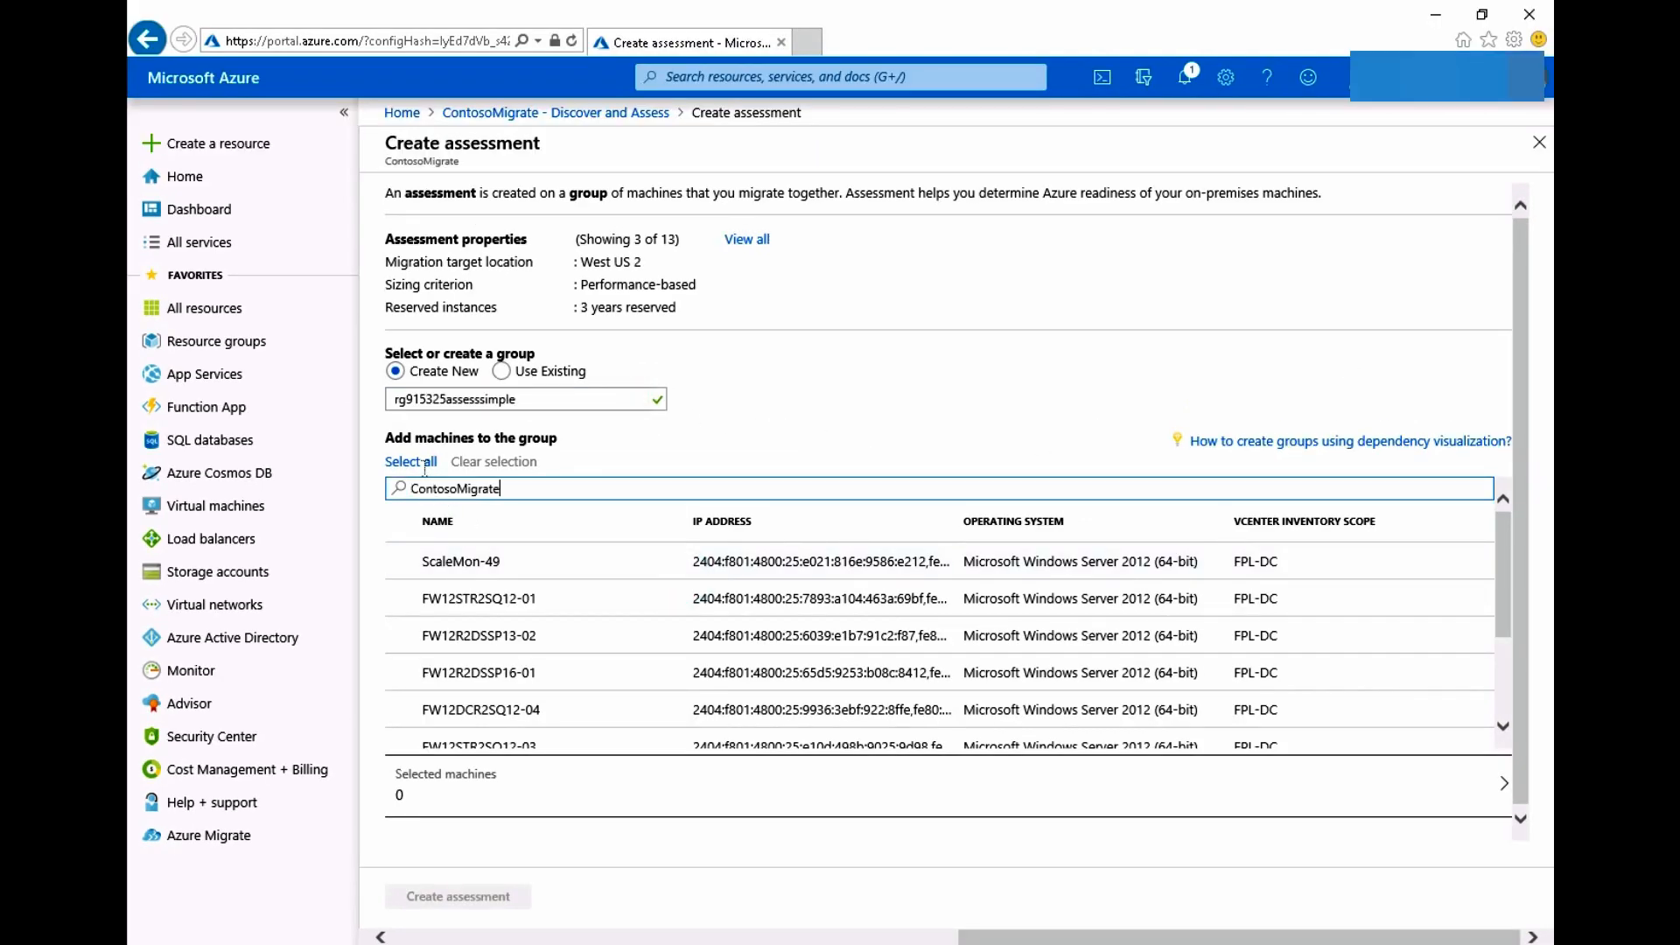
click(410, 461)
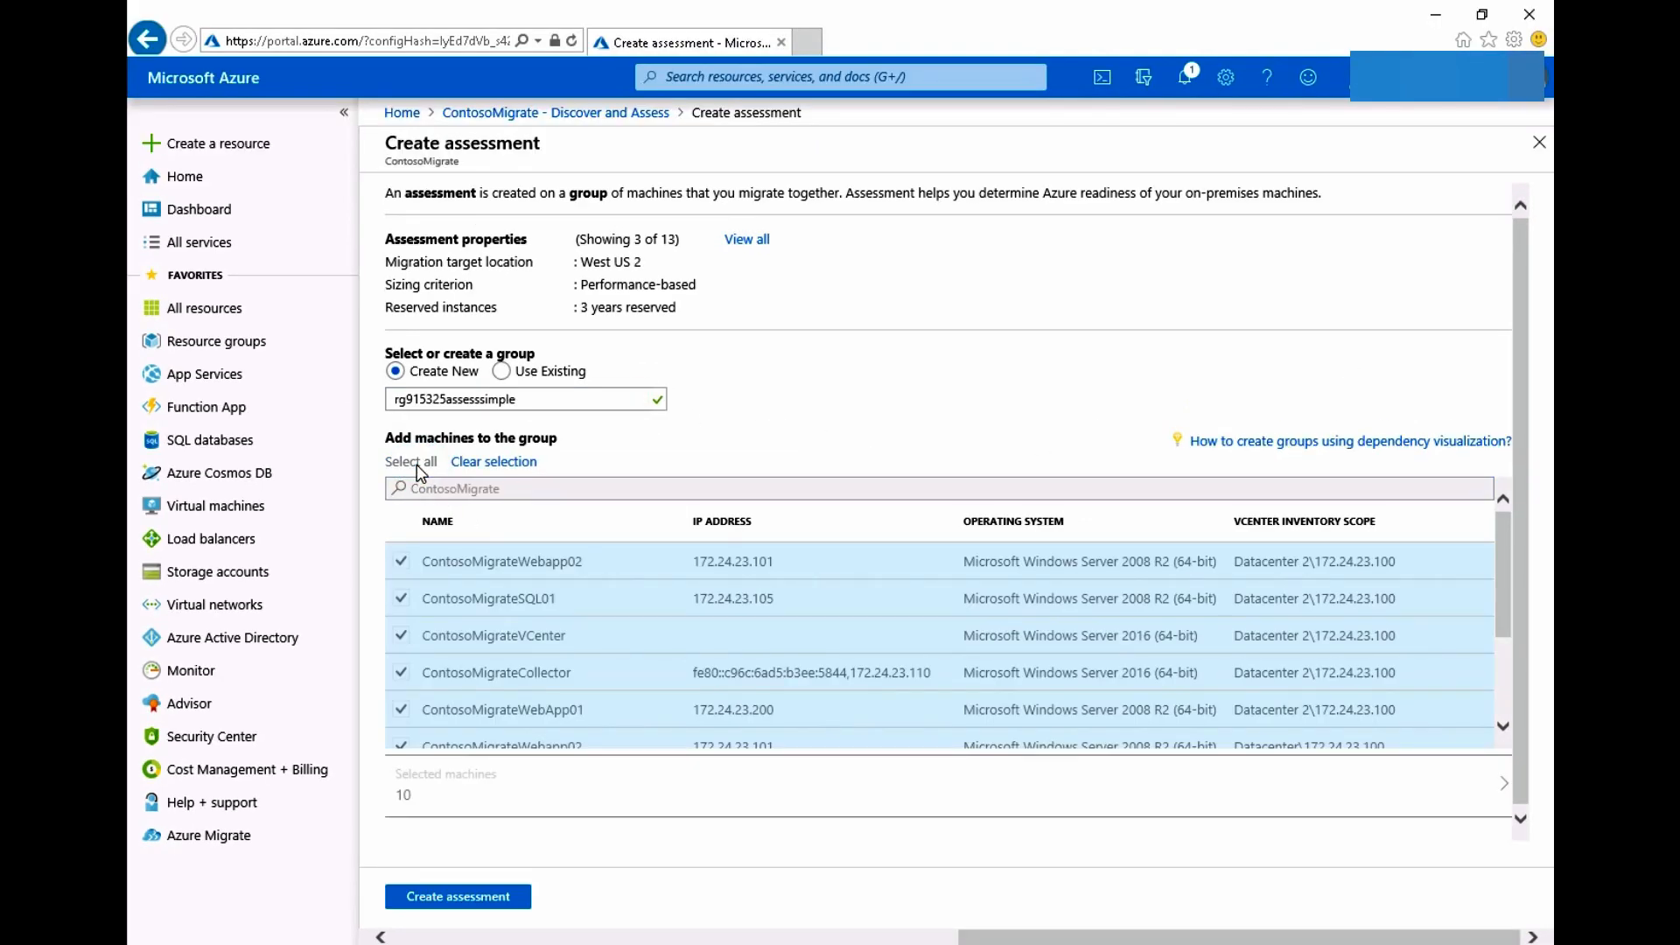
mouse_move(539, 598)
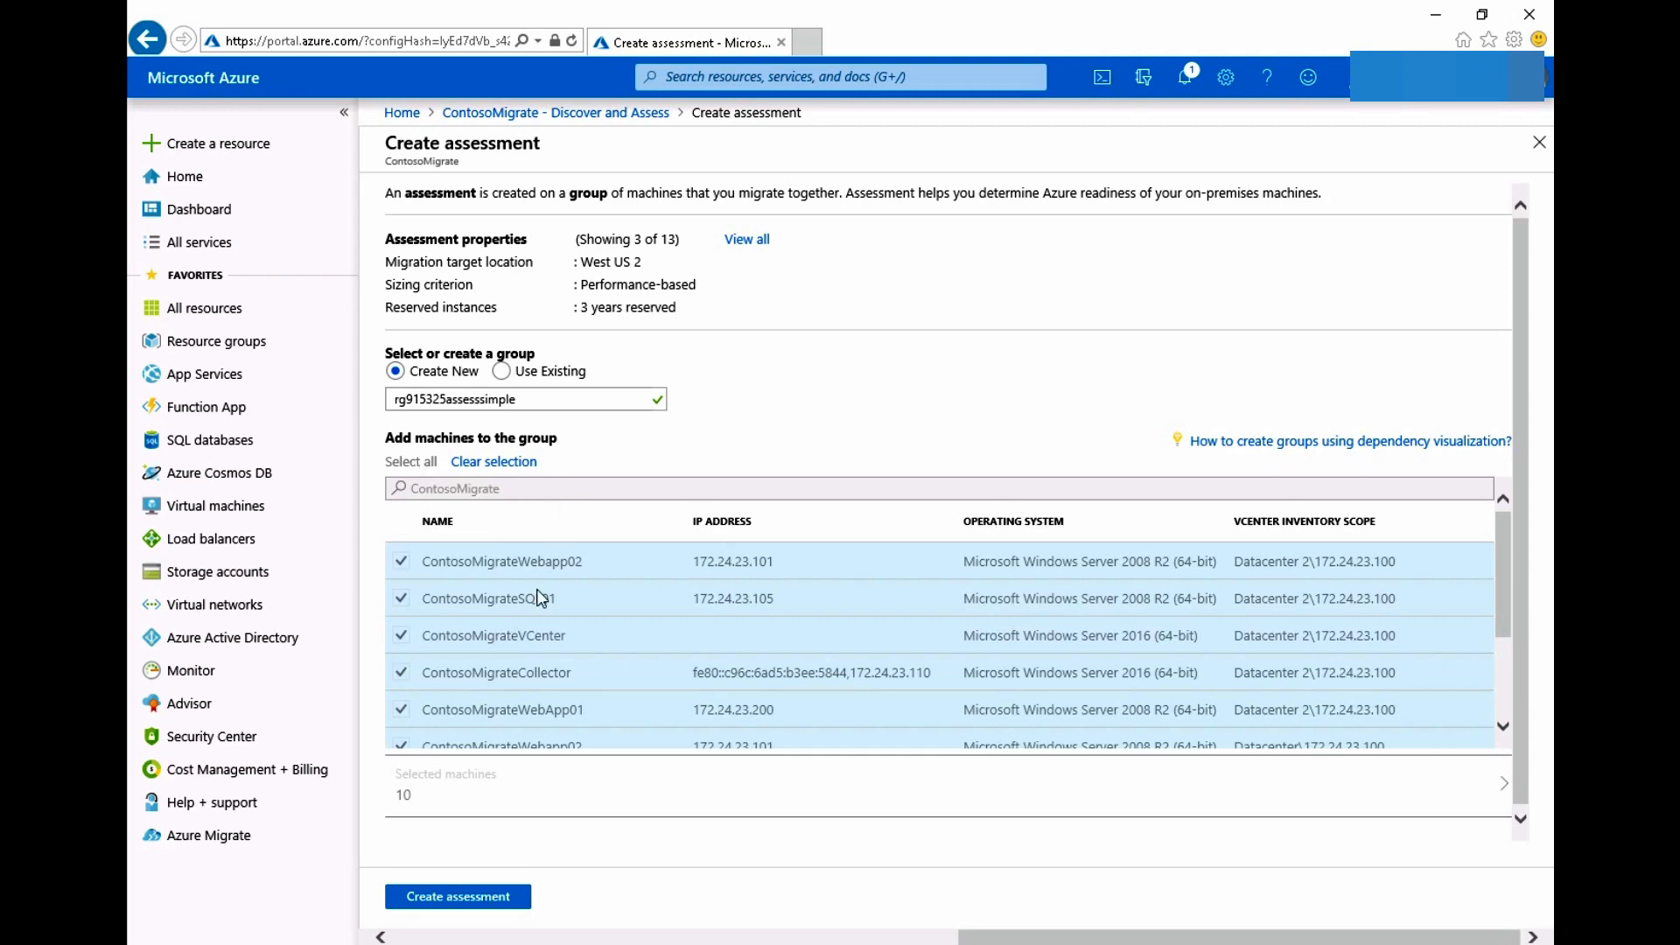
mouse_move(564, 853)
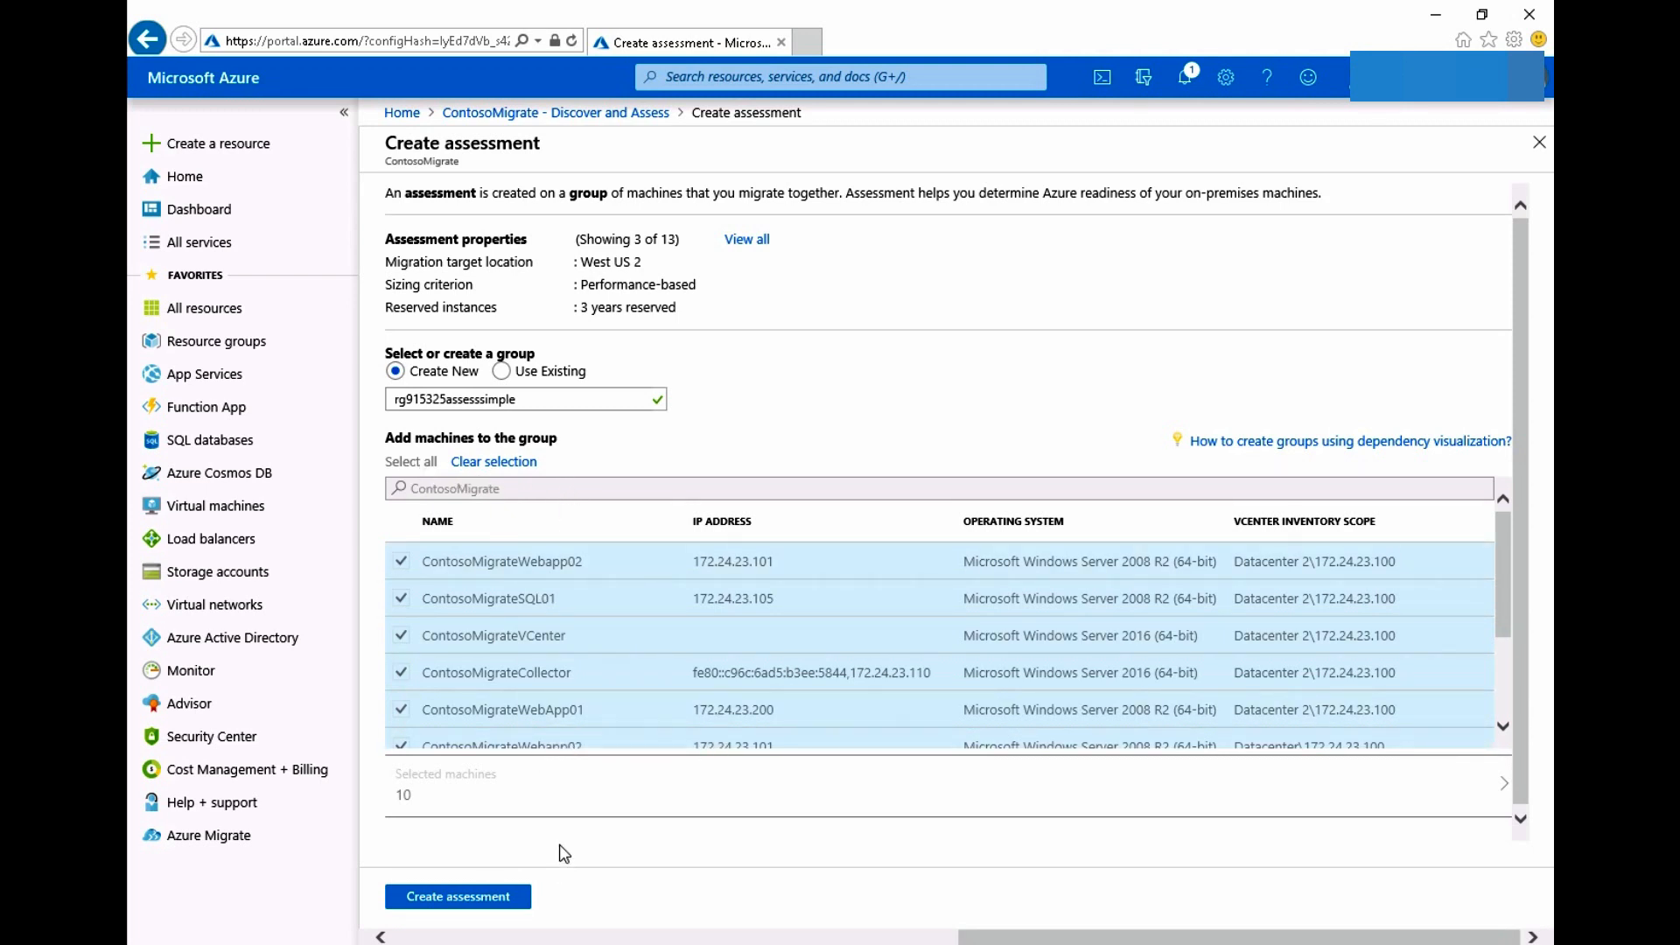
mouse_move(458, 896)
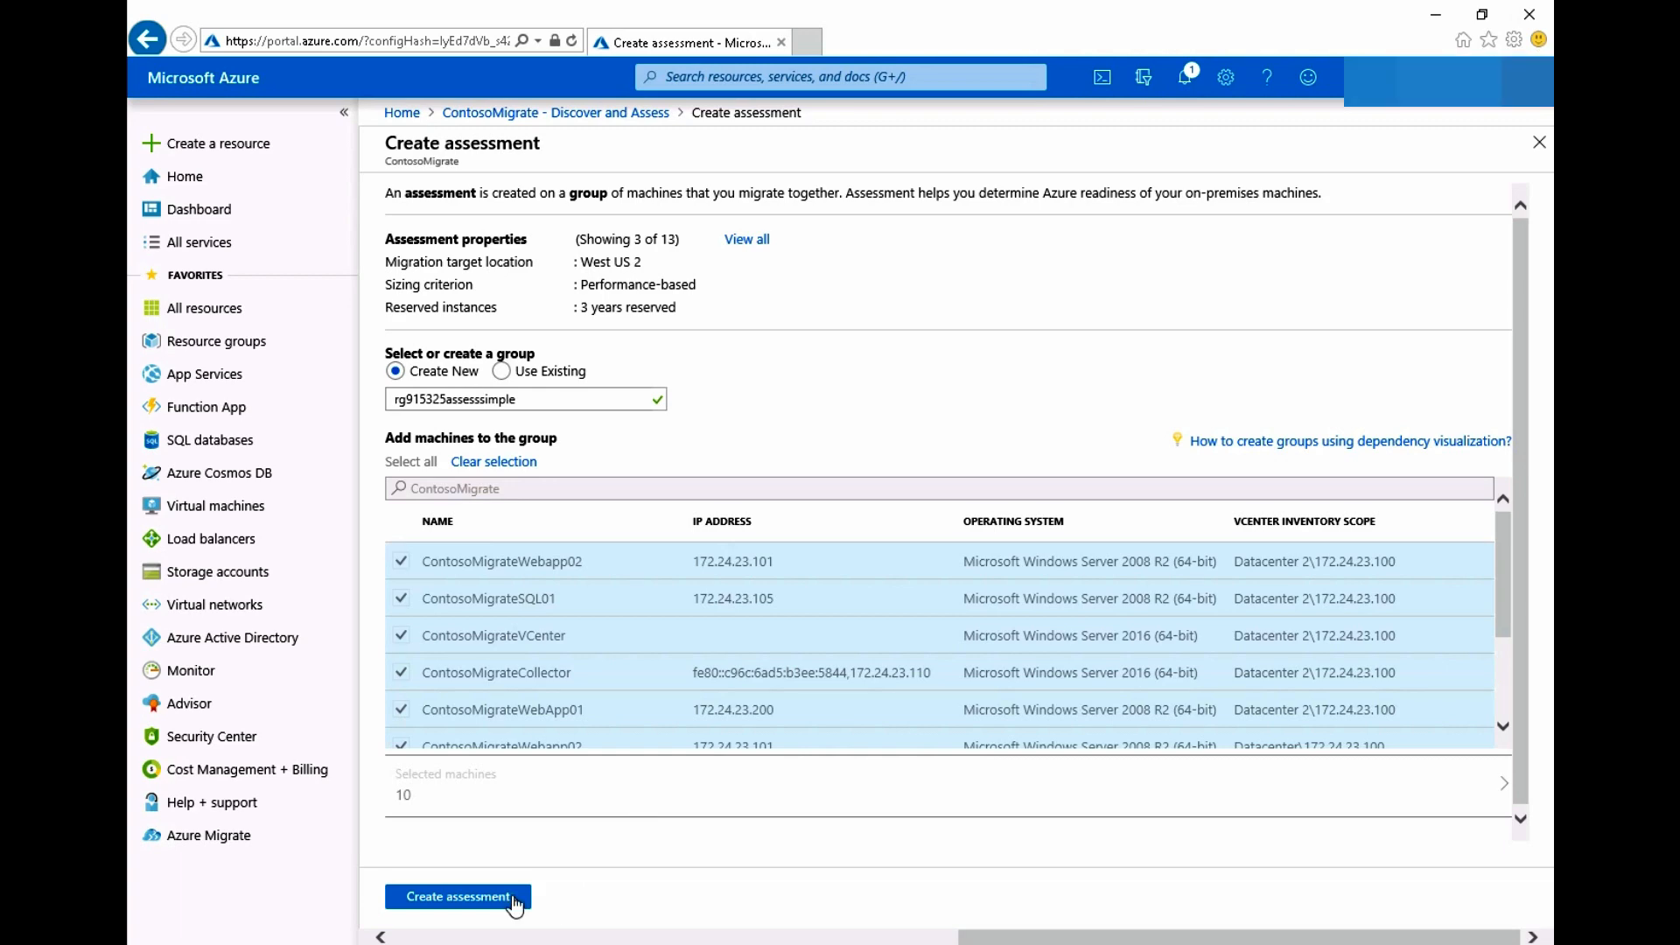
Create the assessment and open assessment_6_12_2018_7_58_44: 15 of 19 machines ready, 2,947.8 USD monthly.
click(458, 896)
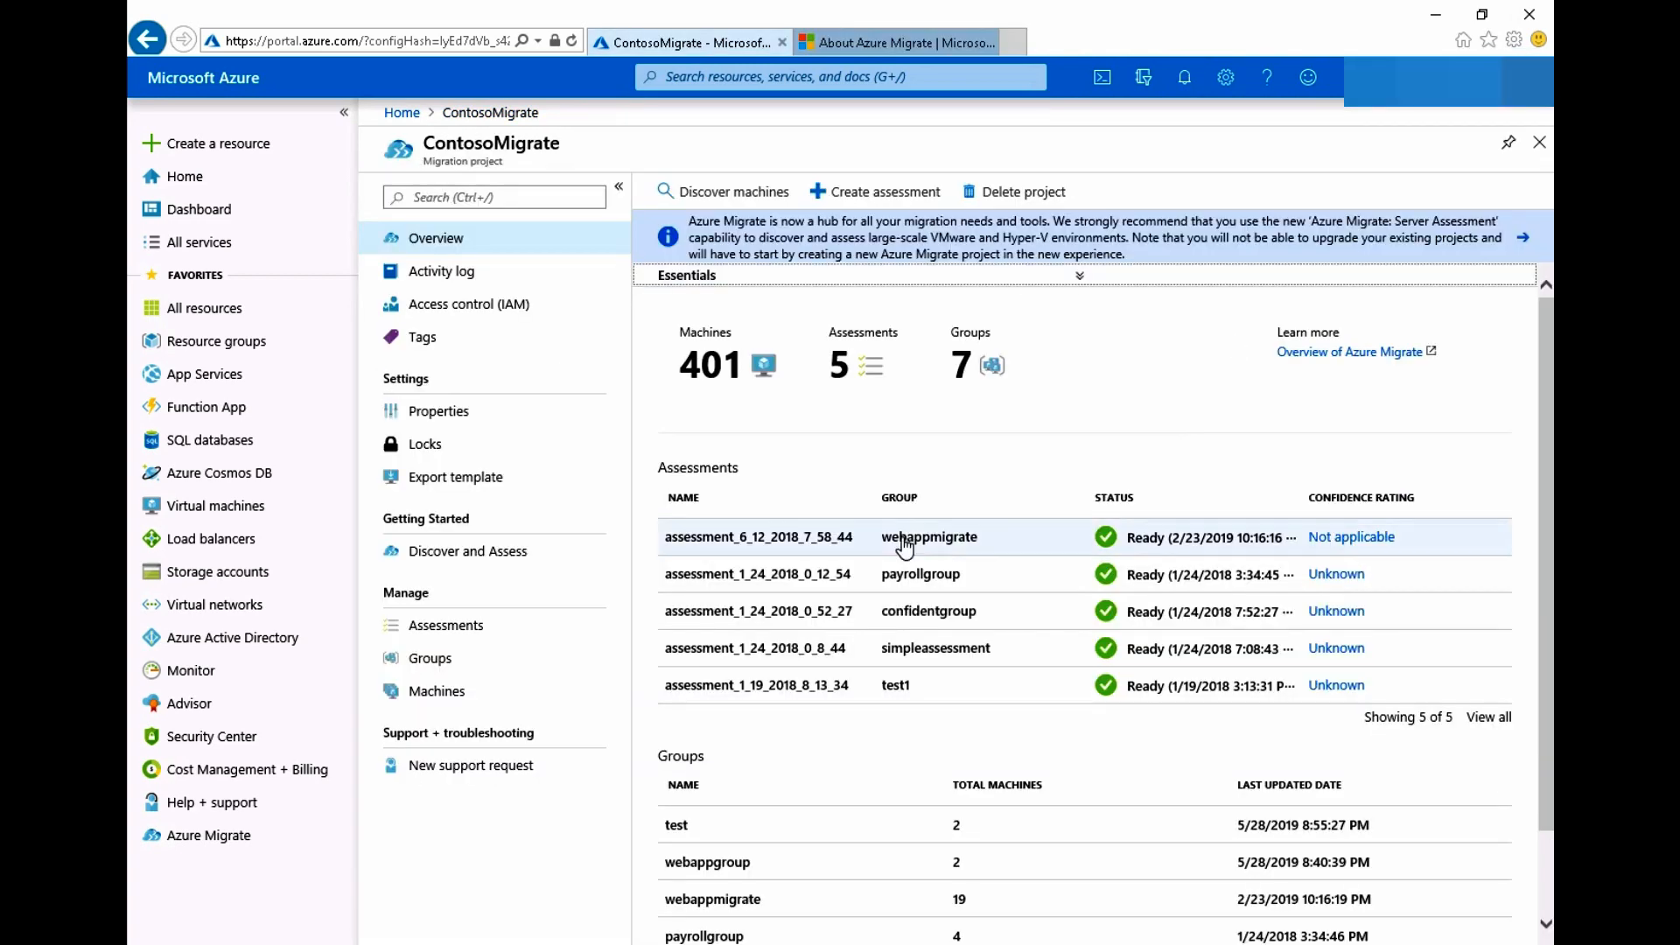
click(759, 536)
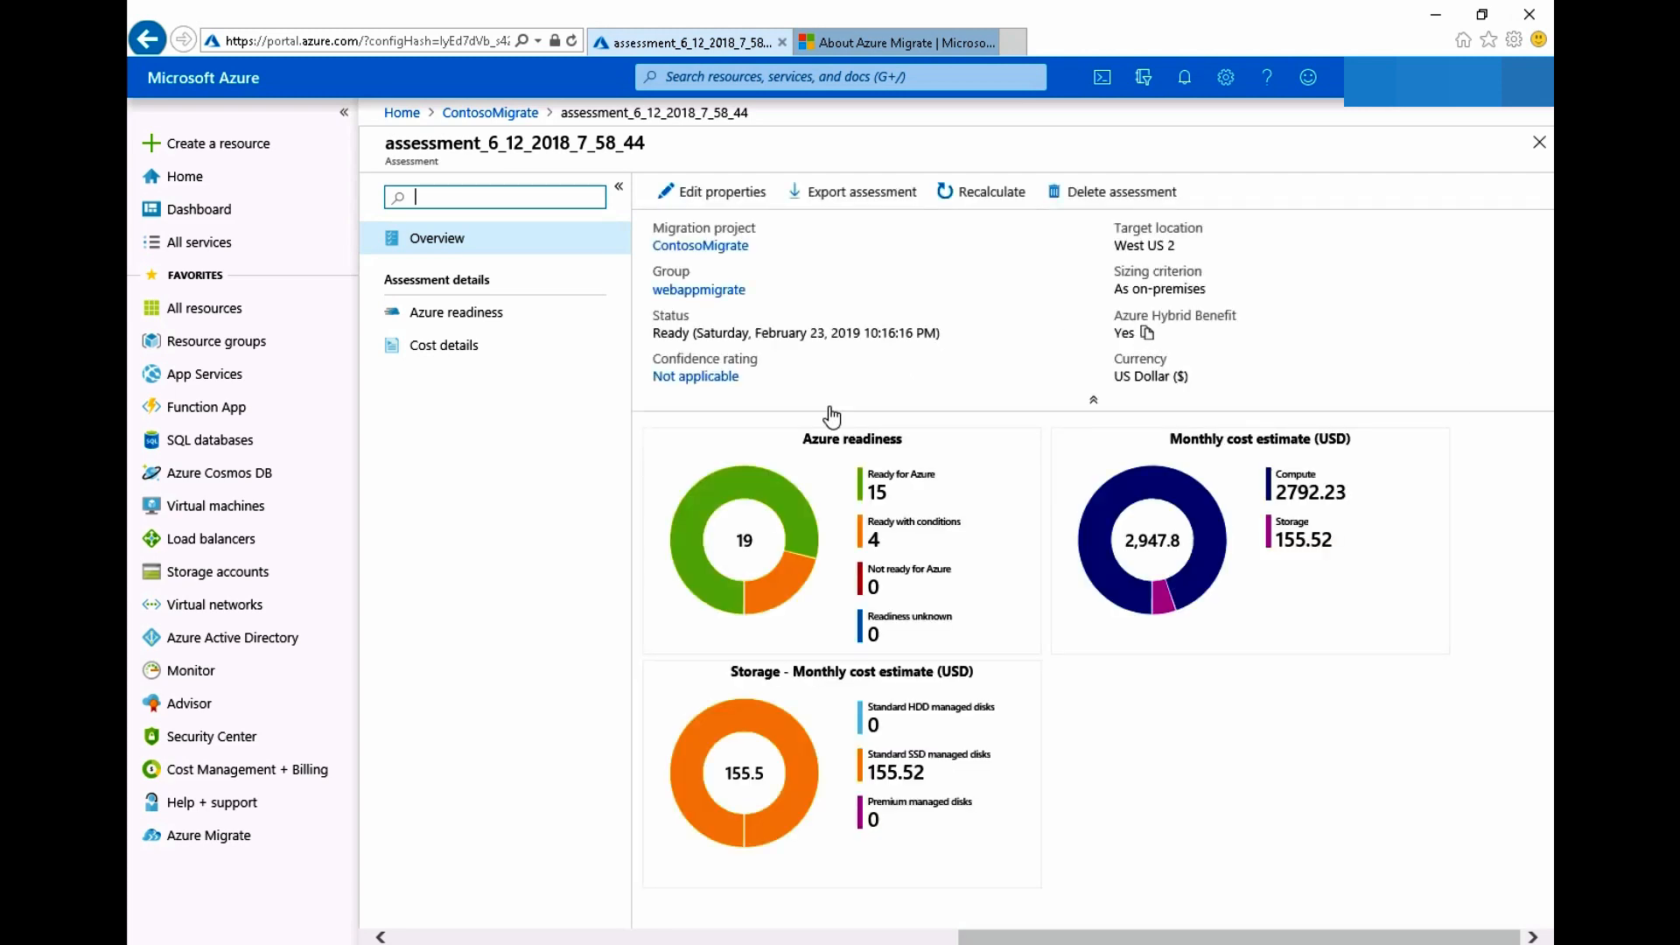
mouse_move(845, 459)
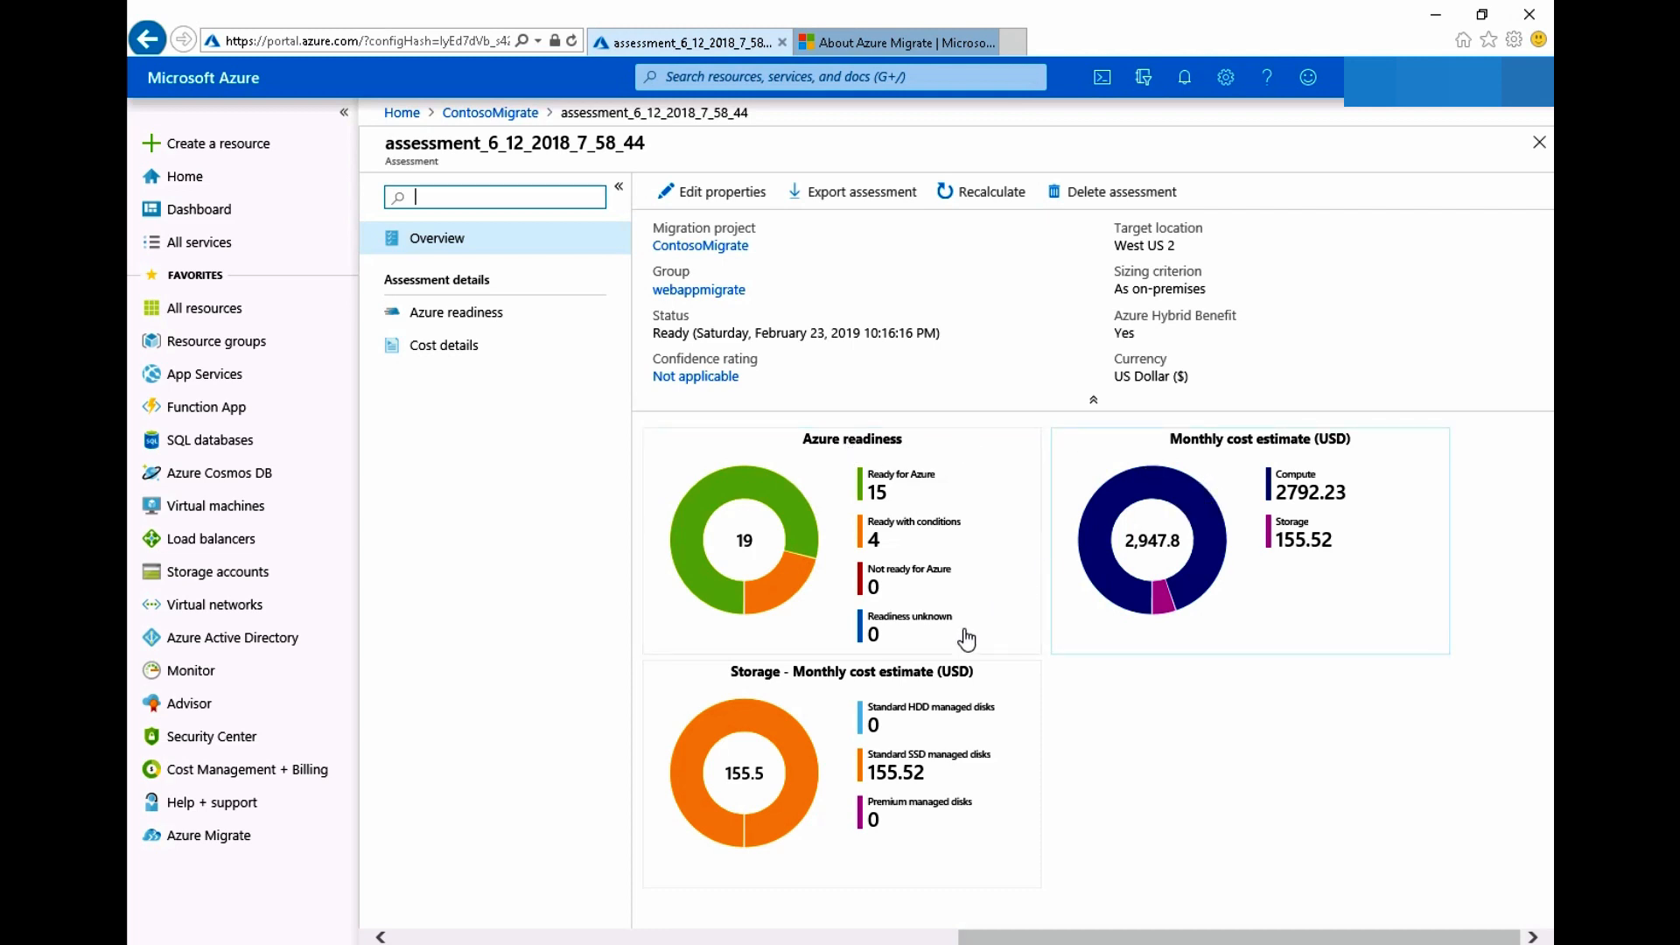
mouse_move(877, 717)
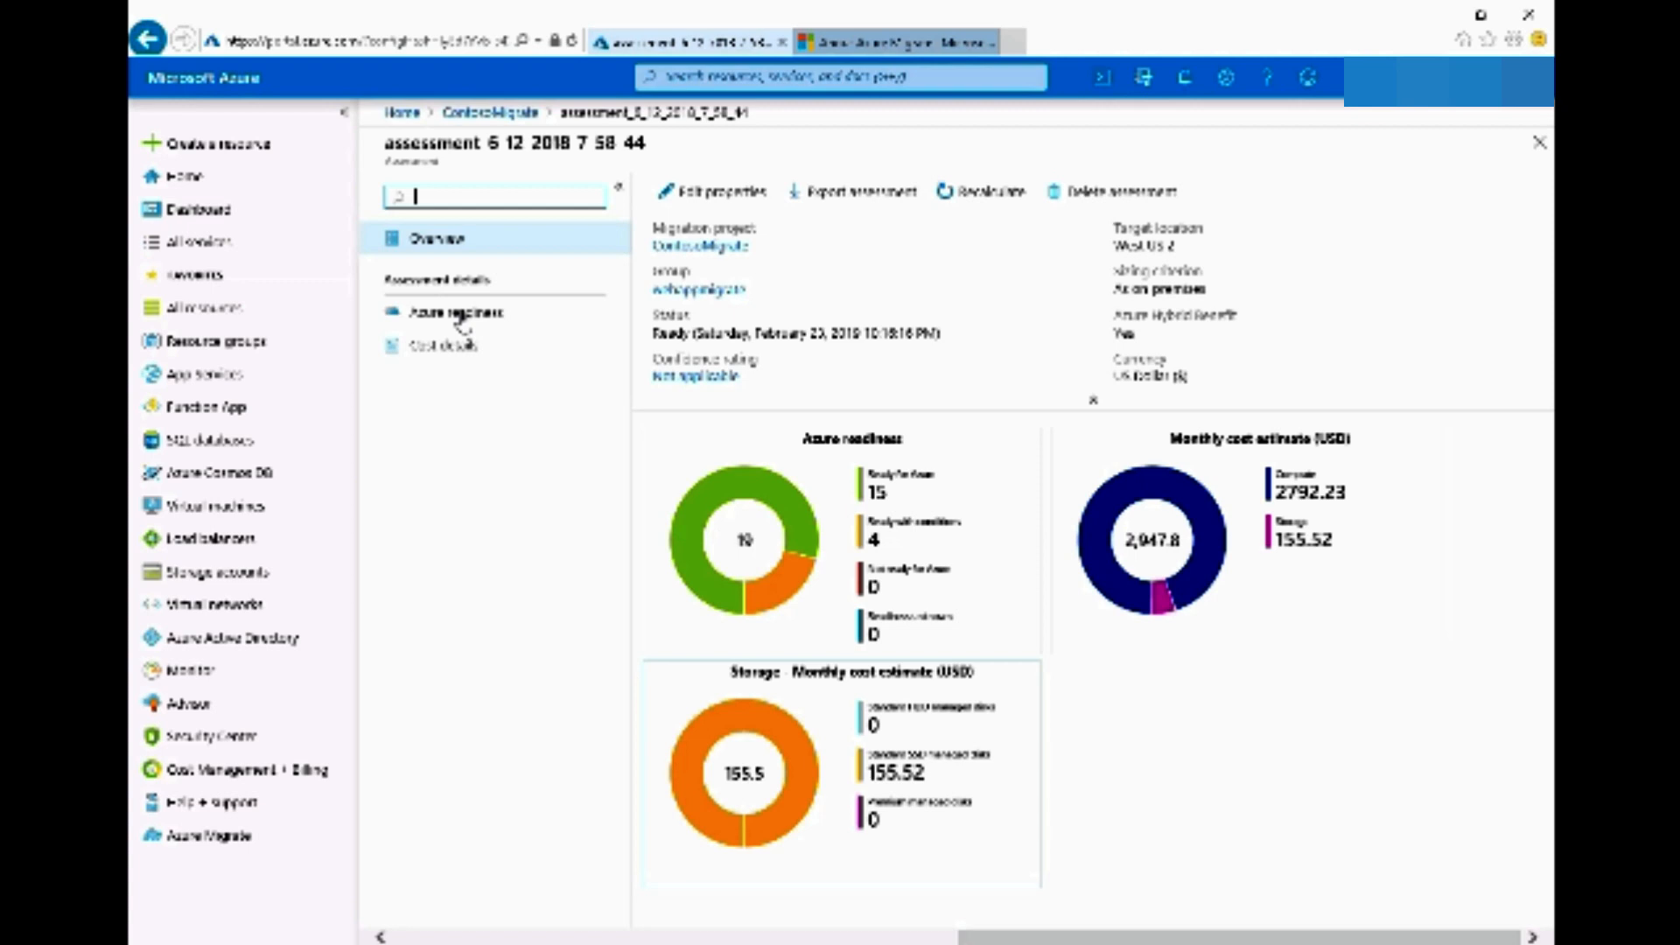
Check each machine's Azure readiness, then view per-machine compute and storage costs totaling 2,947.8 USD.
click(454, 312)
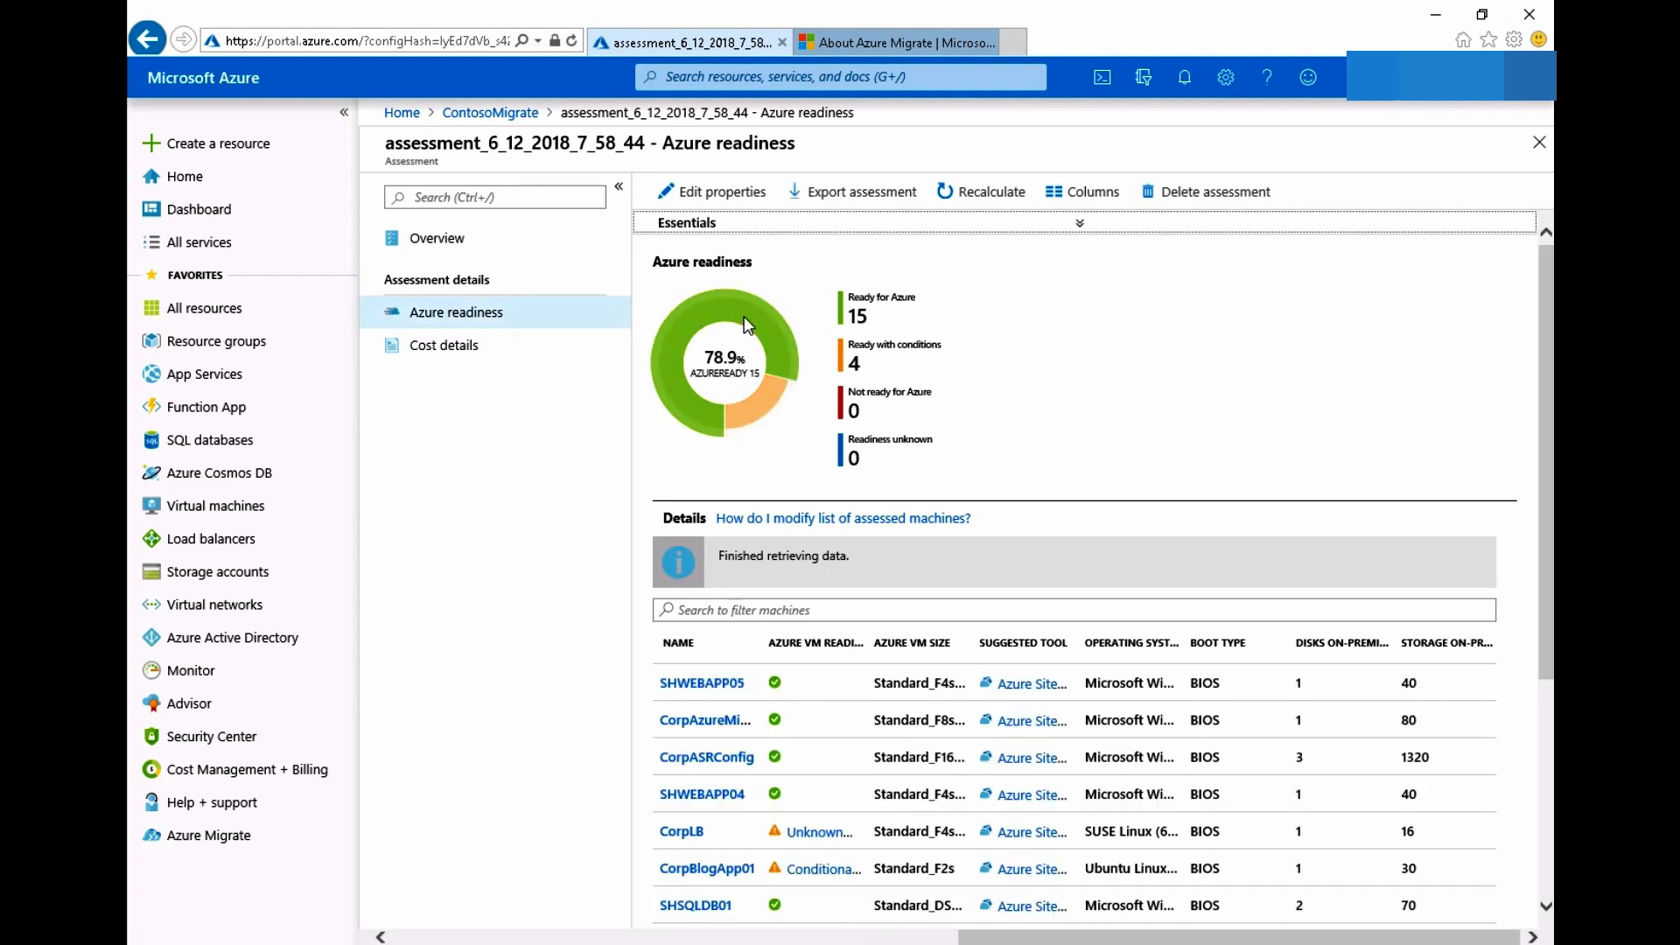
scroll(down, 3)
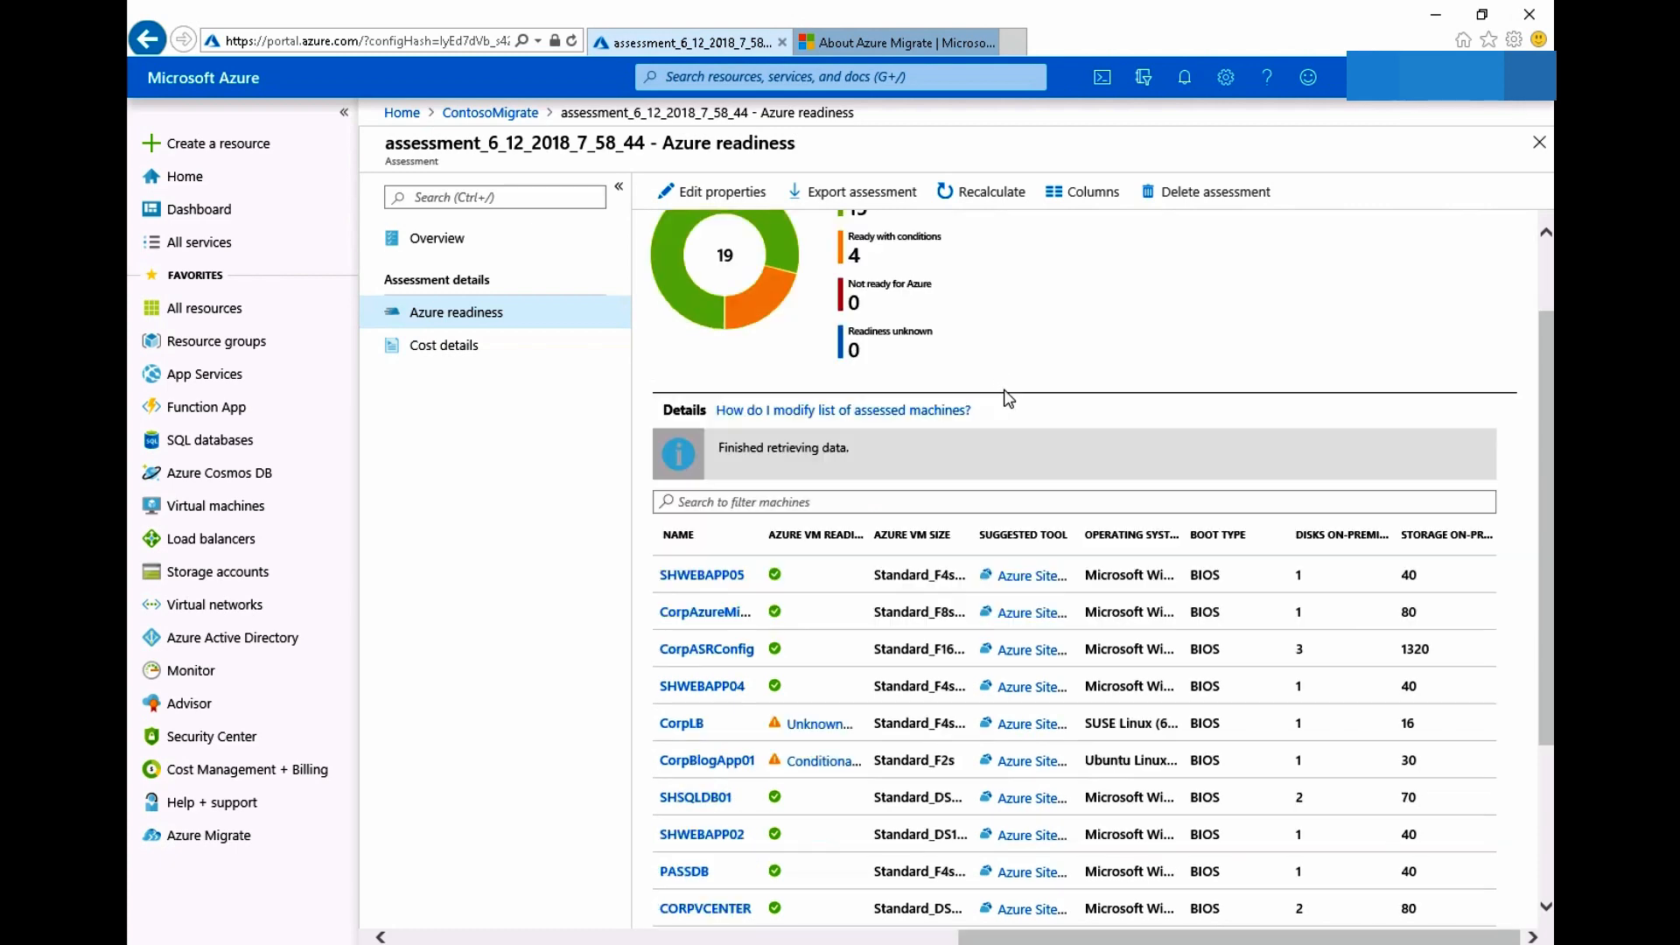
scroll(down, 3)
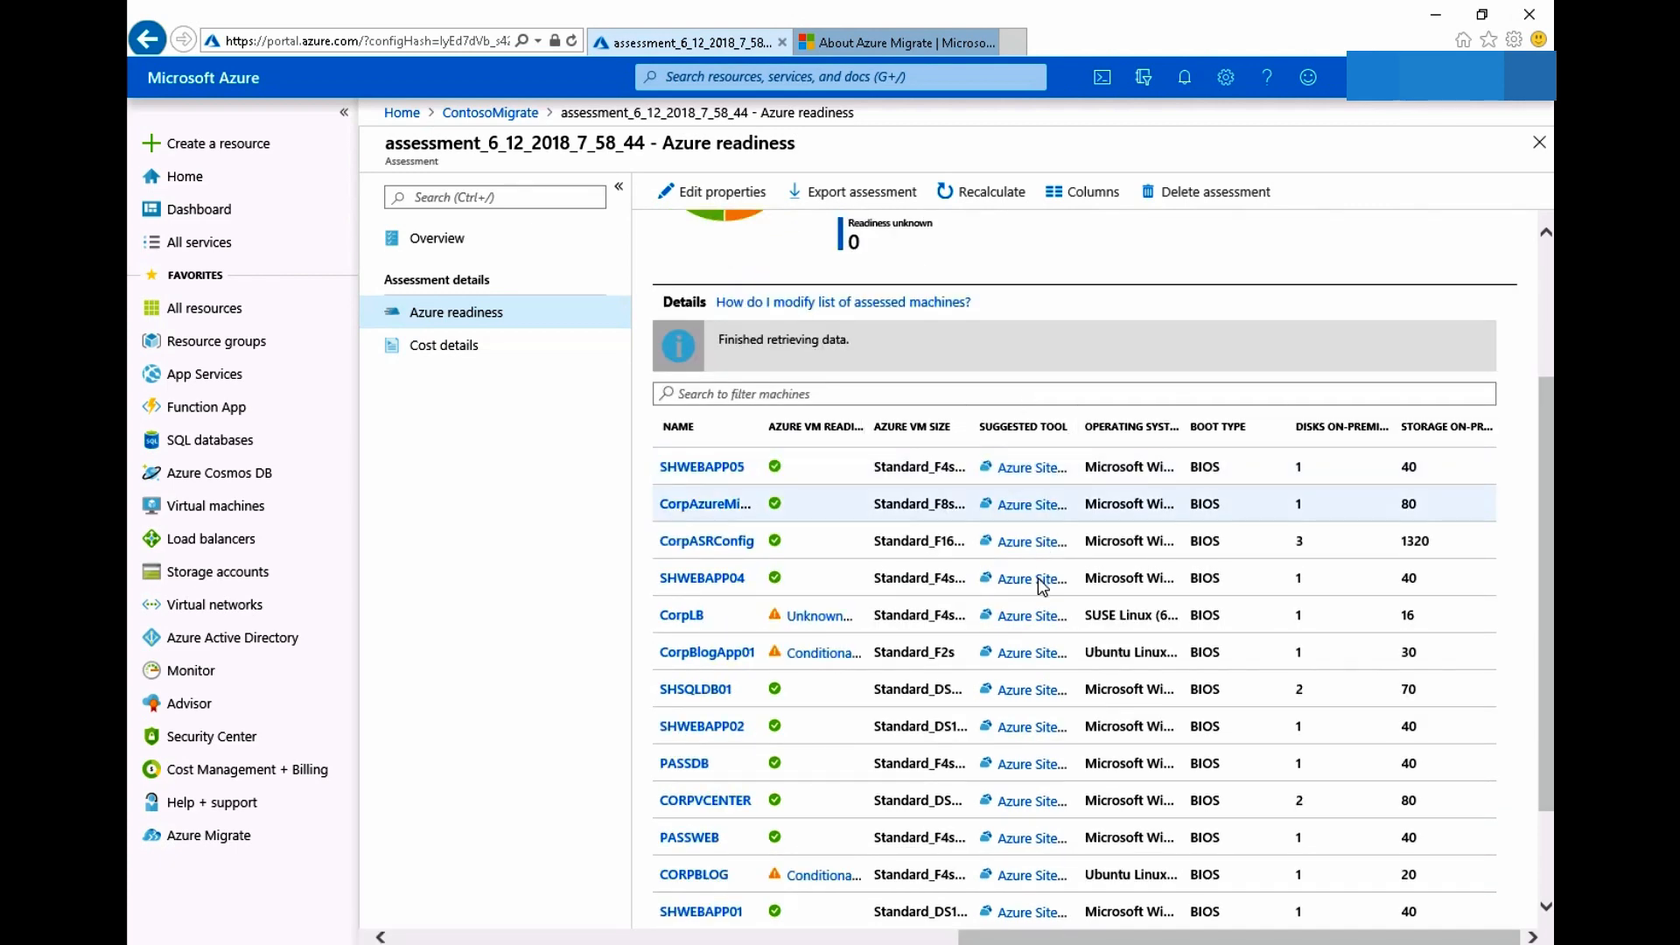
scroll(down, 3)
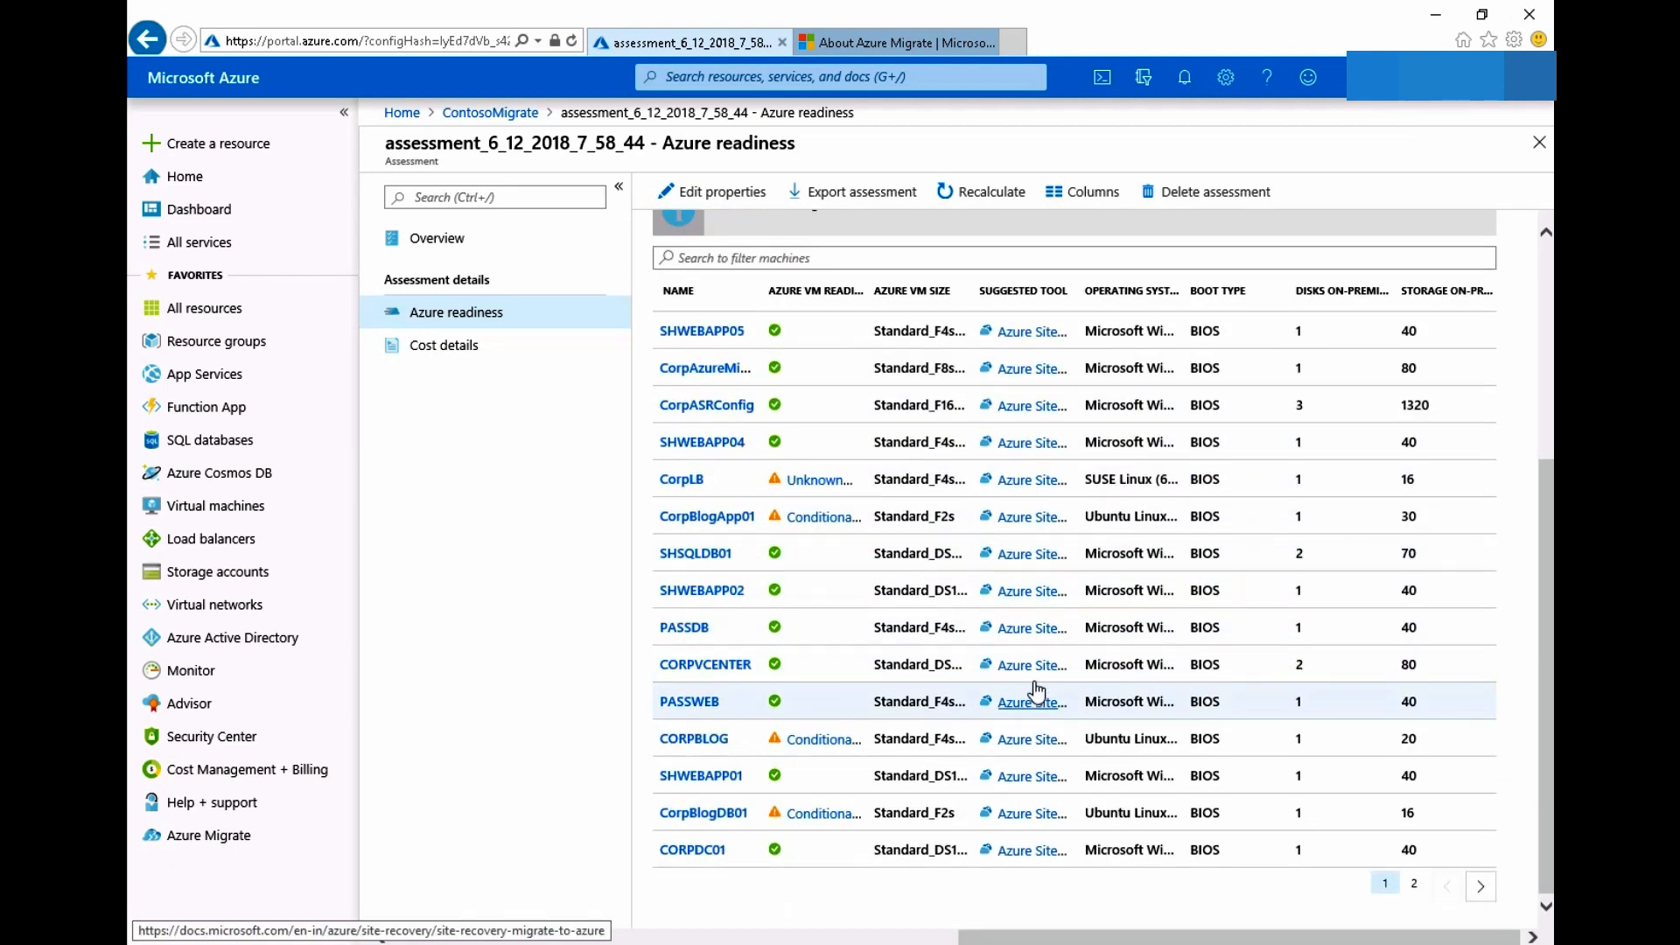
scroll(up, 3)
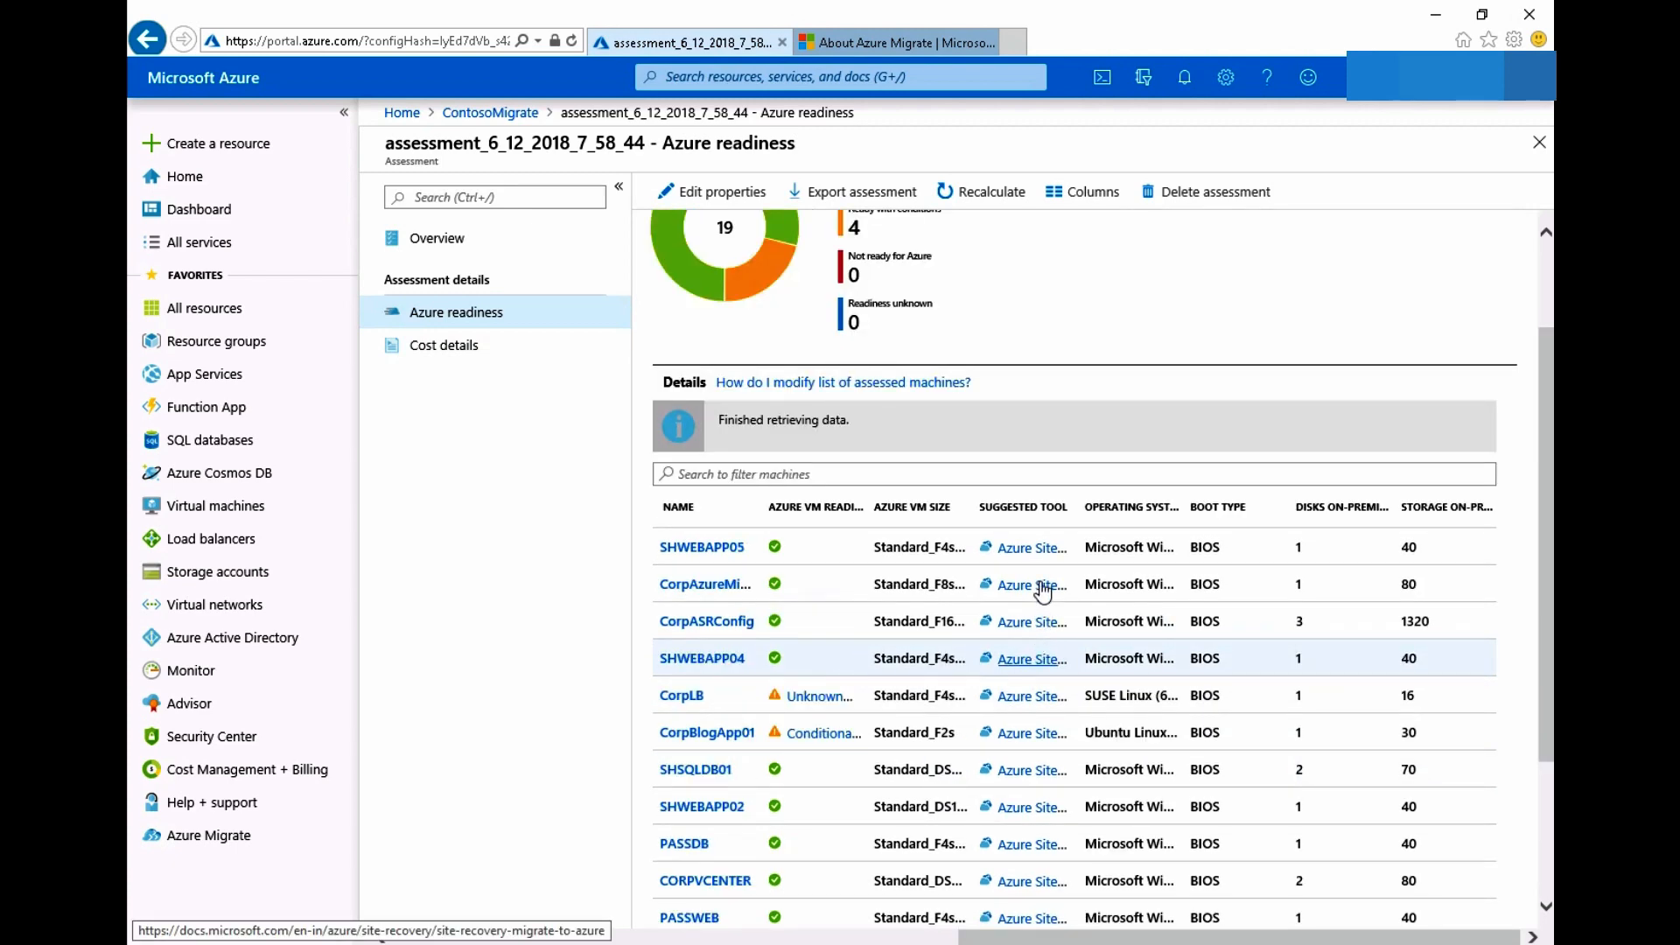
scroll(up, 3)
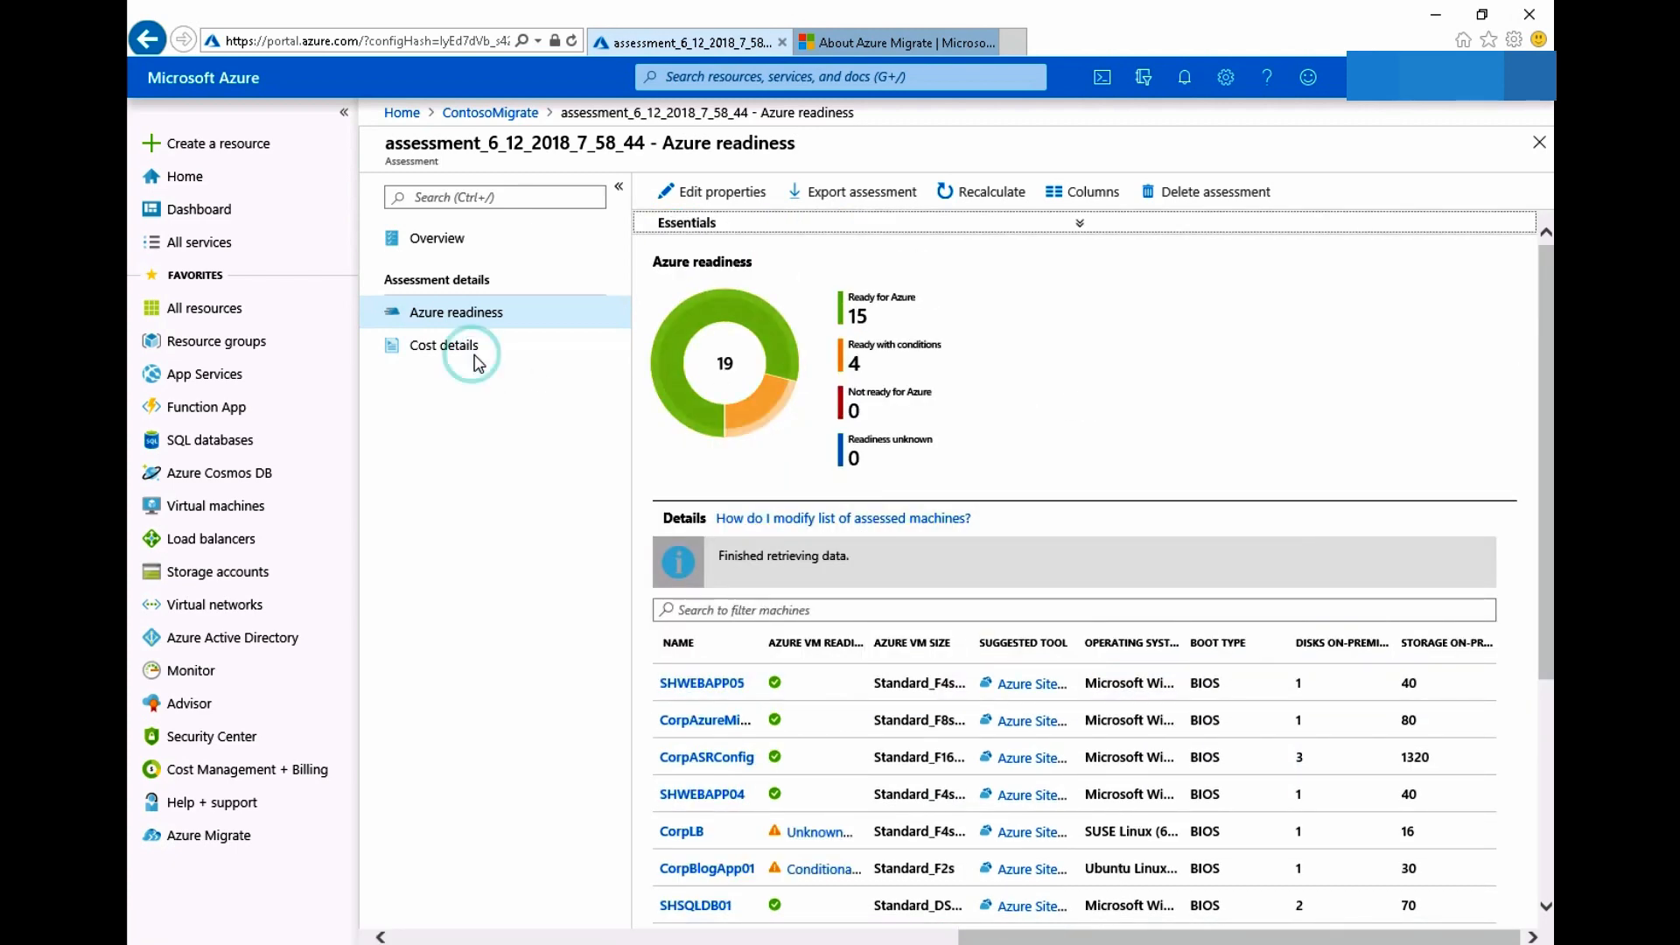
click(443, 344)
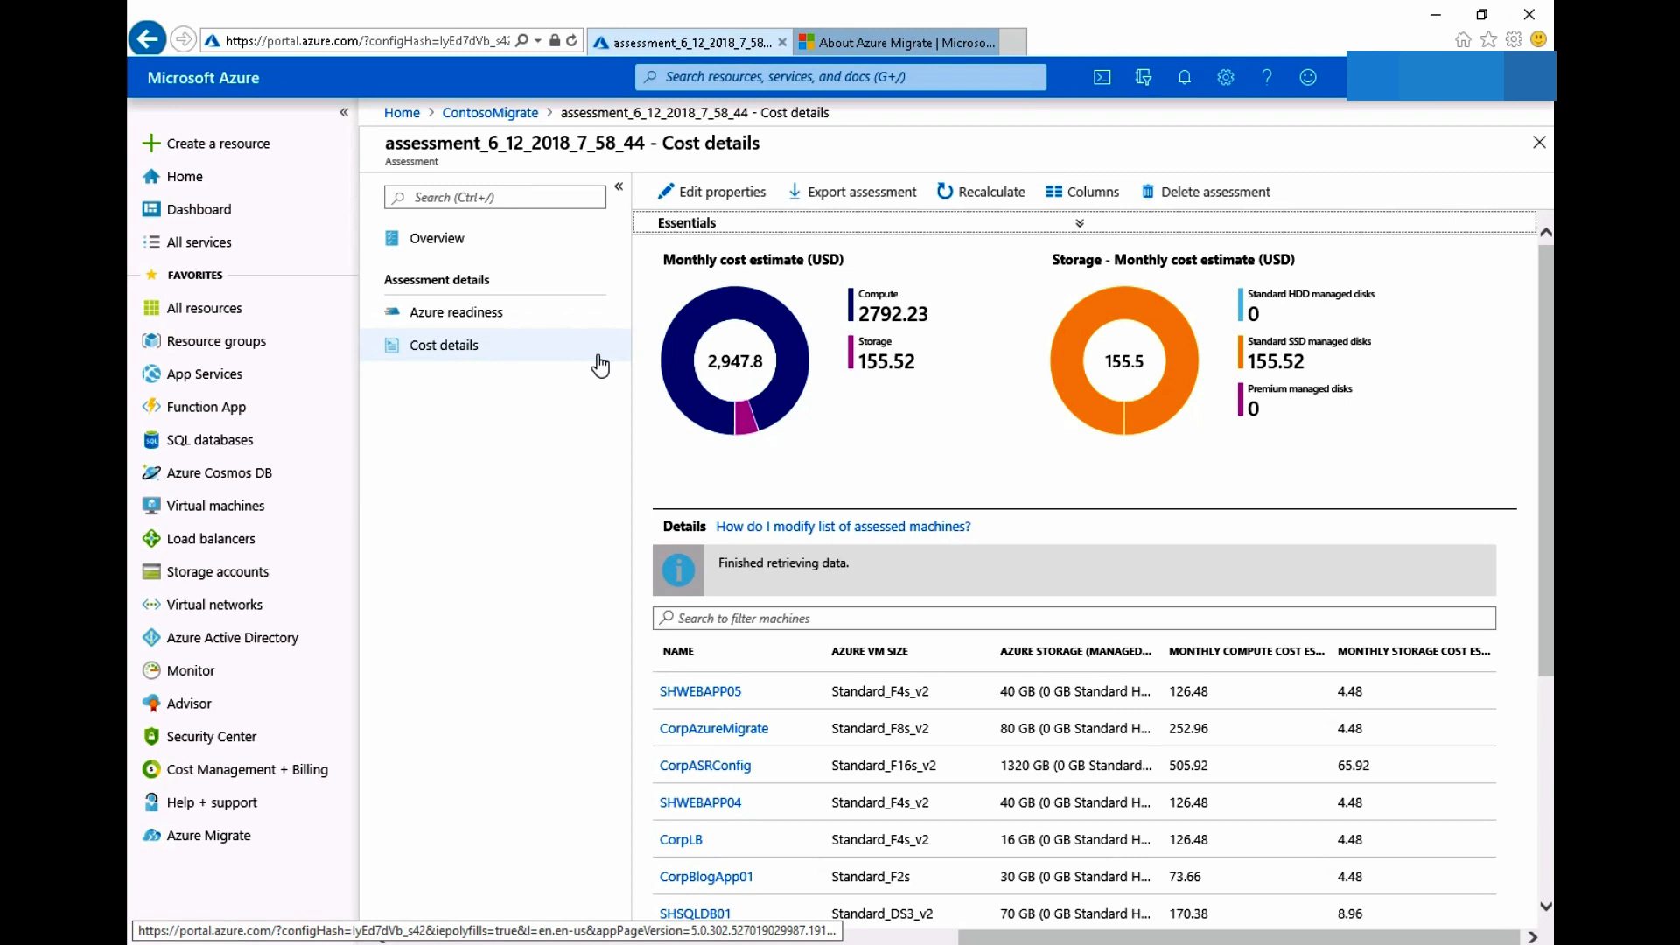
click(721, 191)
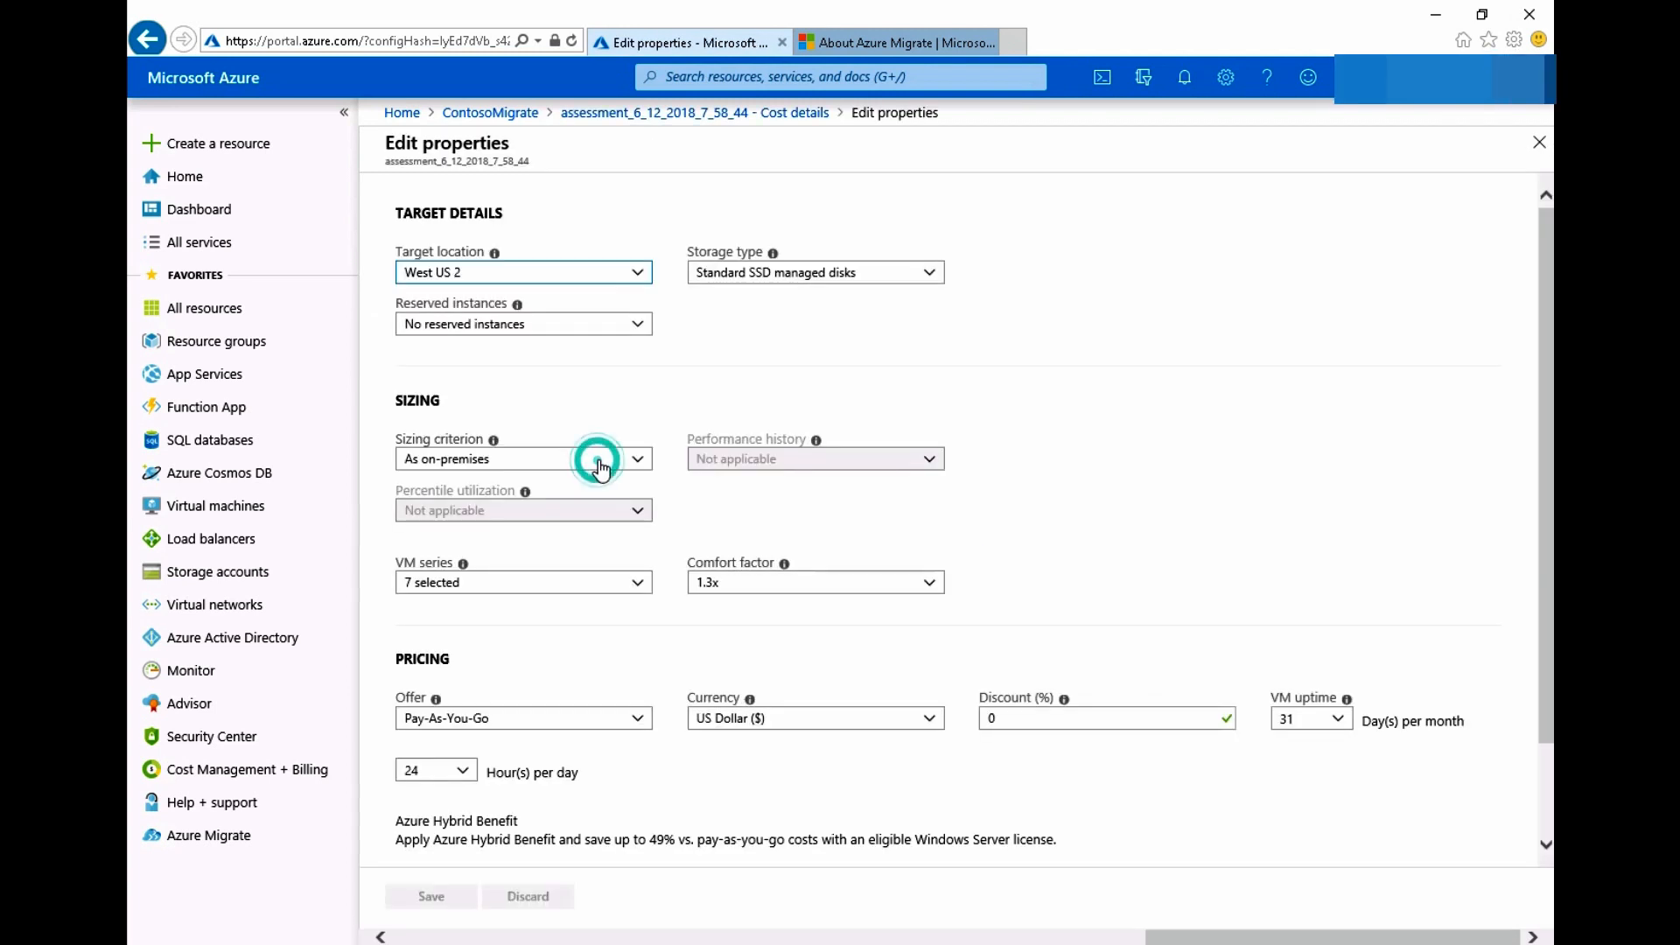
mouse_move(606, 582)
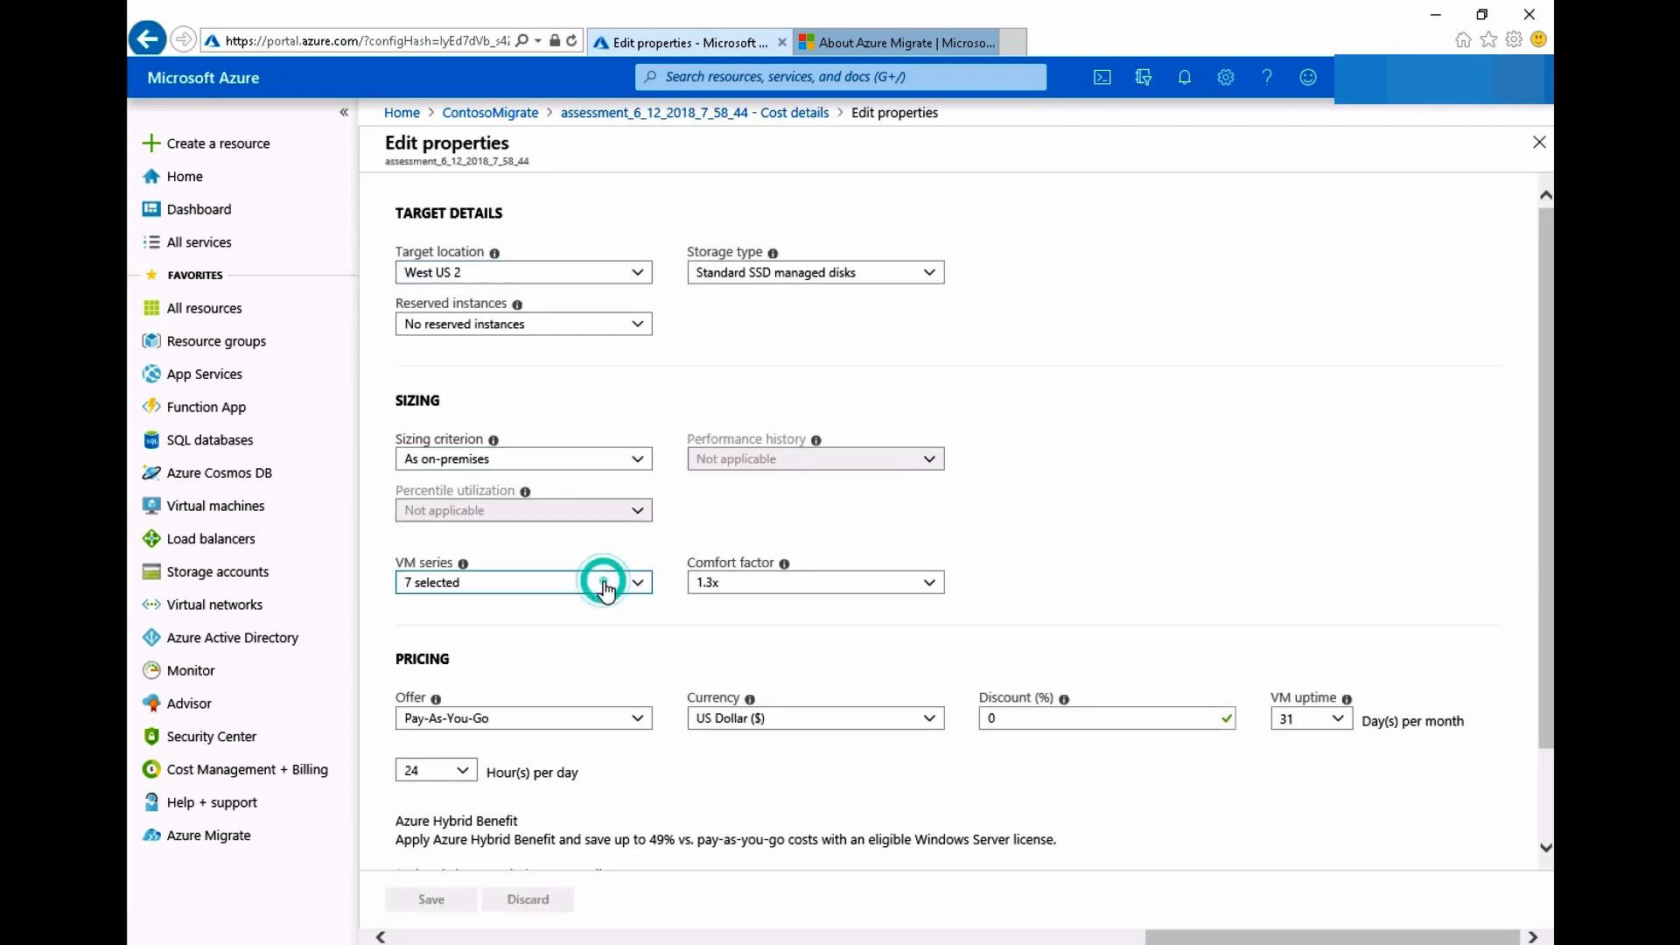
click(606, 582)
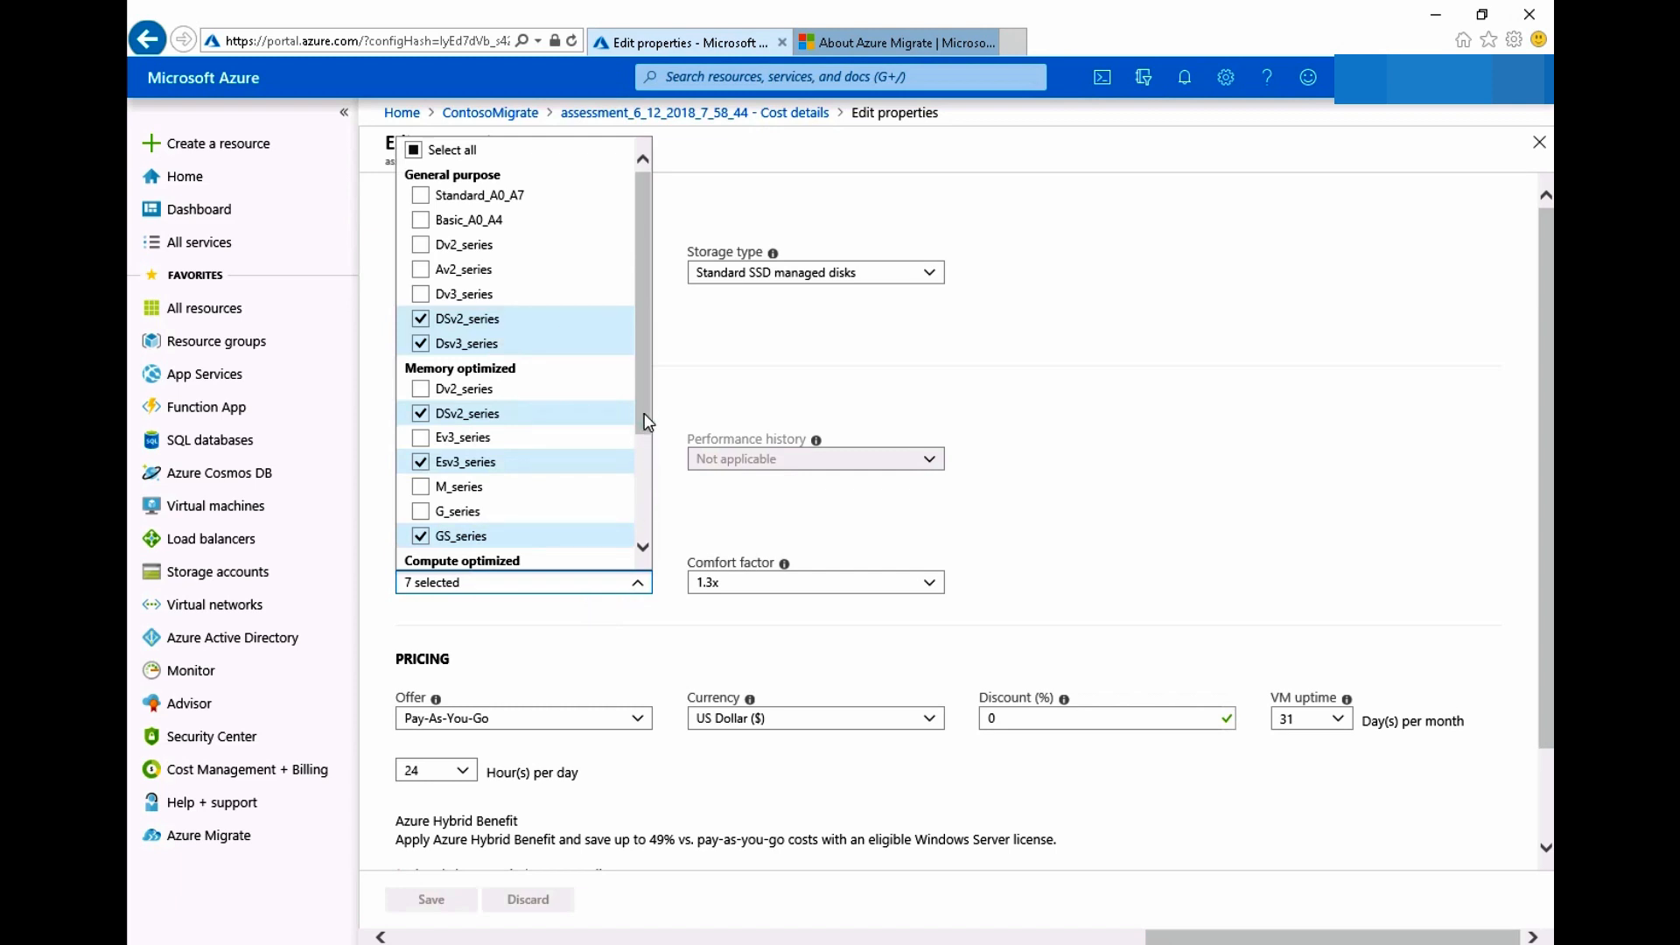
scroll(down, 3)
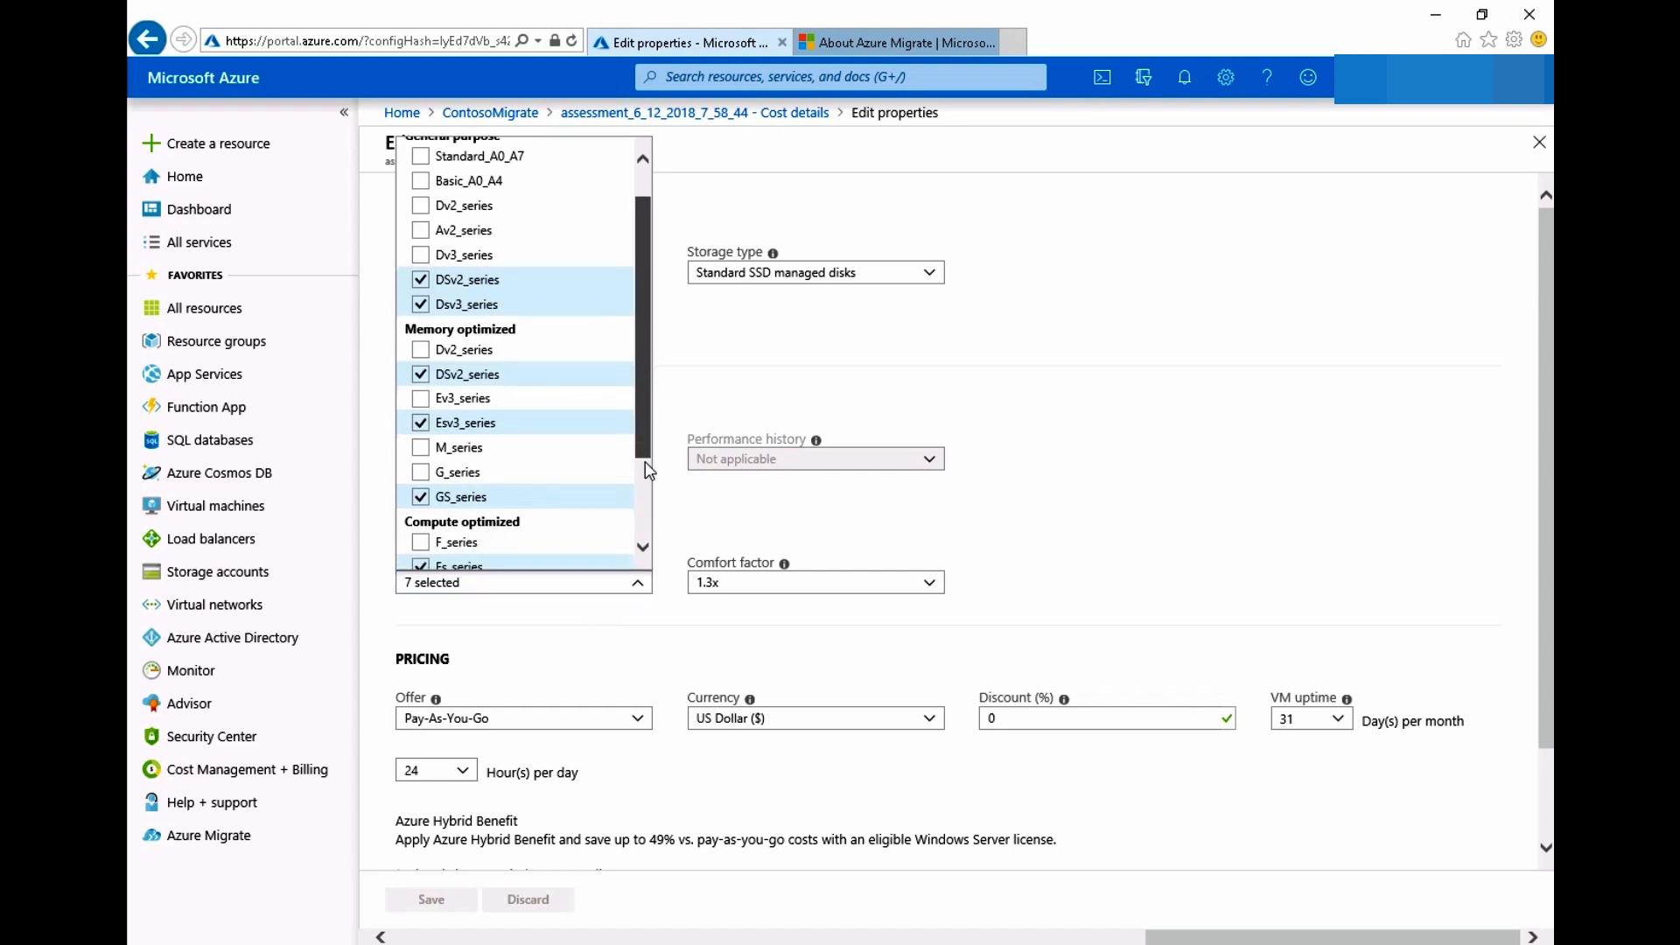
click(636, 582)
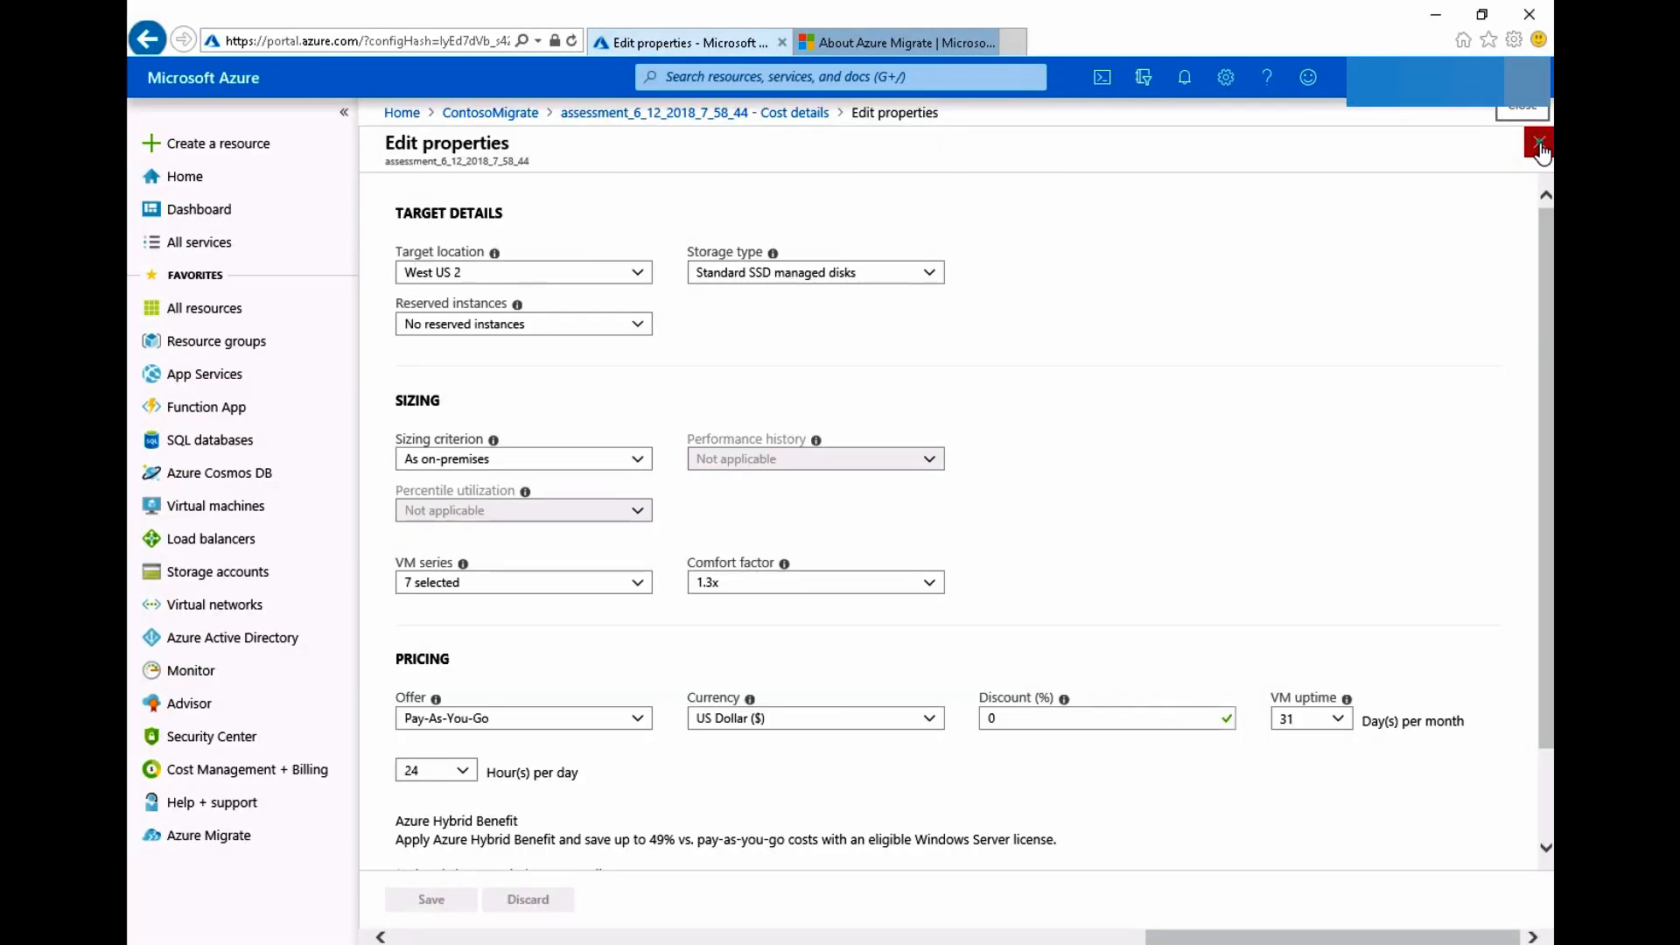
click(1540, 143)
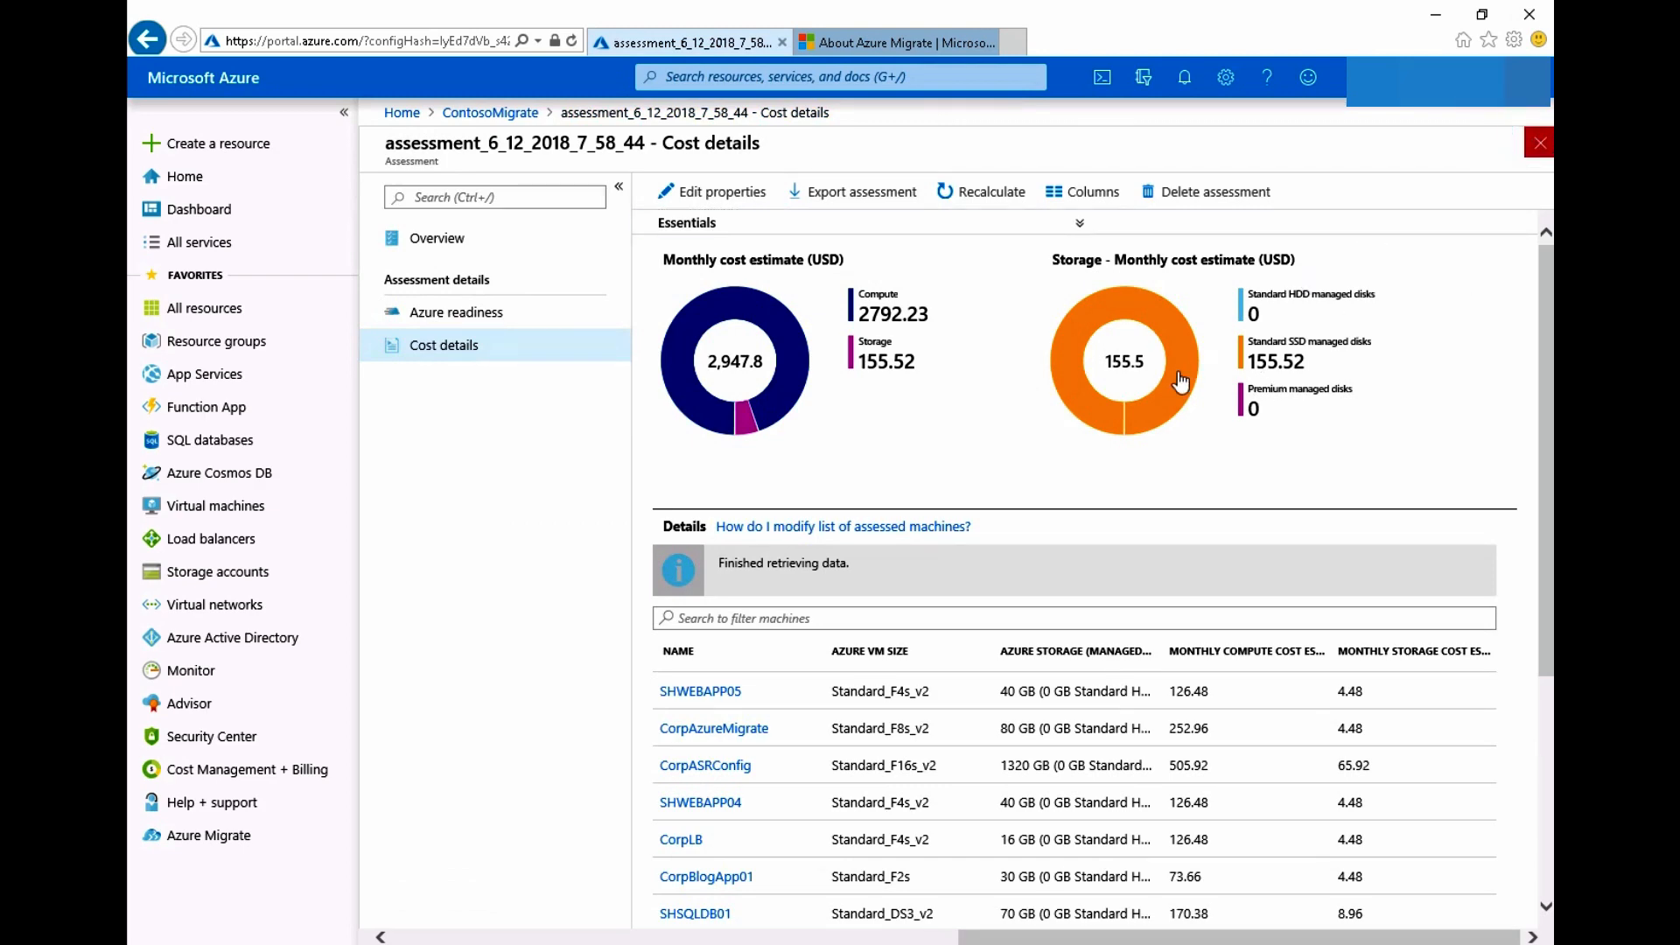
Show the project's machines, then Azure Migrate Servers: 12 discovered, 1 replicating in Server Migration.
click(436, 691)
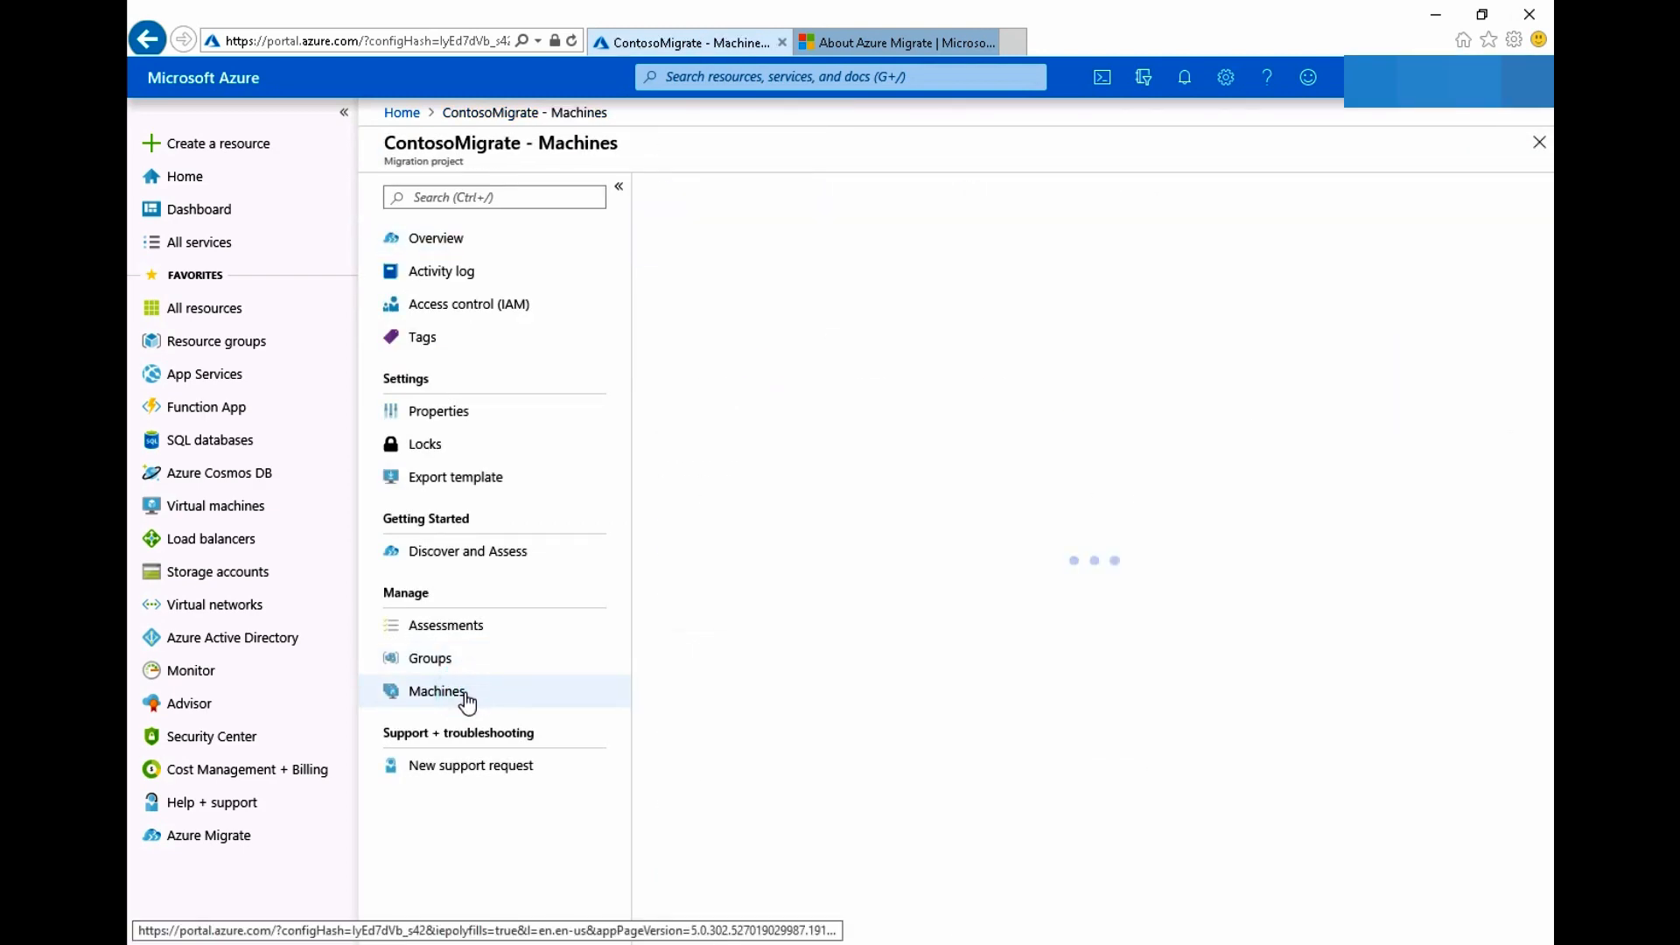
click(435, 691)
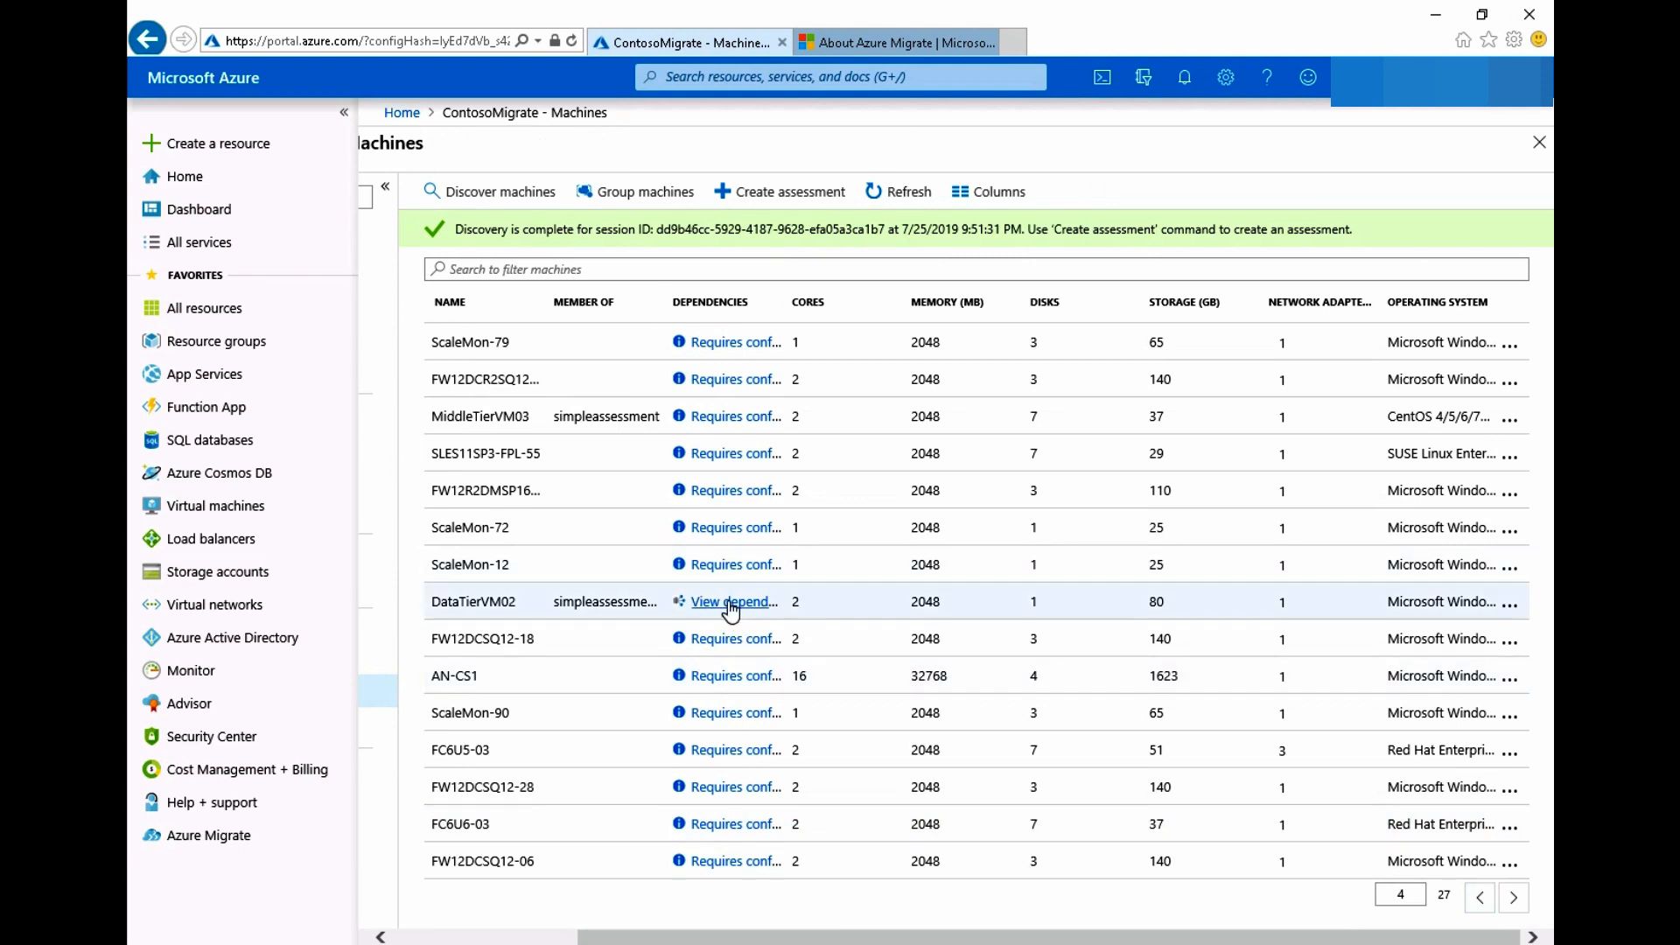
click(733, 601)
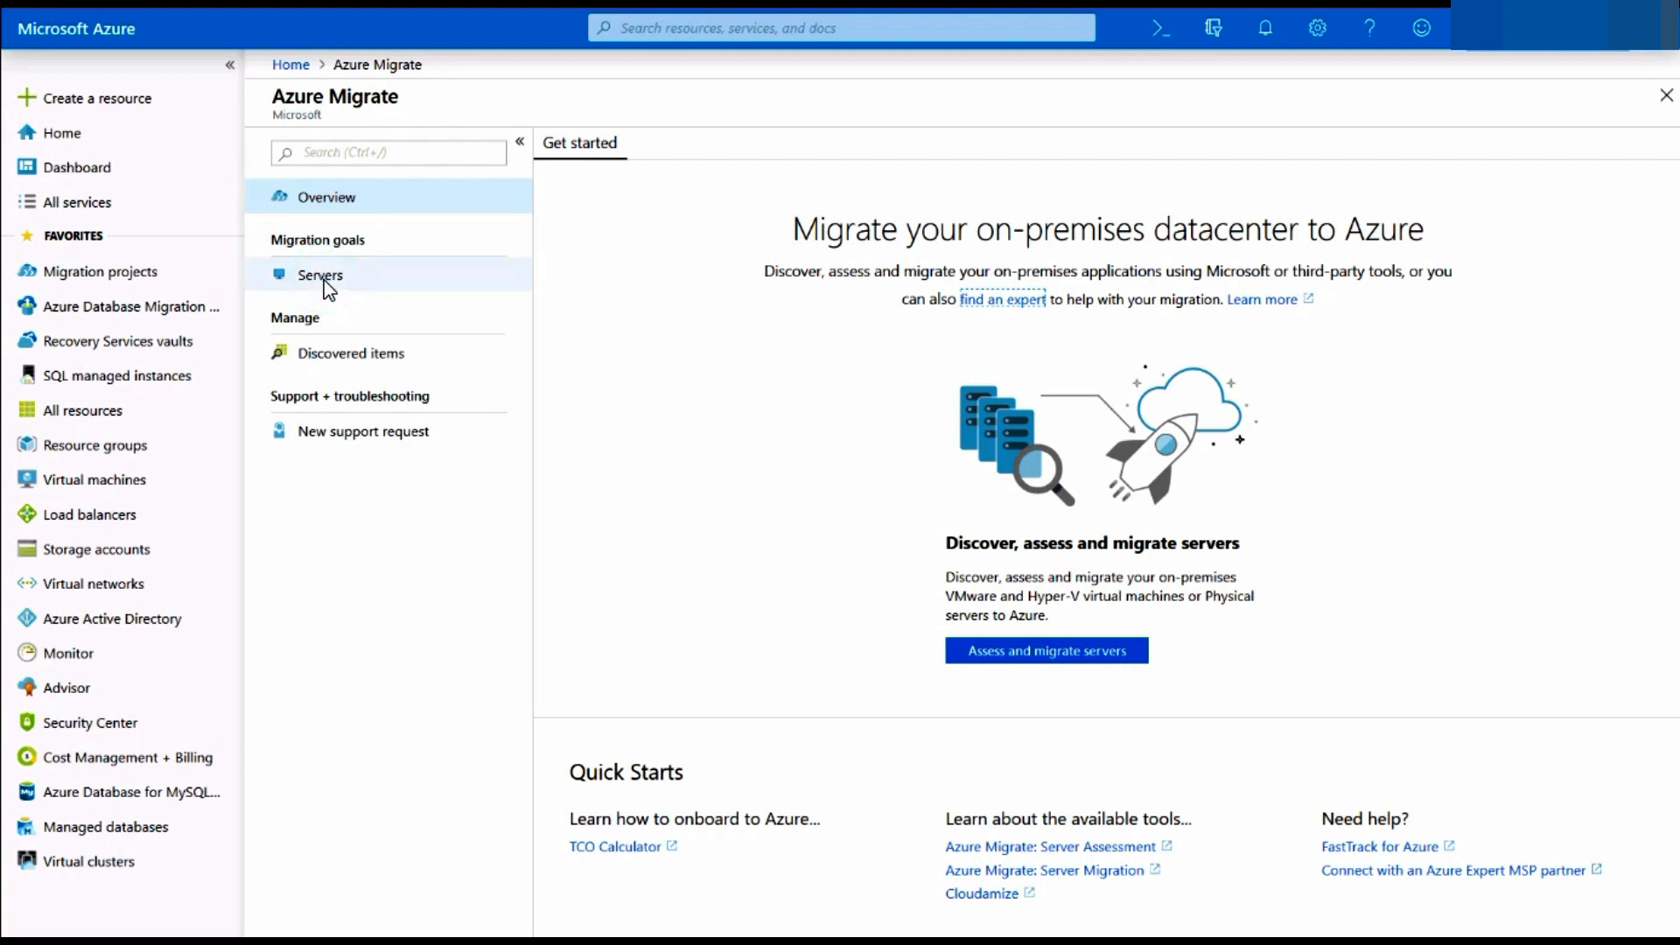
click(320, 274)
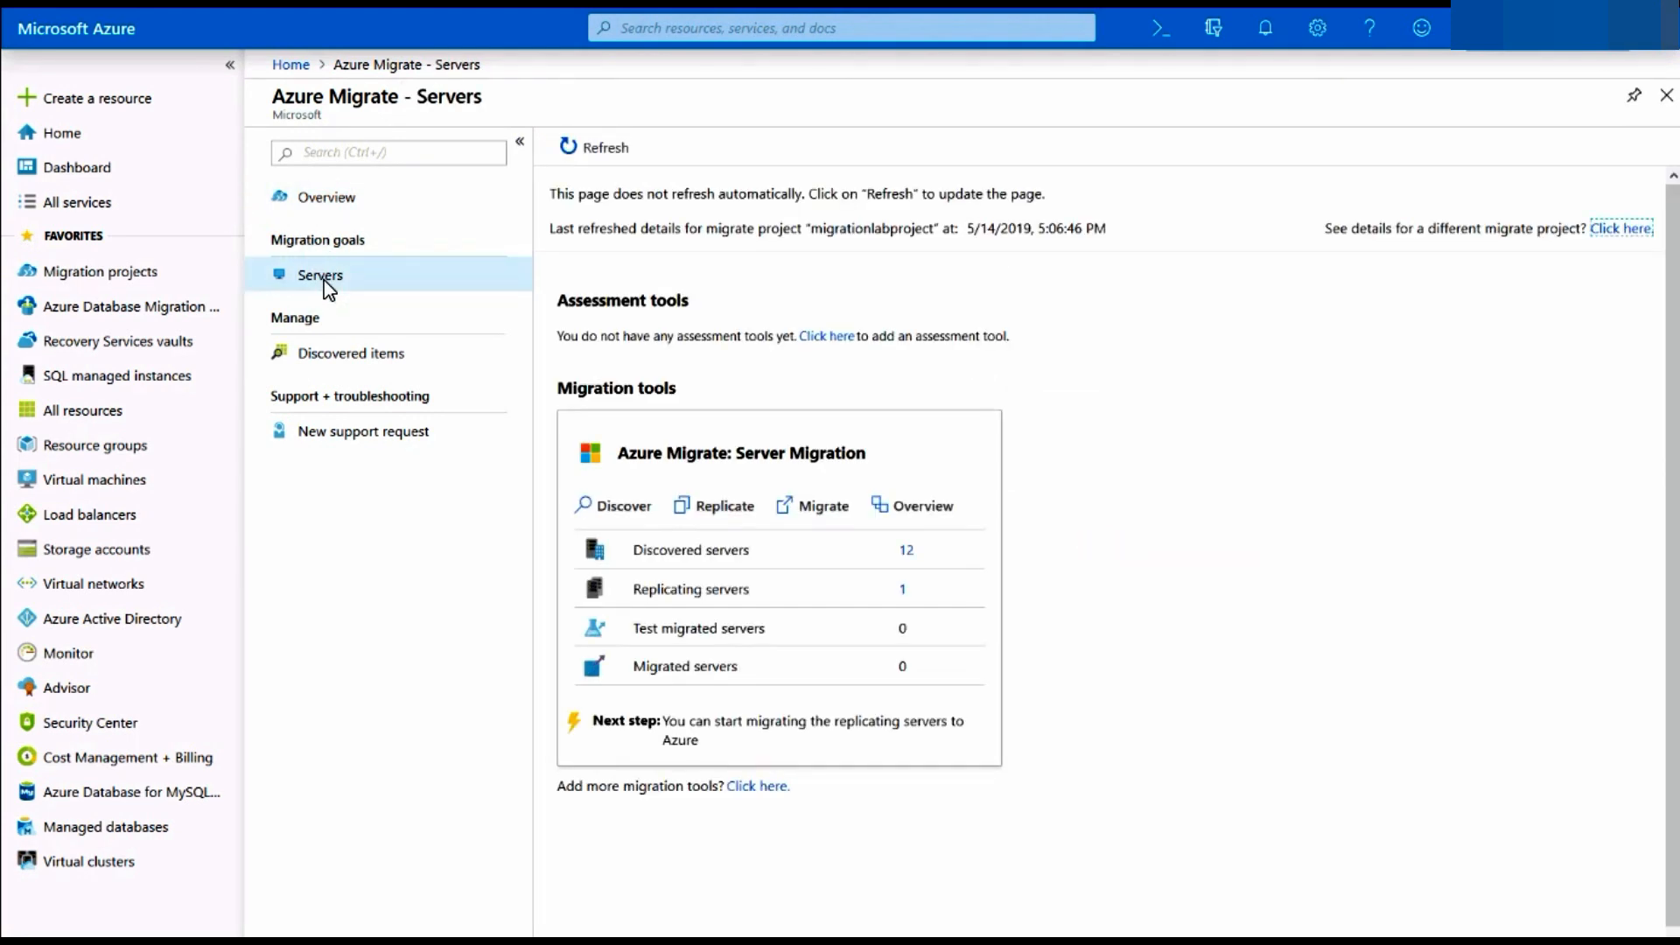